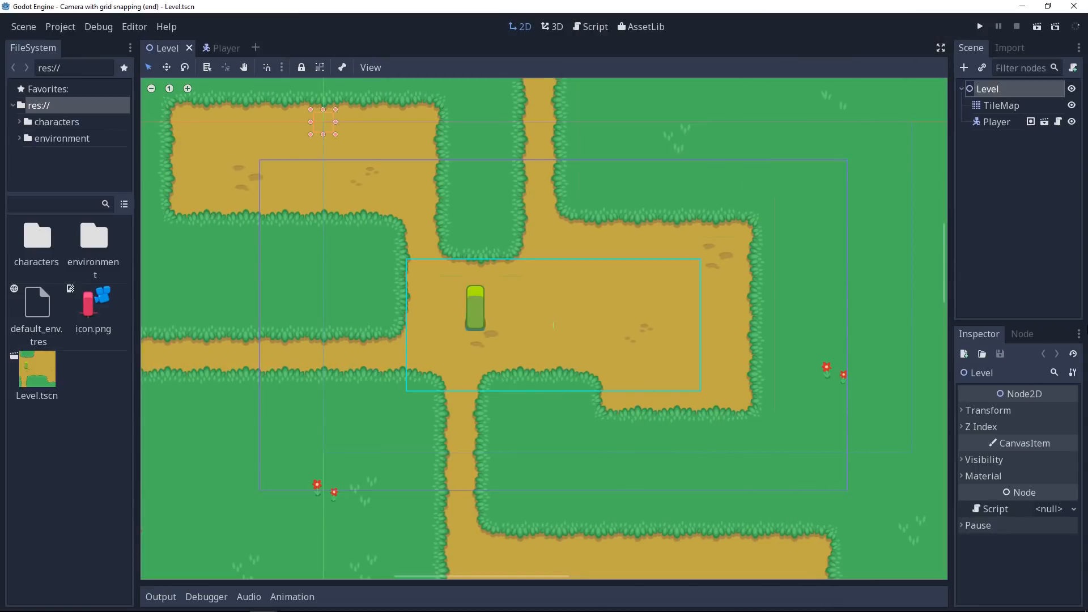
Save Level.tscn and run the finished grid-snapping camera demo
key(ctrl+s)
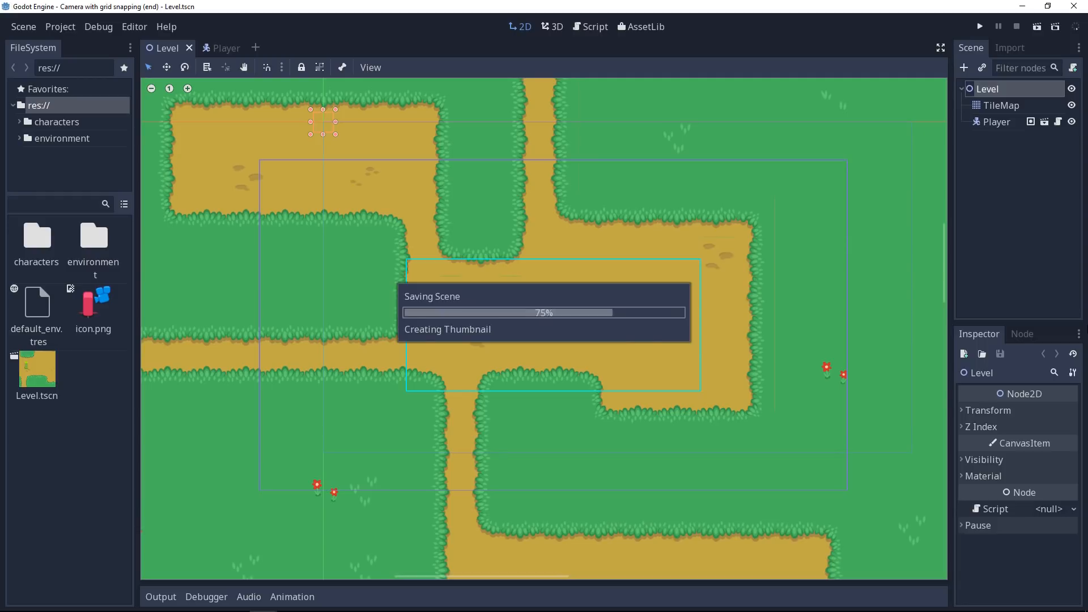
click(979, 27)
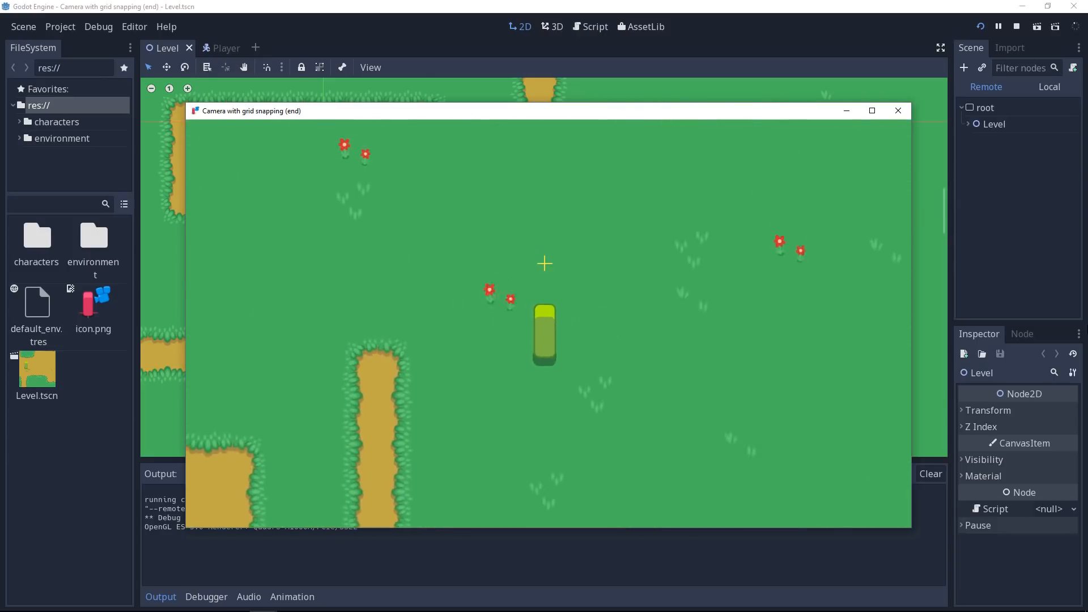
click(215, 47)
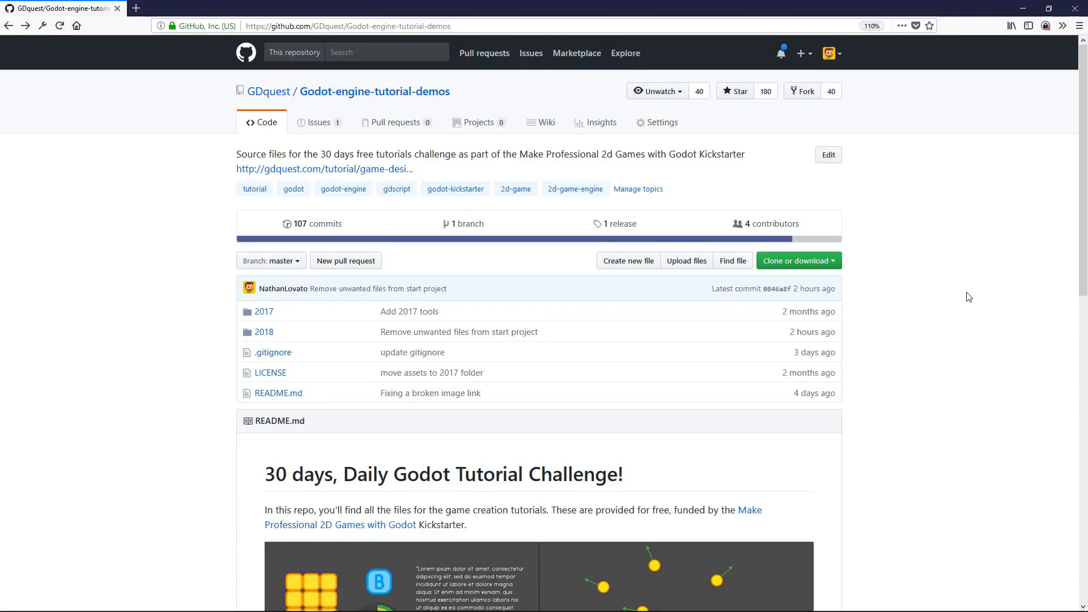
mouse_move(826, 260)
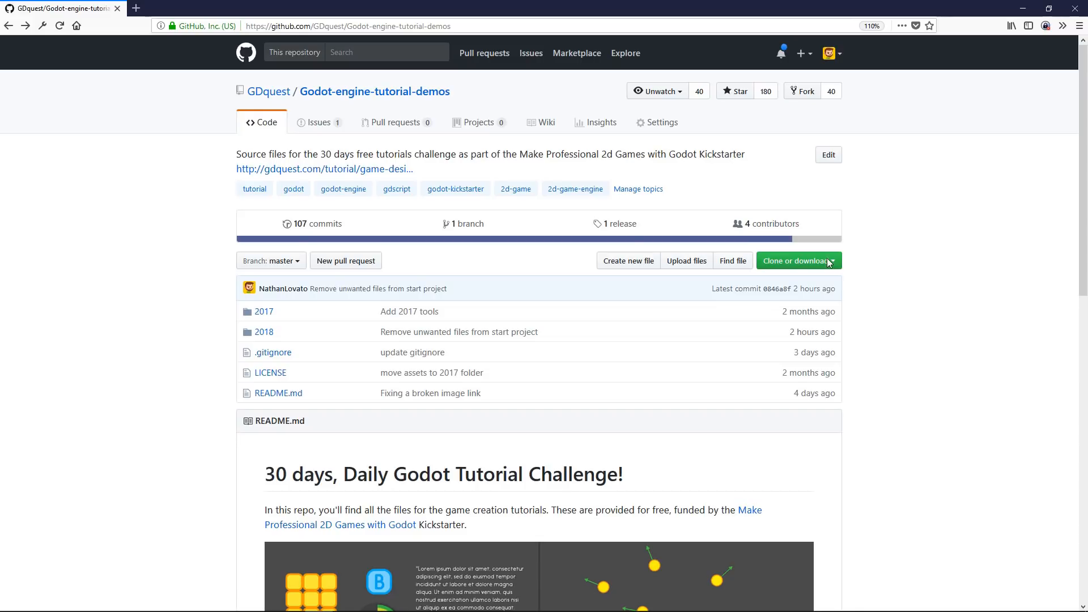
Check the repository's download options, then browse into 2018 and 03-16-camera-2d-rig
click(795, 260)
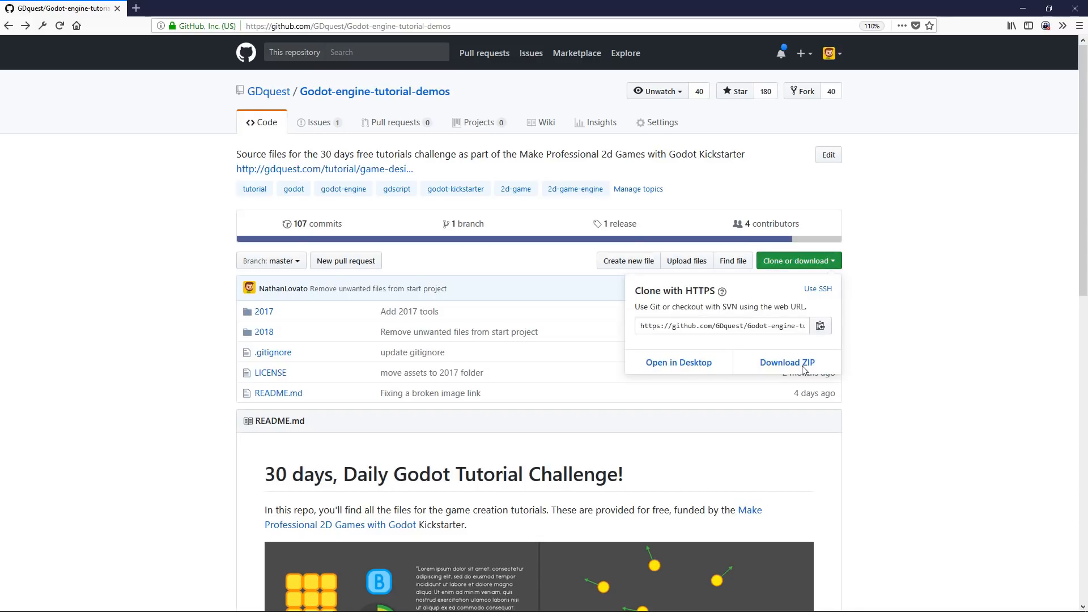
mouse_move(787, 361)
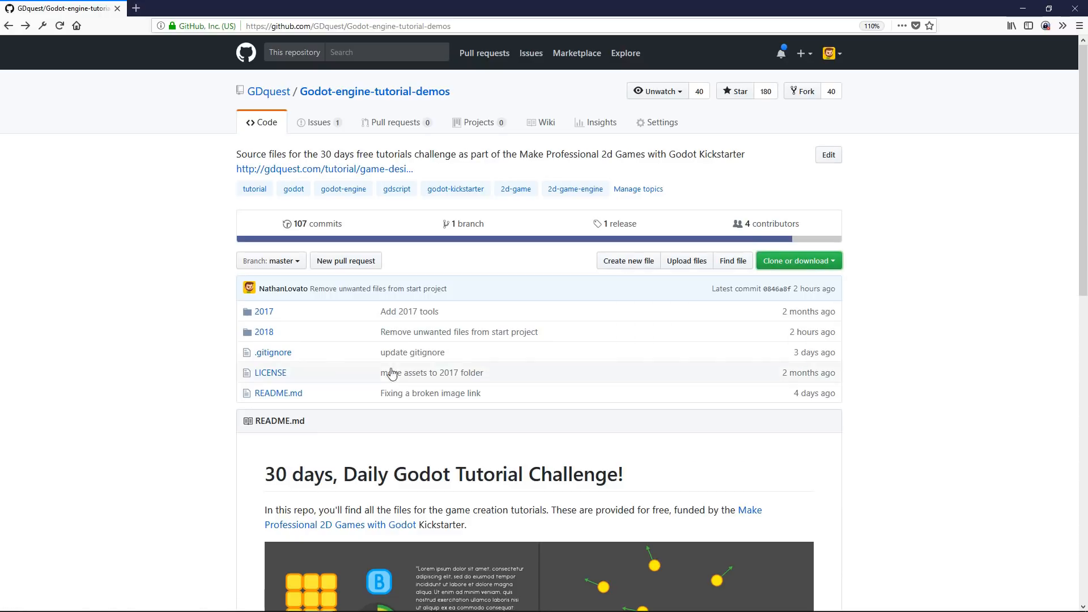
click(265, 331)
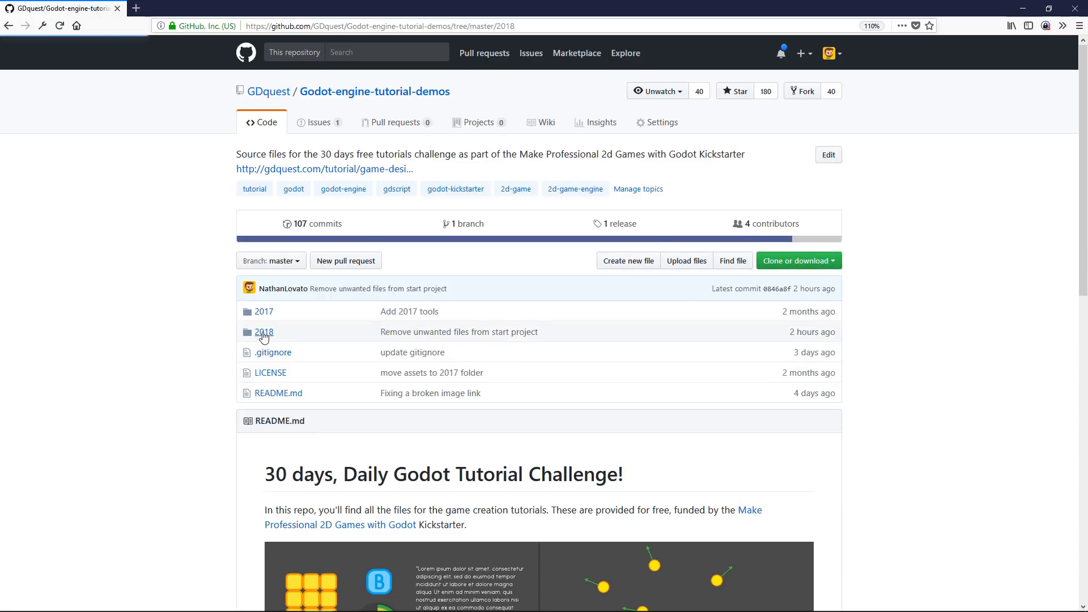
click(265, 332)
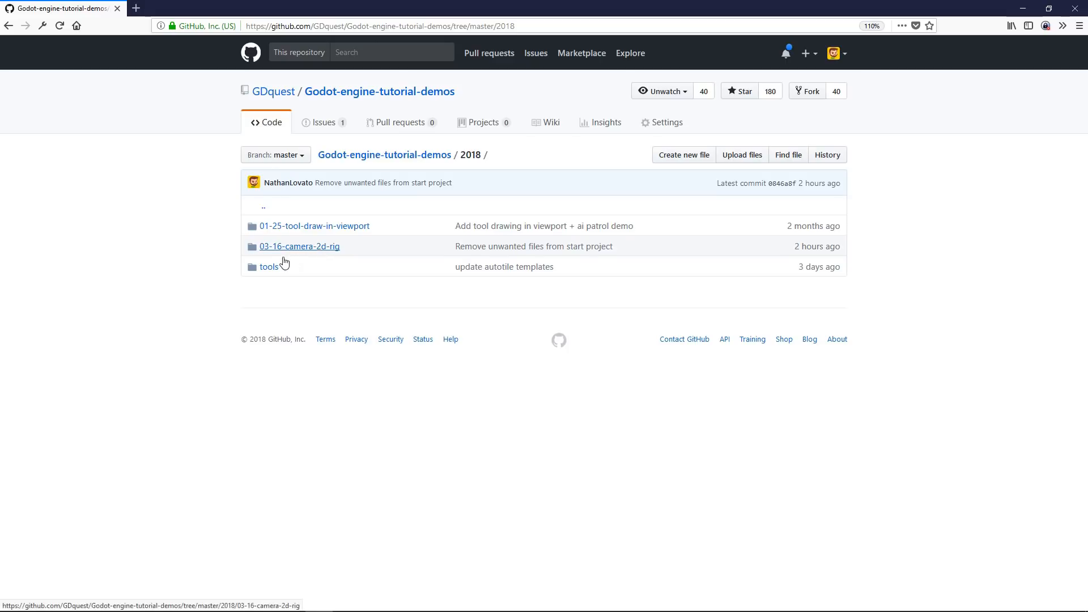
mouse_move(303, 252)
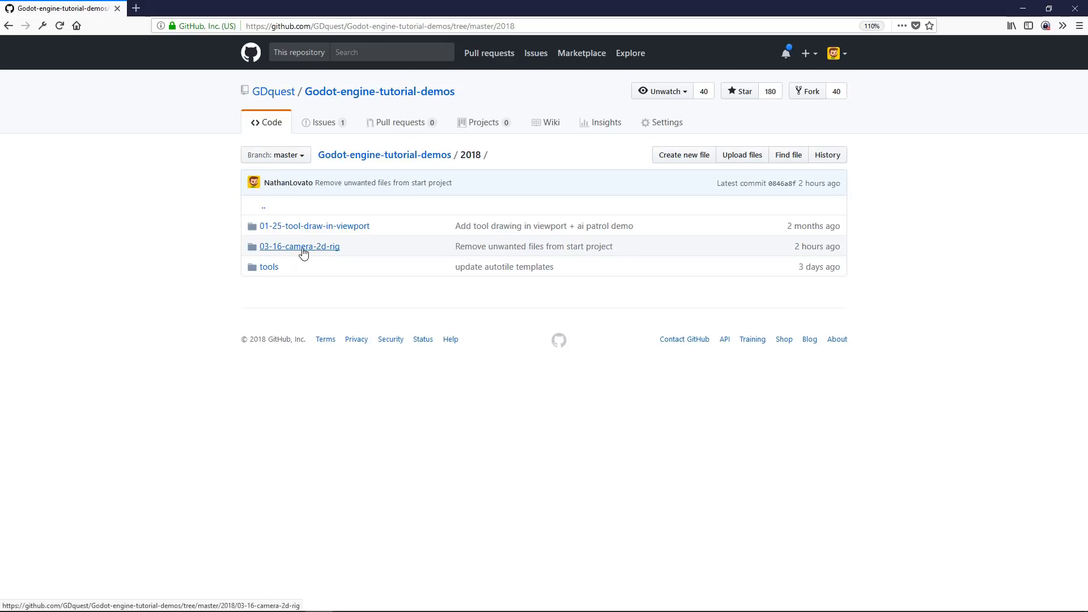
mouse_move(328, 257)
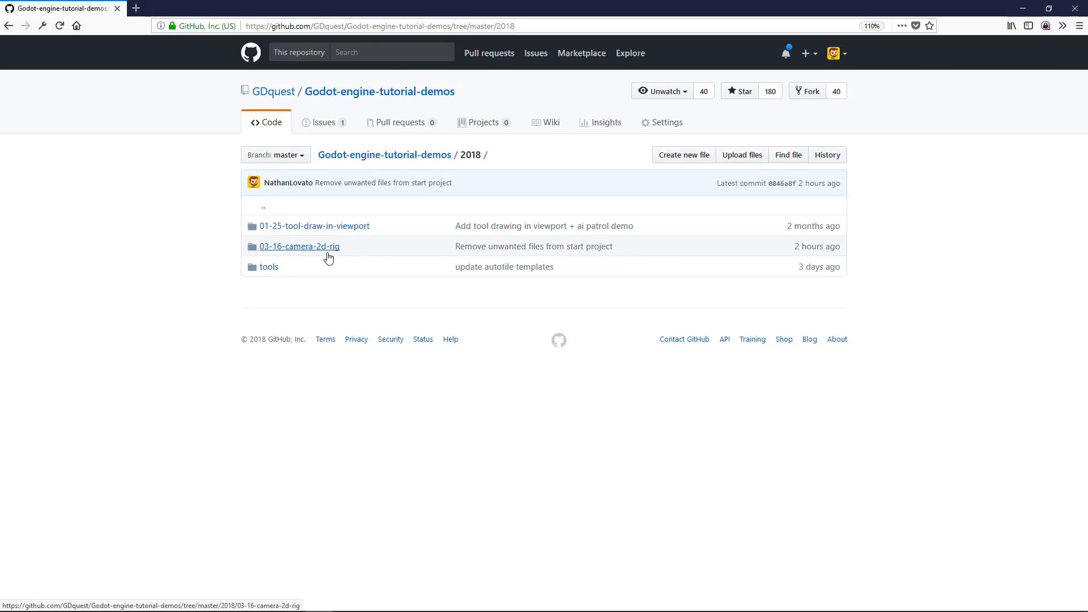
click(299, 245)
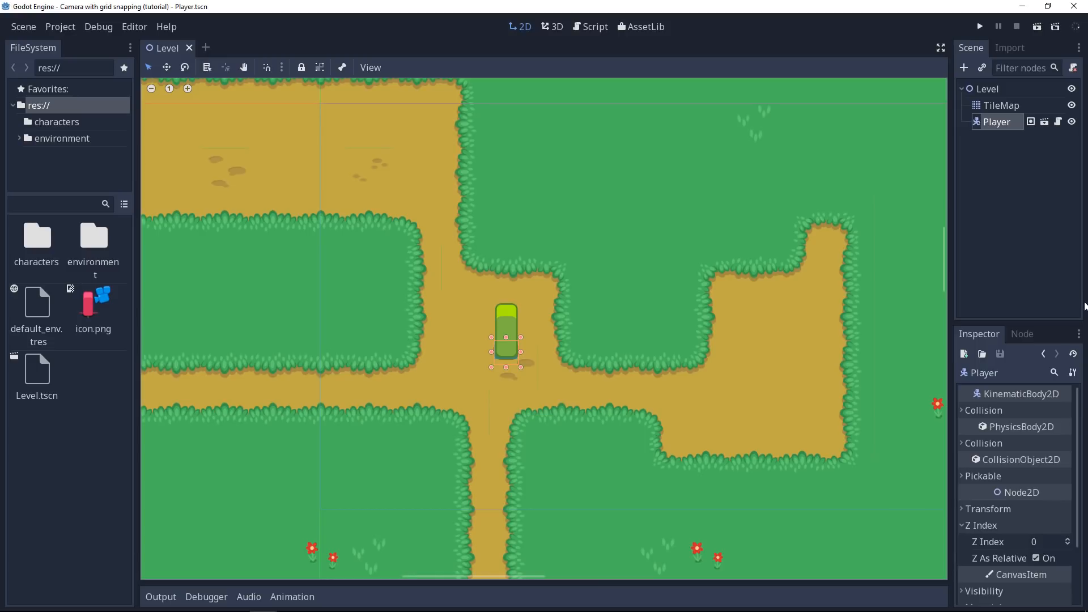
mouse_move(205, 350)
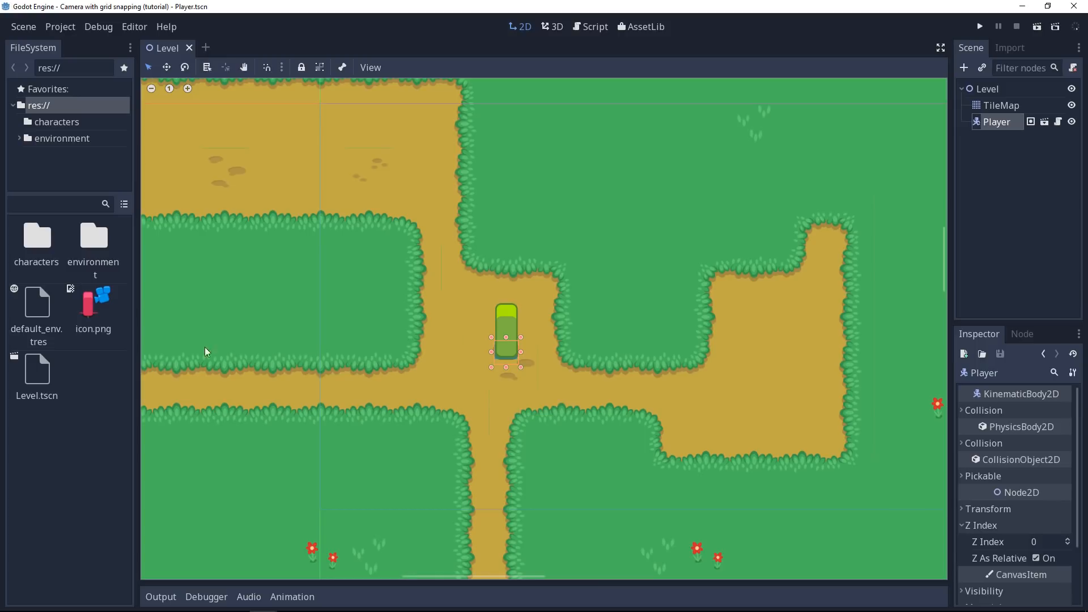
Run the tutorial project's Level scene with the player, before any camera exists
click(36, 370)
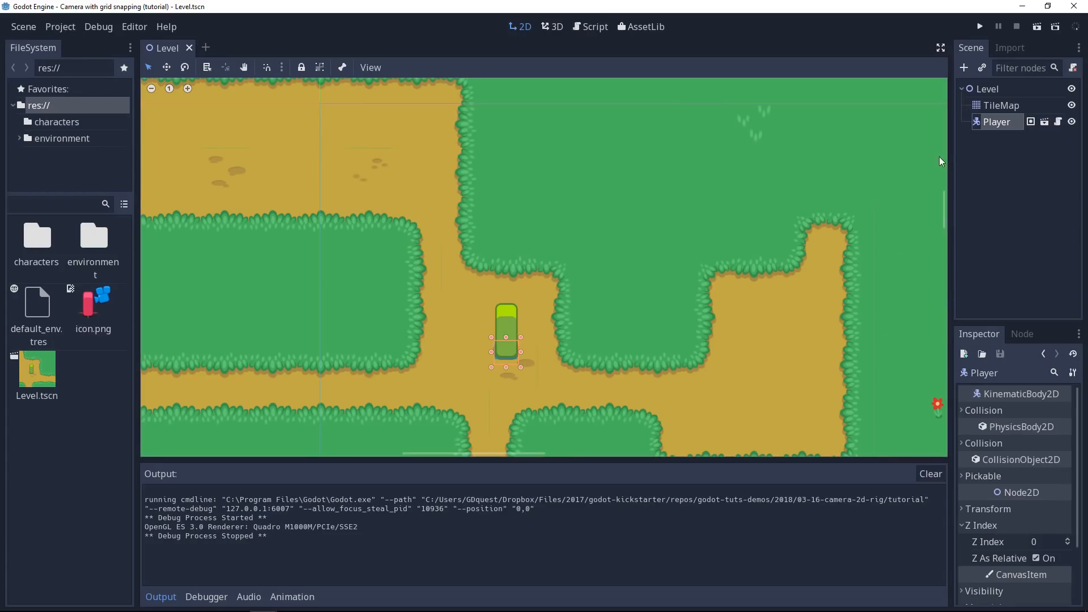
mouse_move(997, 121)
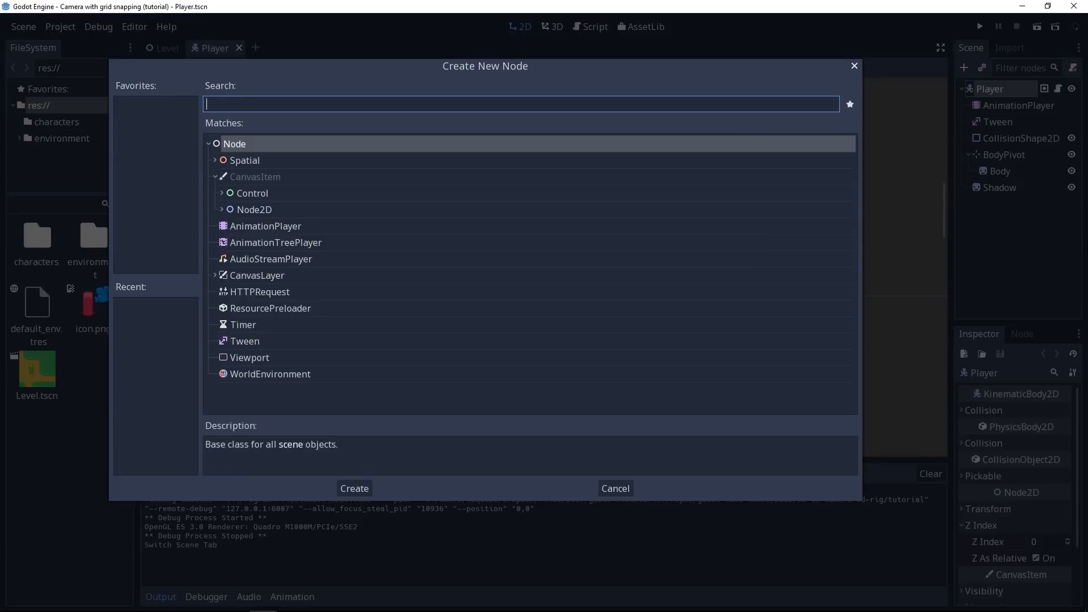
Add a Camera2D to the Player, tick Current, and test-run the game
text(camera)
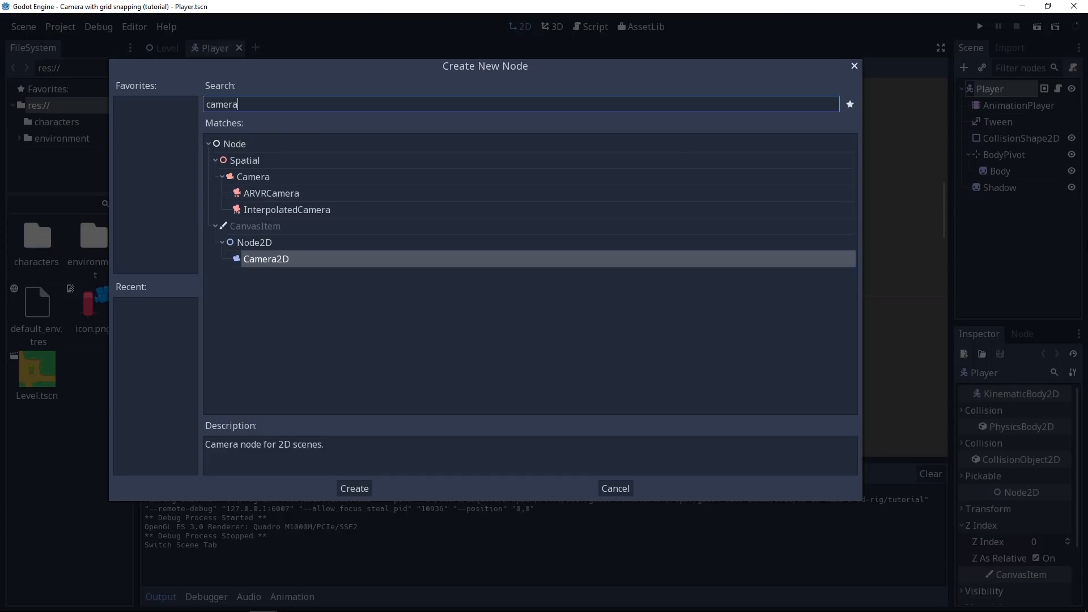
click(354, 488)
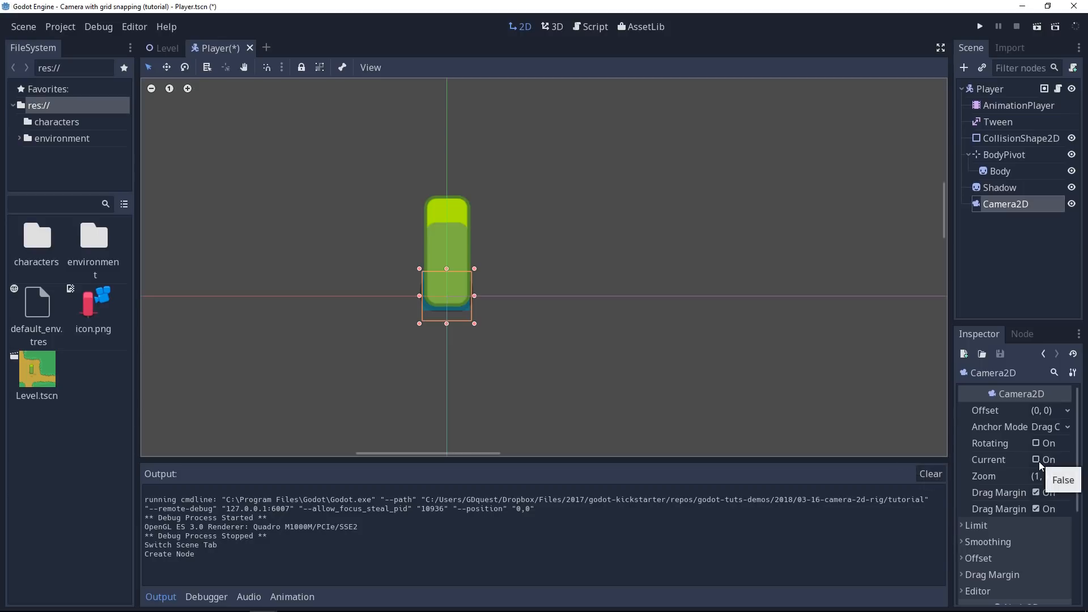
click(1036, 459)
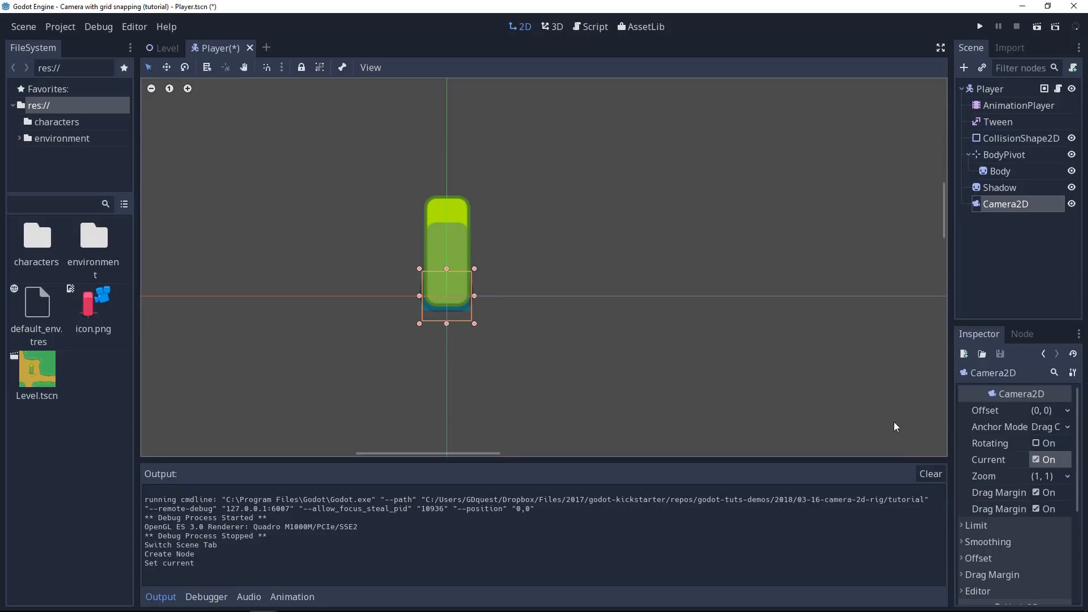
mouse_move(888, 414)
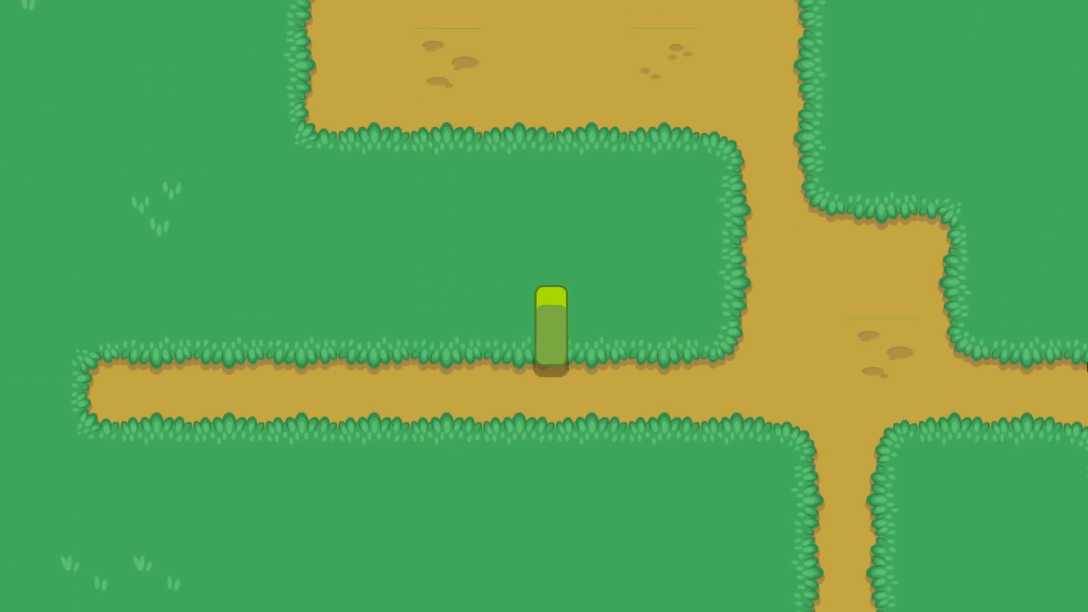
key(up)
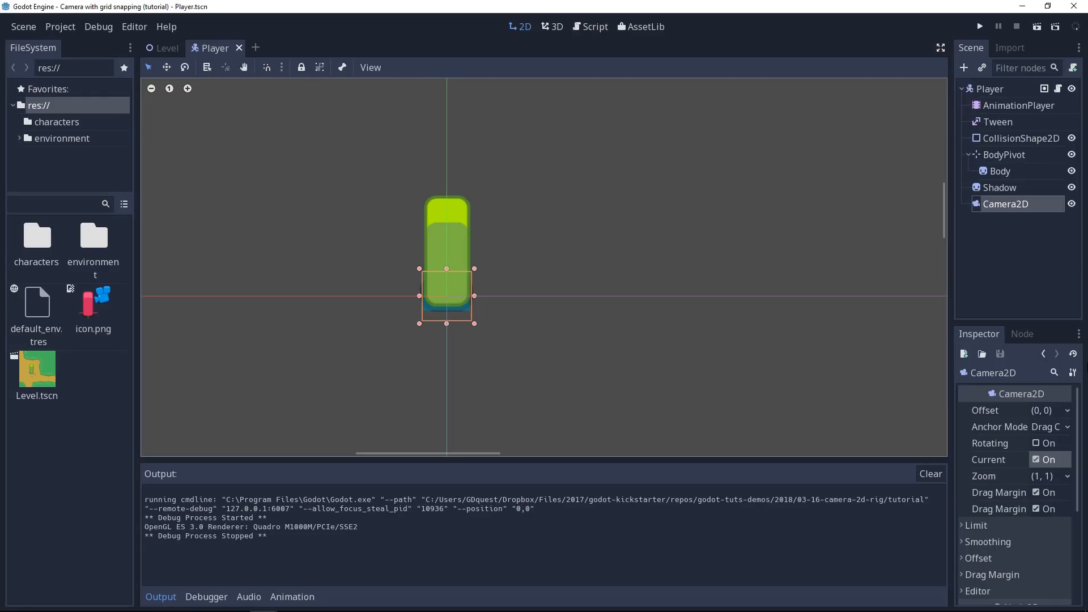
mouse_move(1004, 575)
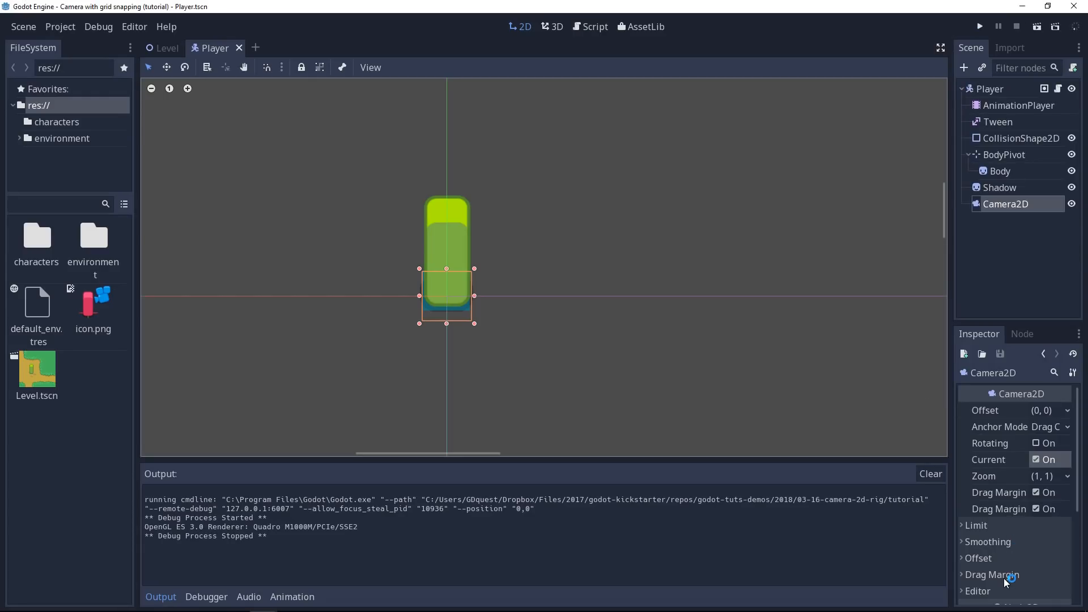
Enable Draw Drag Margin on the Camera2D and experiment with the Left margin value
click(995, 574)
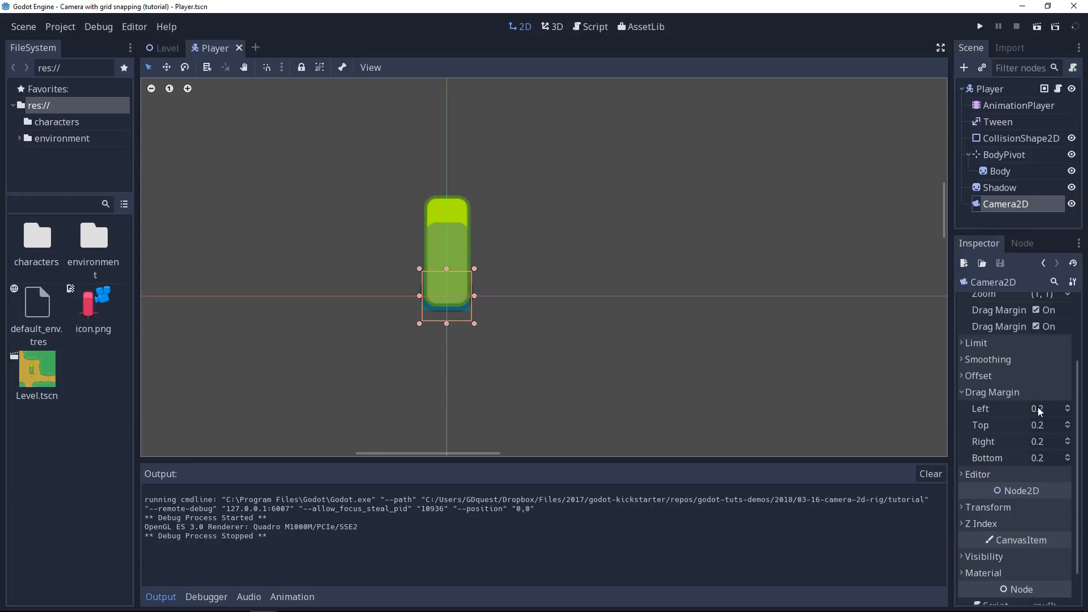
mouse_move(1046, 415)
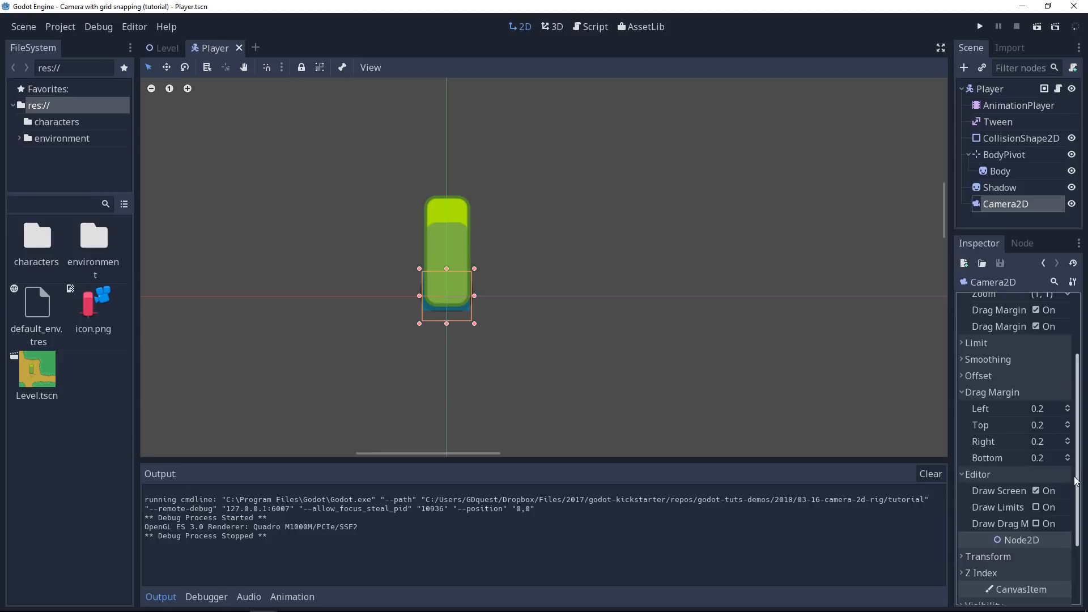
click(1034, 523)
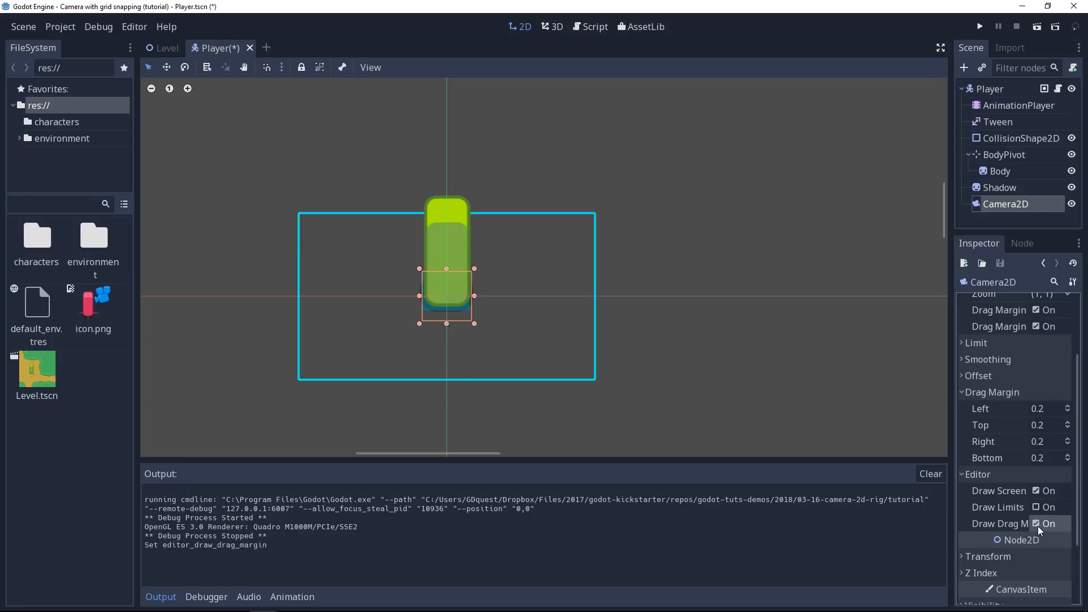
mouse_move(998, 522)
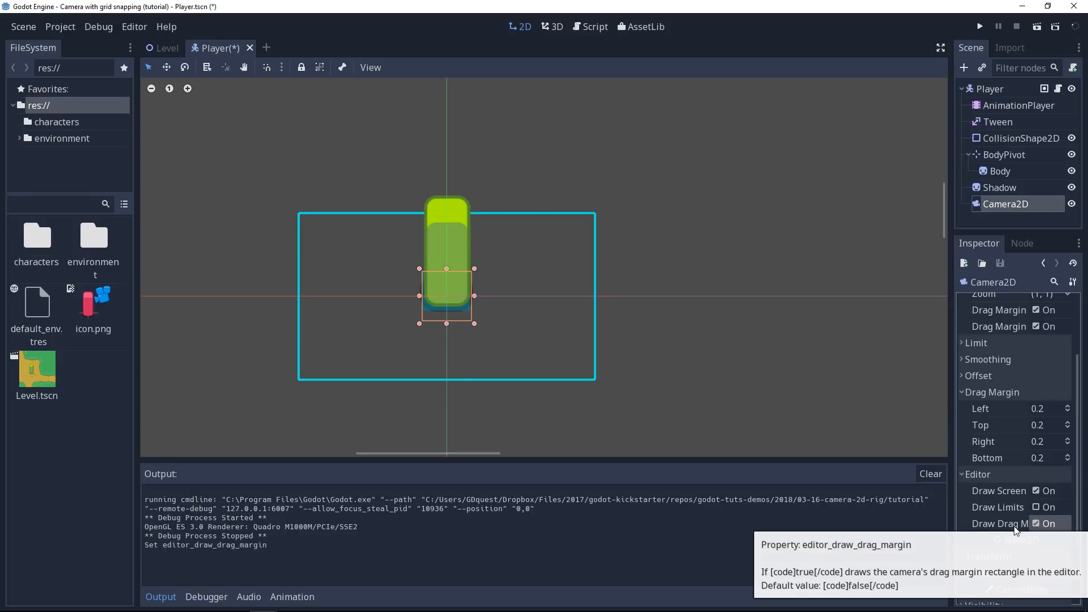
mouse_move(284, 352)
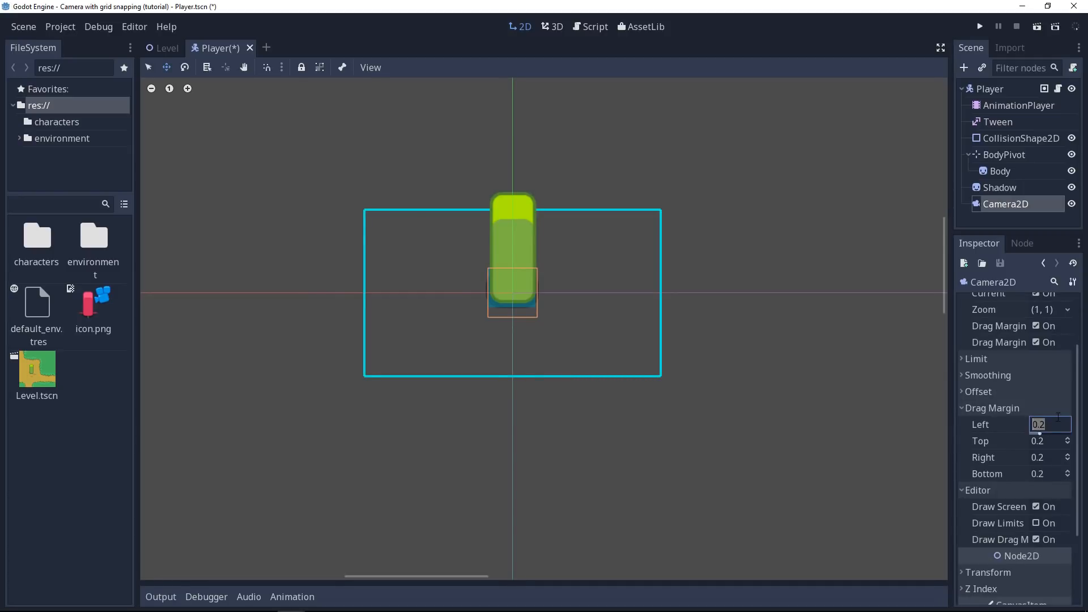
text(04)
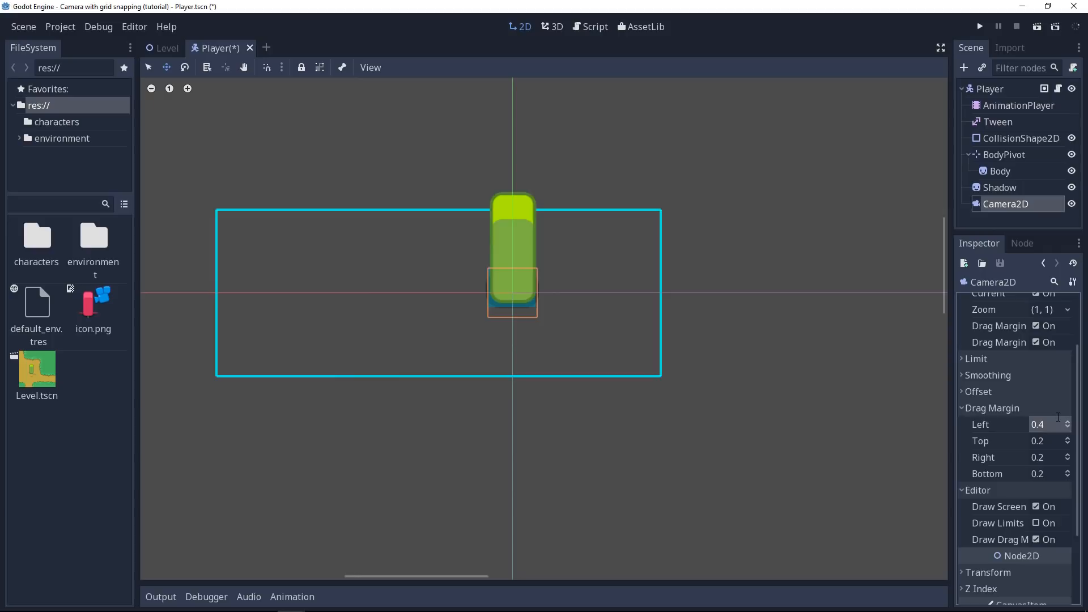
text(0.1)
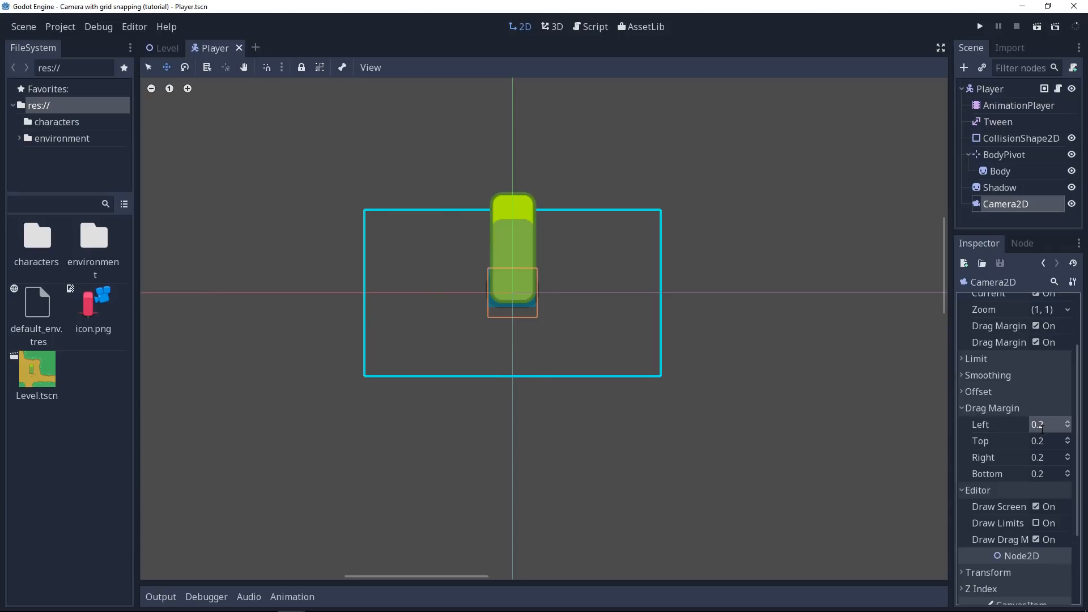
mouse_move(1040, 438)
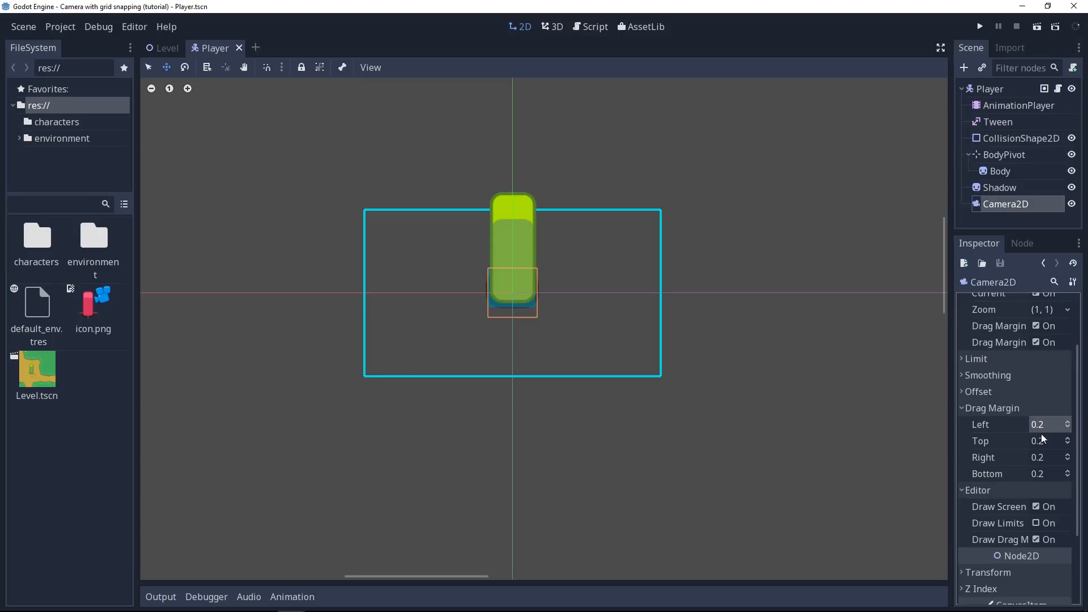
mouse_move(629, 415)
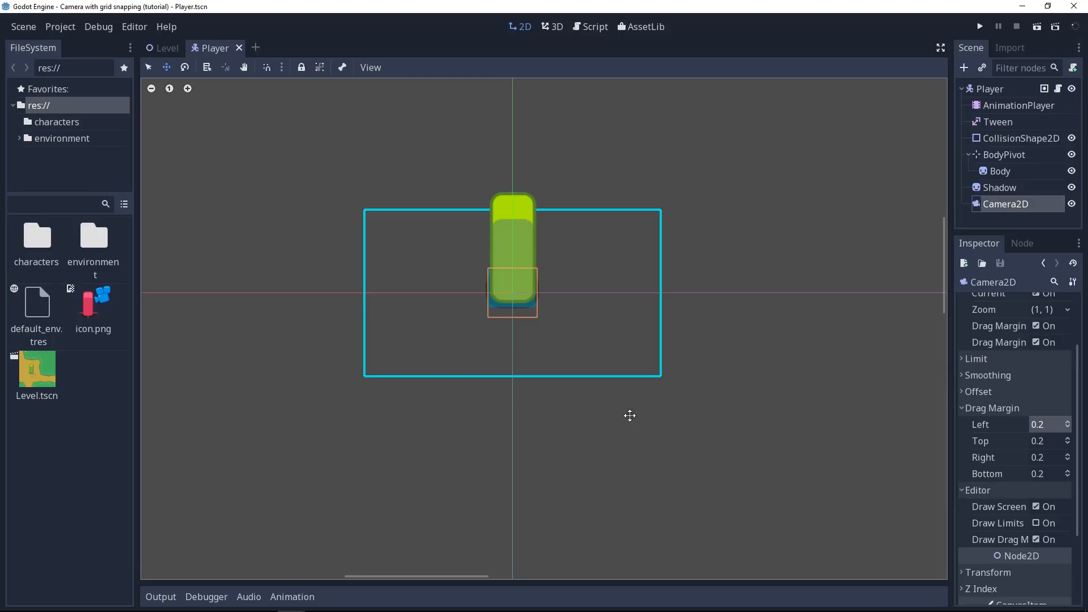
mouse_move(746, 470)
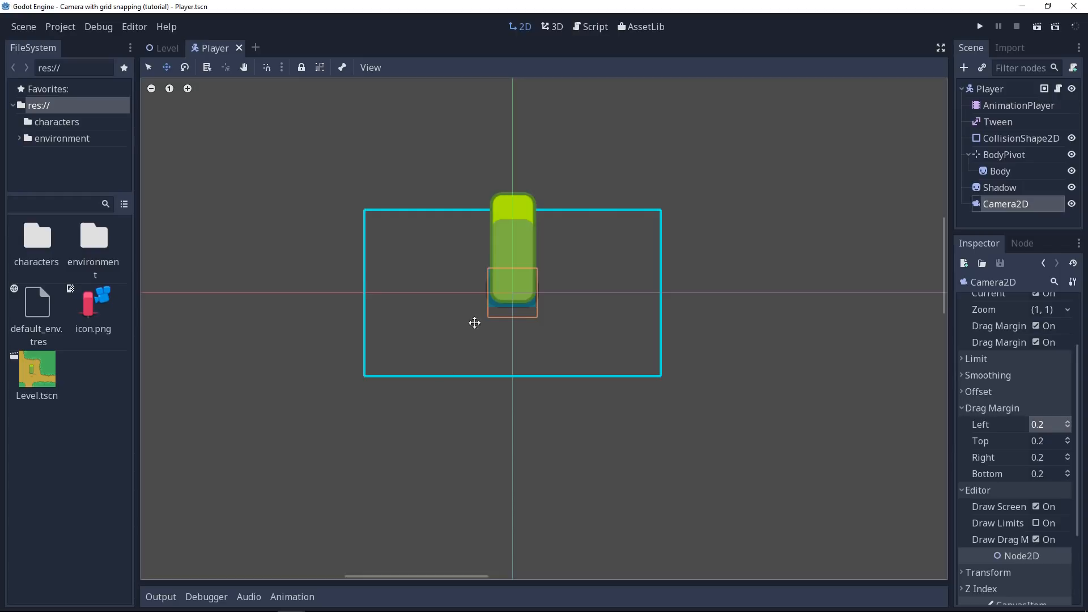
mouse_move(661, 297)
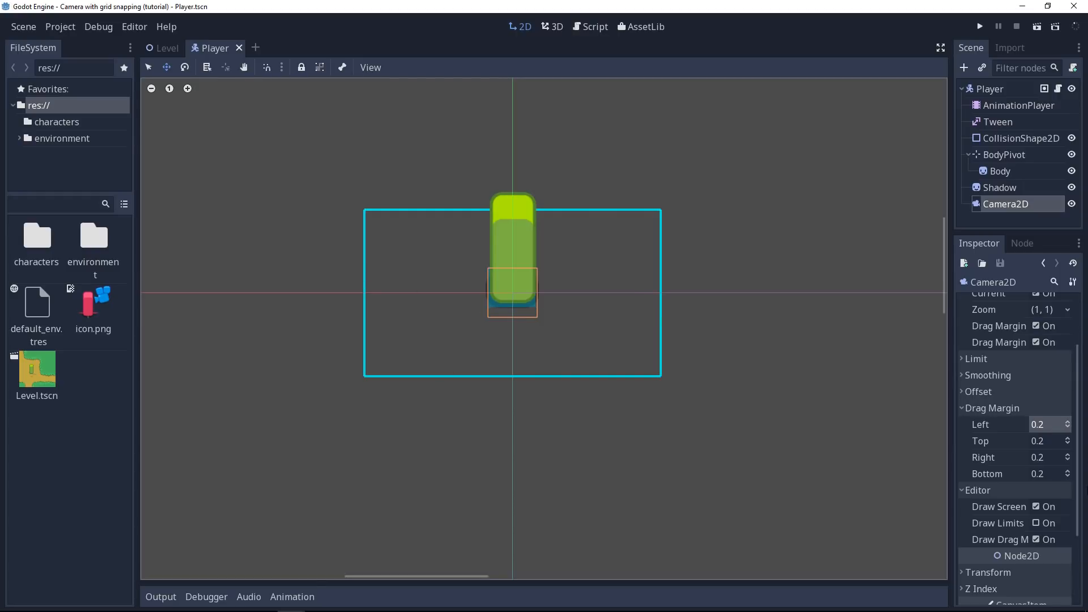
key(ctrl+s)
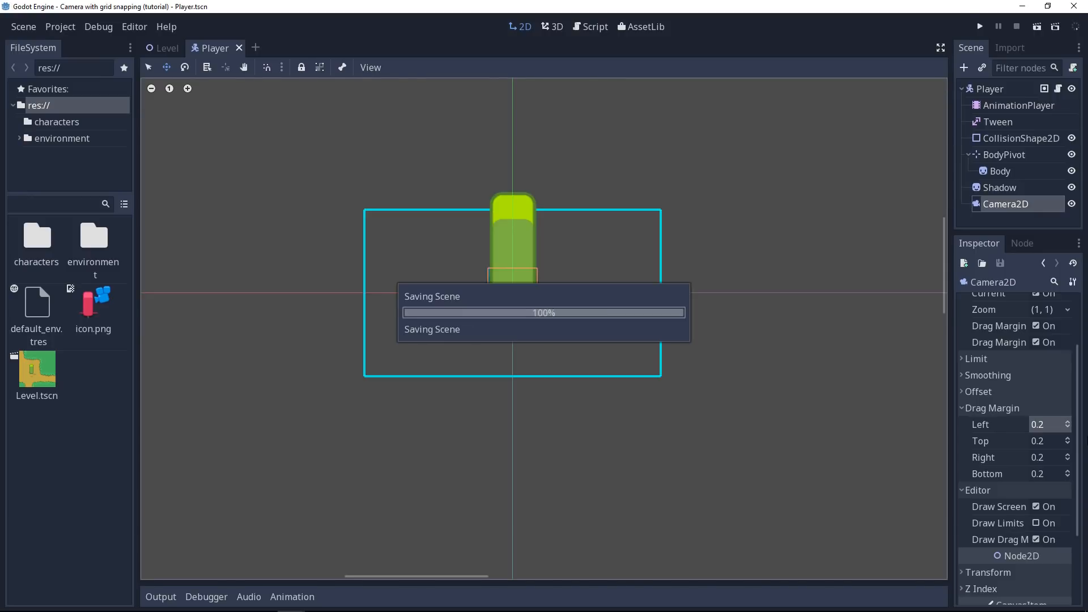
click(979, 27)
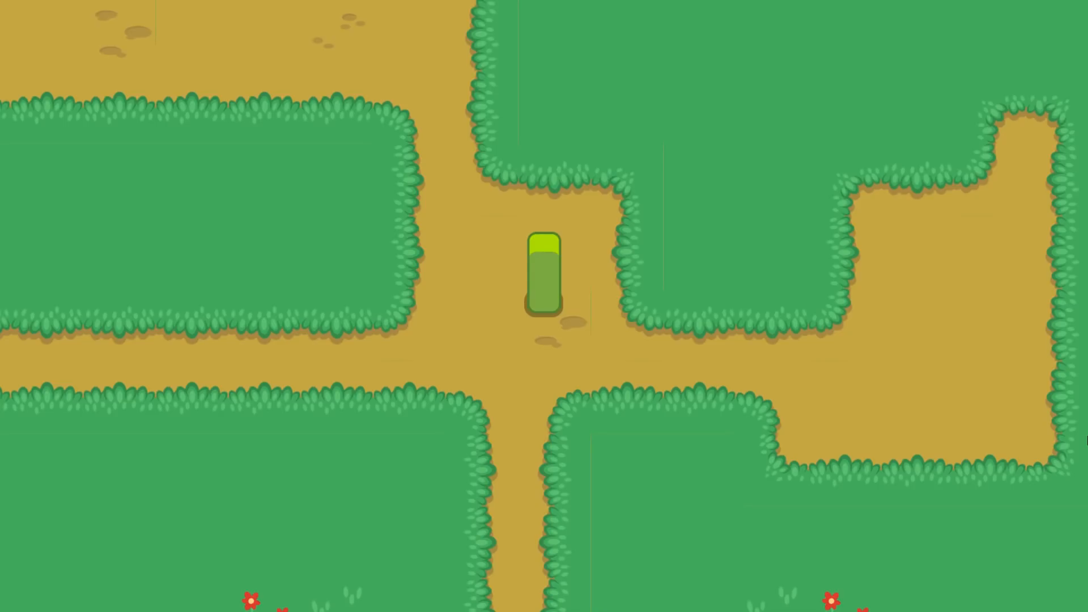
key(Up)
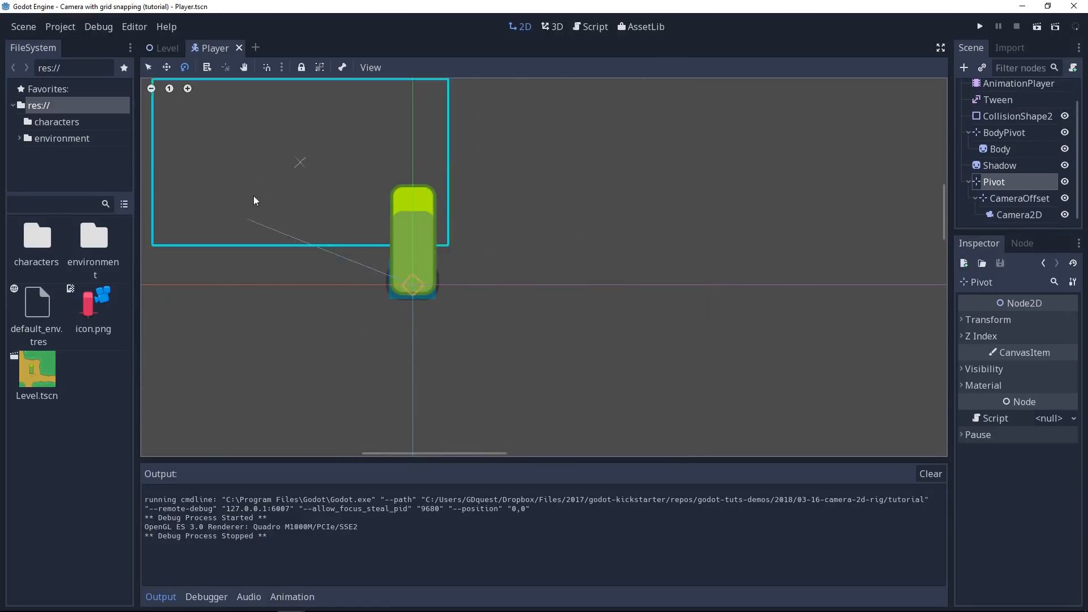
drag(299, 162, 579, 285)
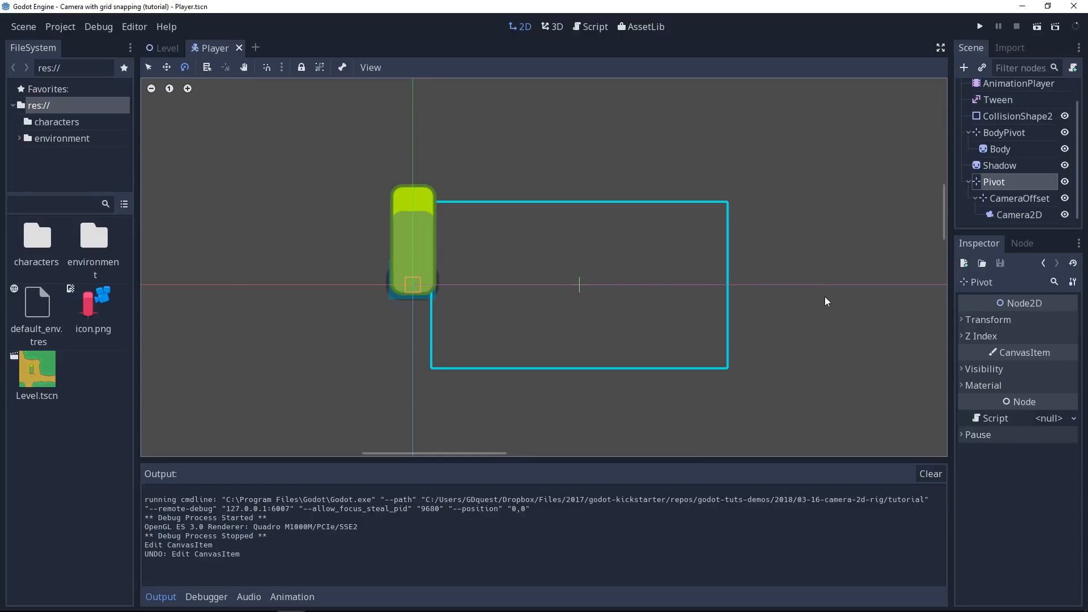
click(989, 89)
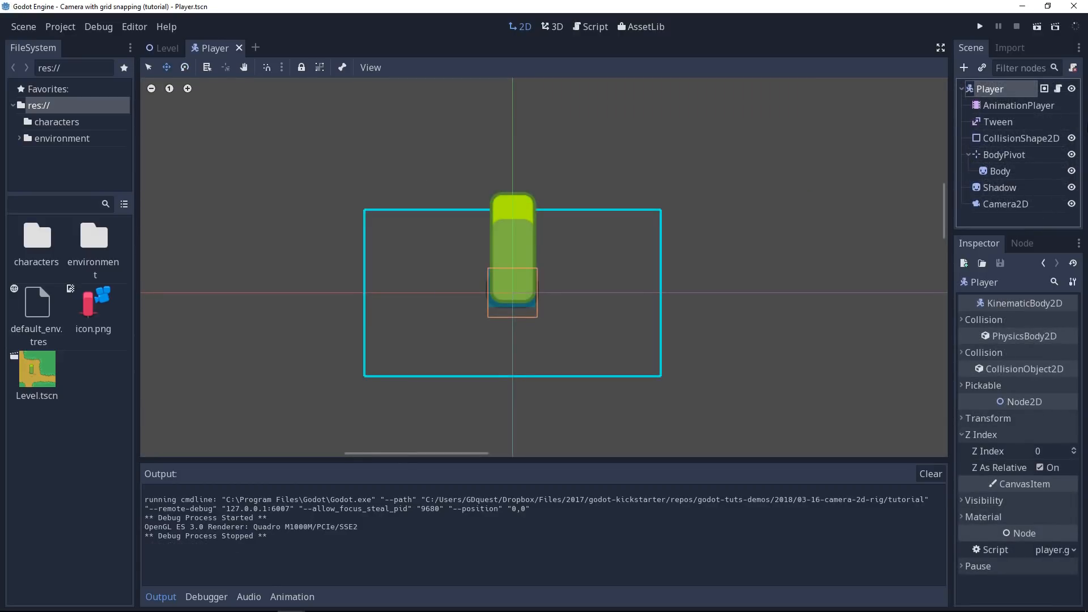
Add a Position2D named Pivot to Player, with a CameraOffset Position2D beneath it
click(963, 67)
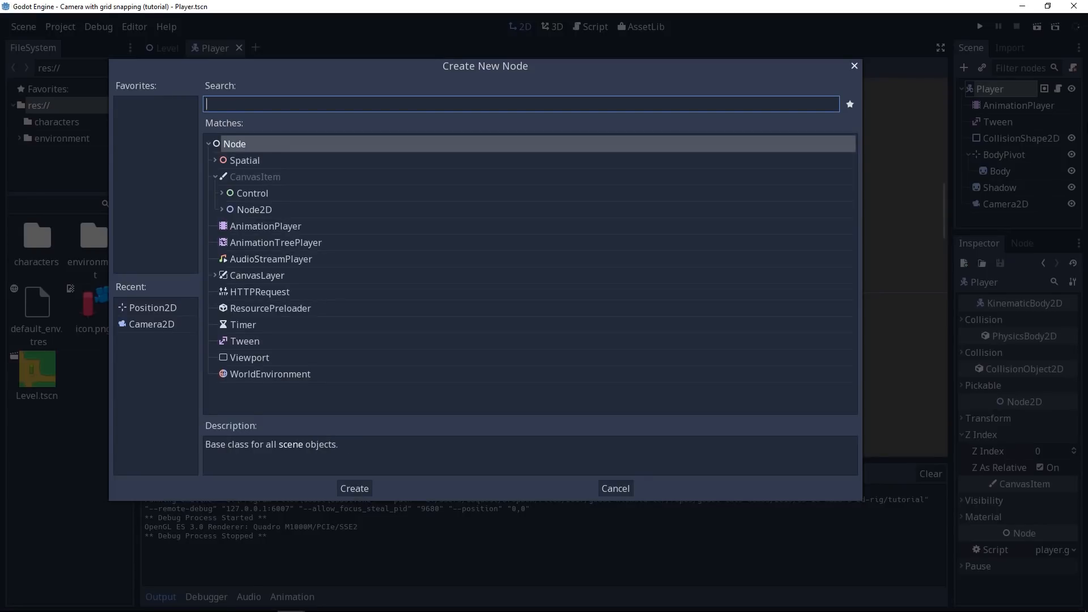
text(position)
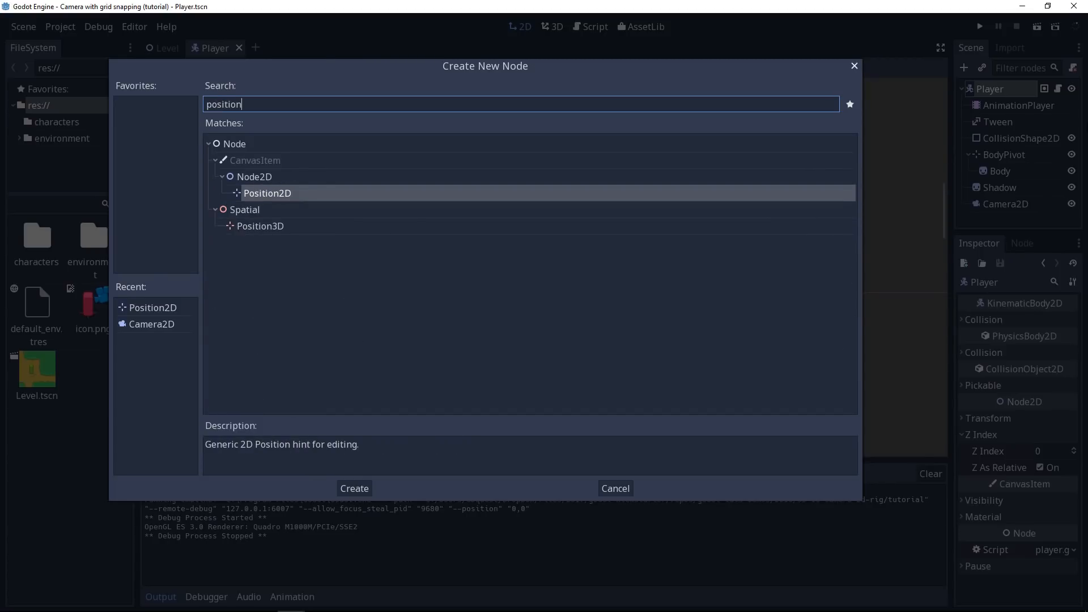
click(354, 488)
text(Pivot)
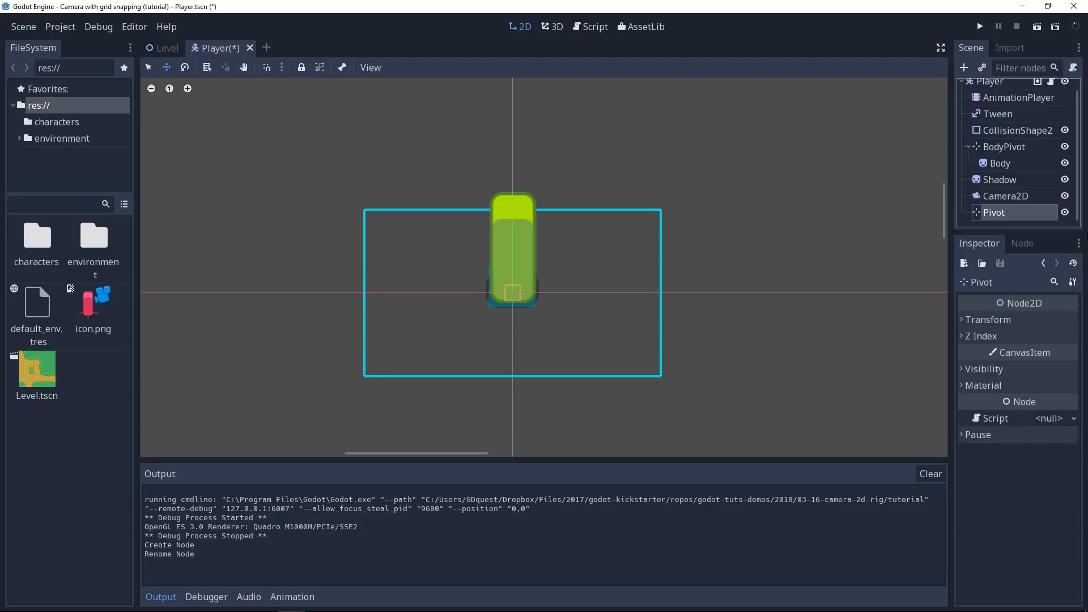
text(position)
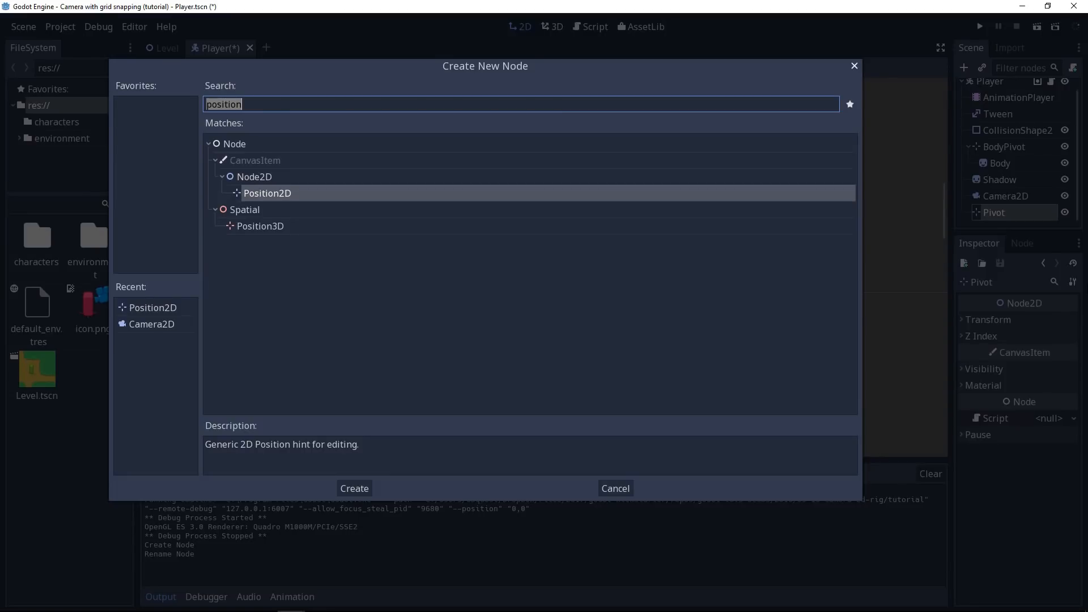
click(353, 487)
text(CameraOffset)
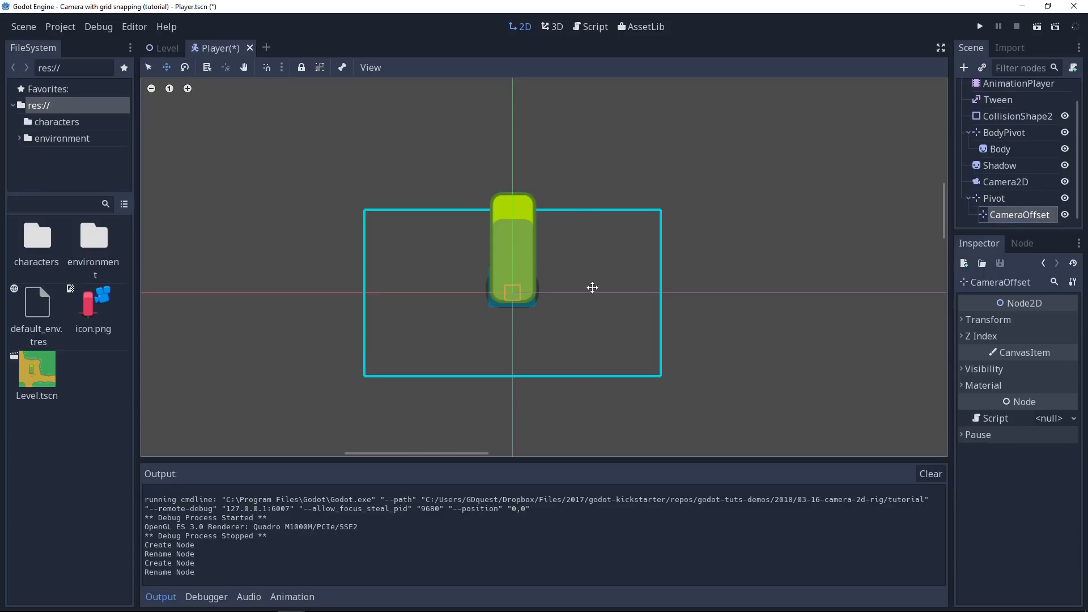
Move CameraOffset right of the player and make Camera2D its child
drag(513, 291, 682, 291)
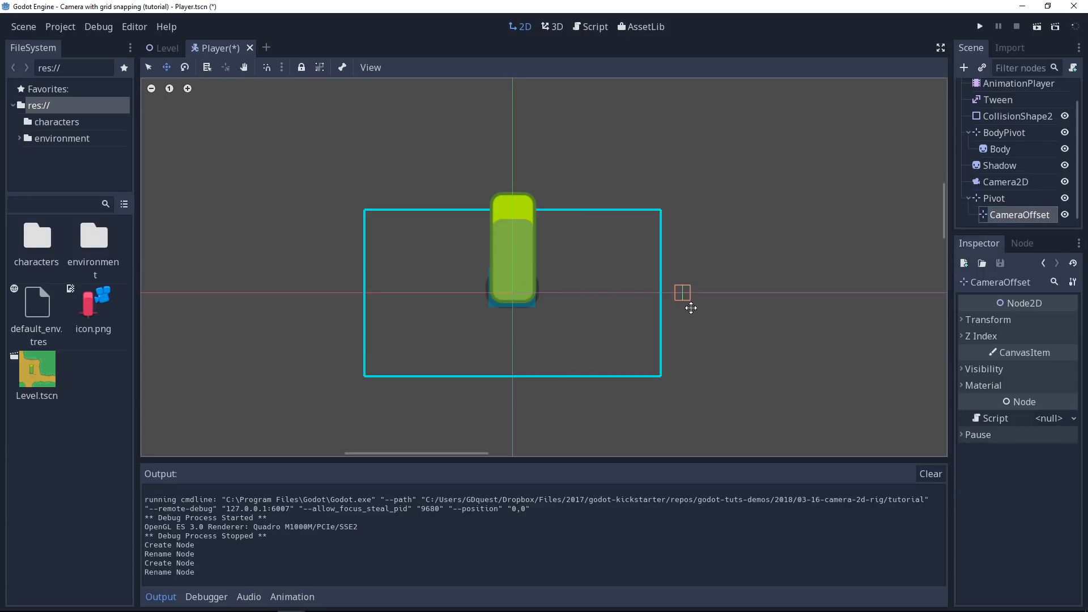
click(1008, 181)
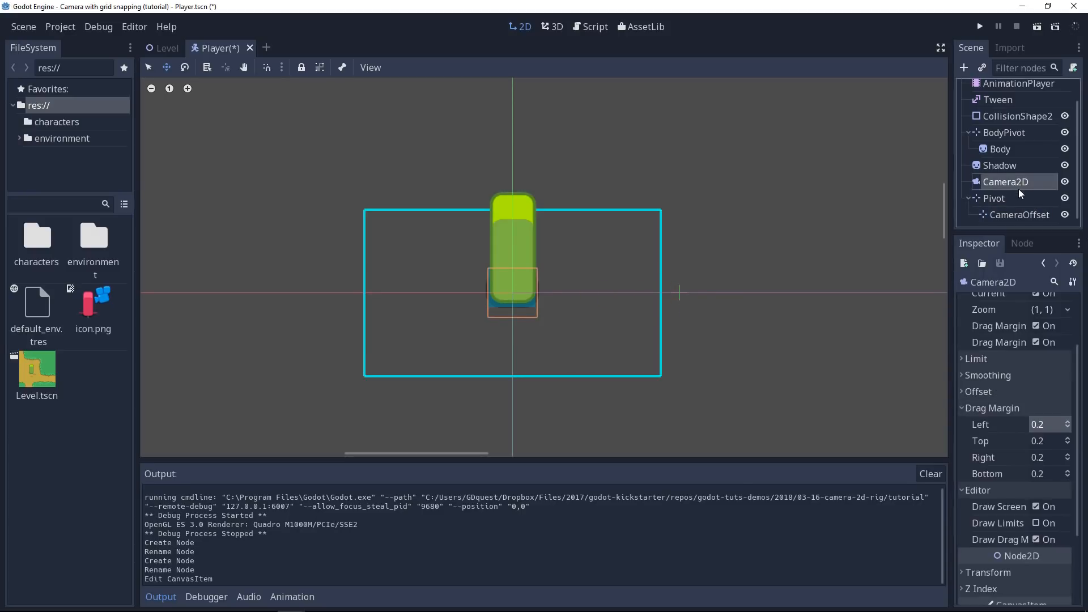
drag(1012, 182, 1020, 214)
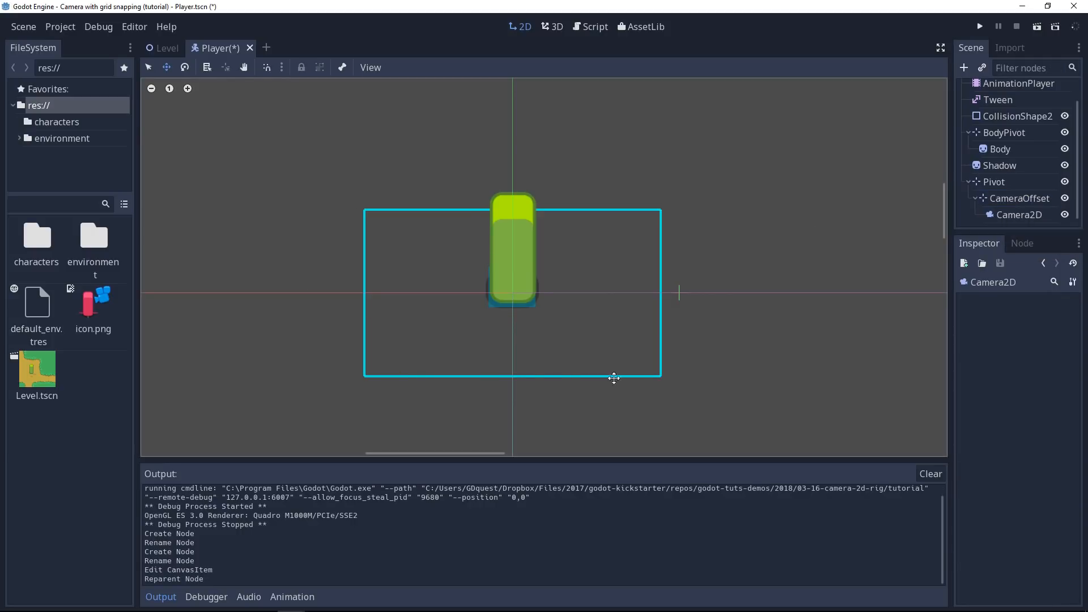
mouse_move(686, 305)
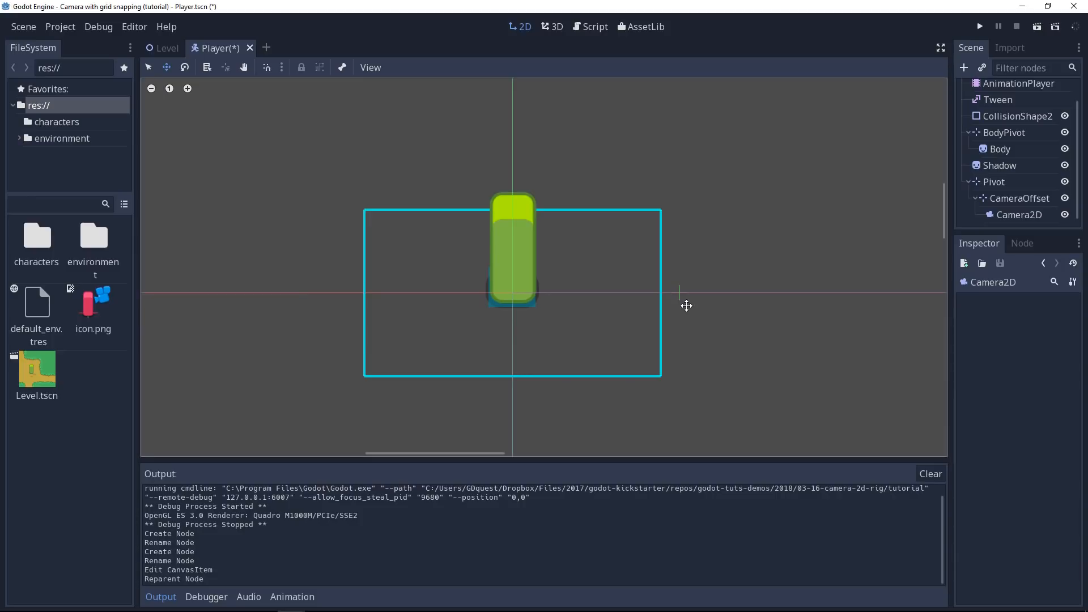
mouse_move(1020, 217)
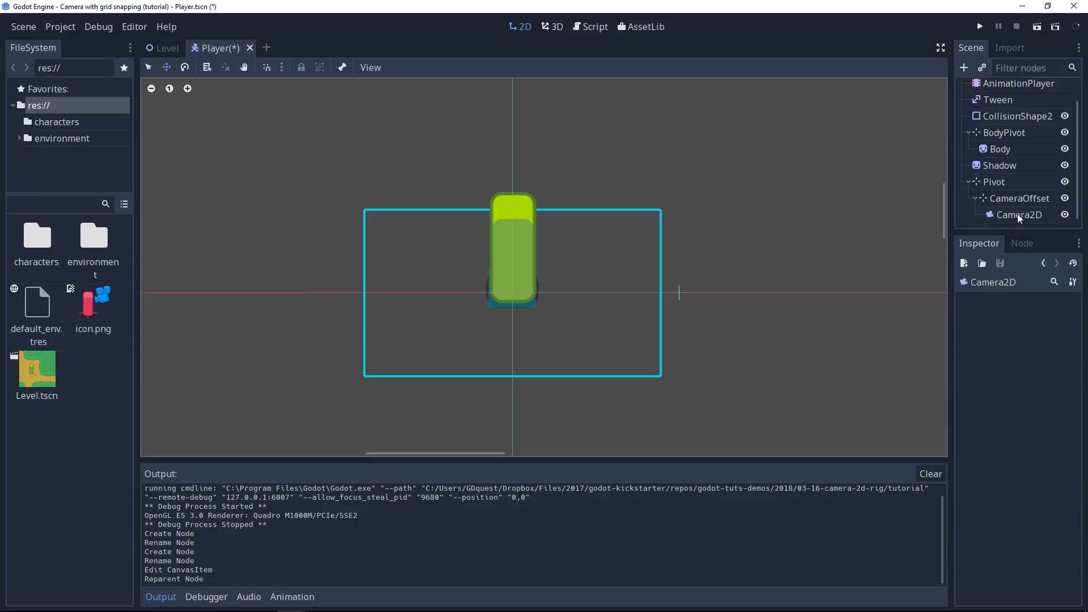
Reset the Camera2D position to (0, 0) and save the Player scene
click(1019, 215)
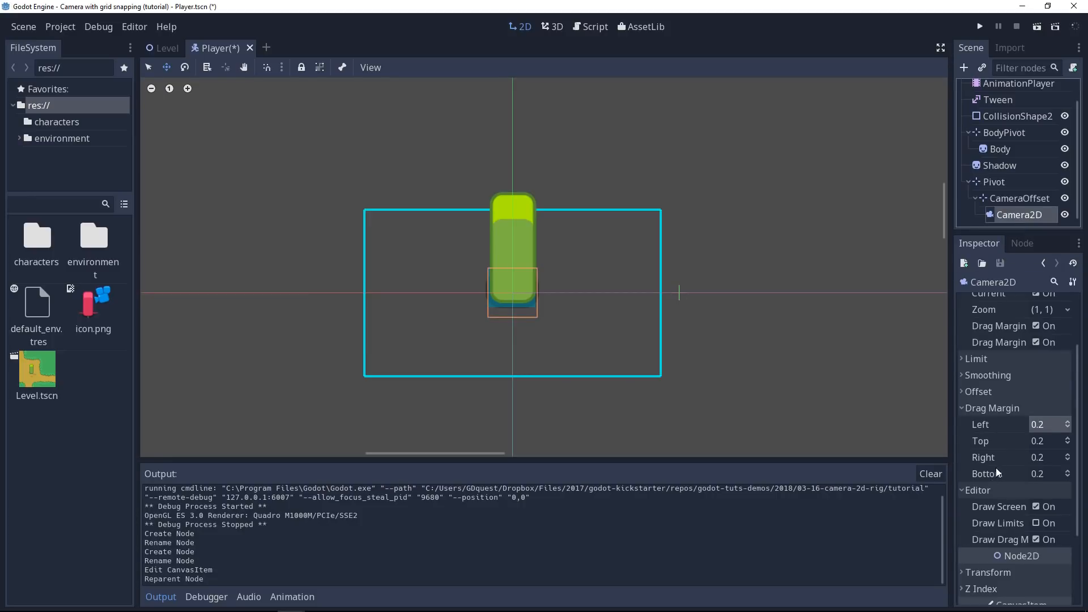
scroll(down, 3)
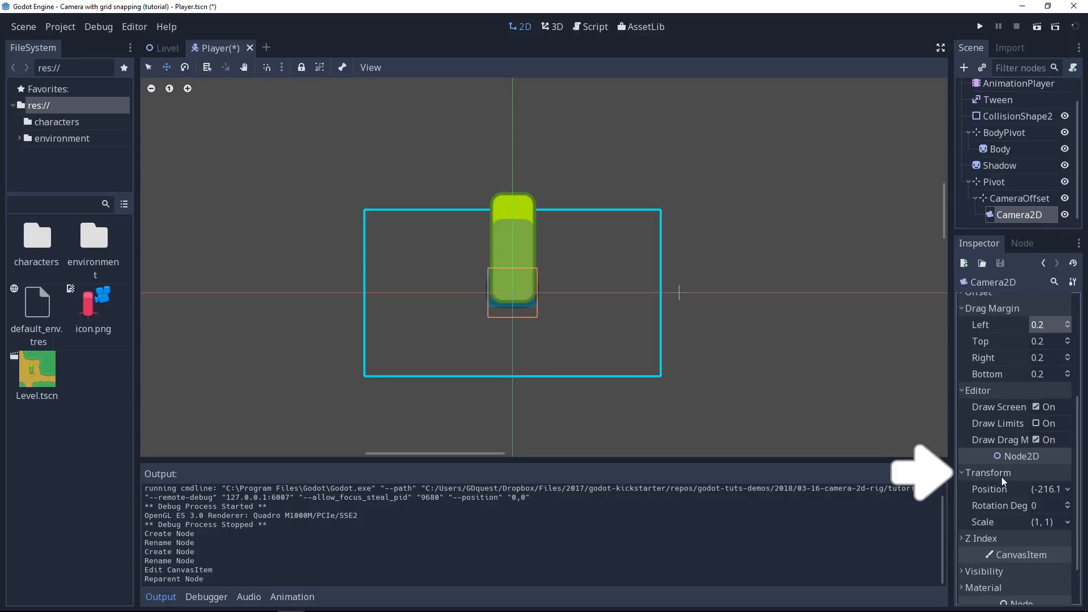
click(1044, 488)
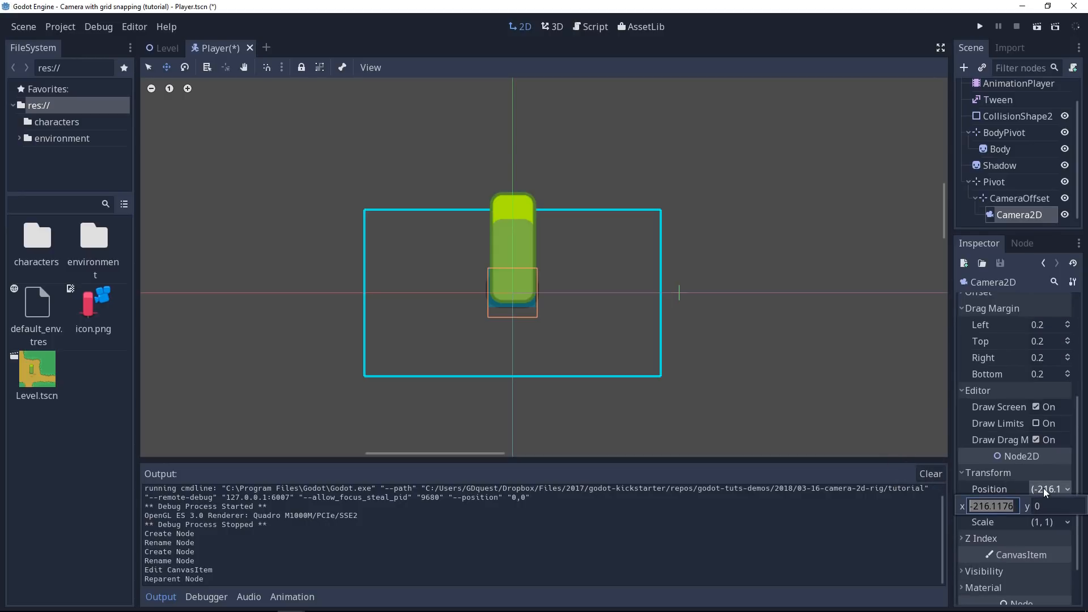
text(0)
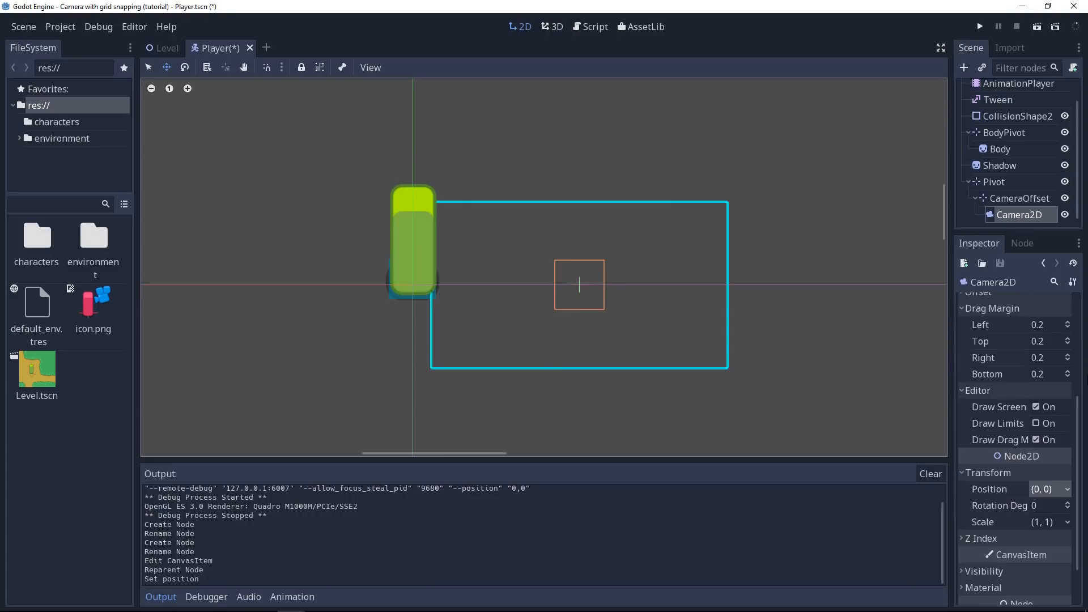
key(ctrl+s)
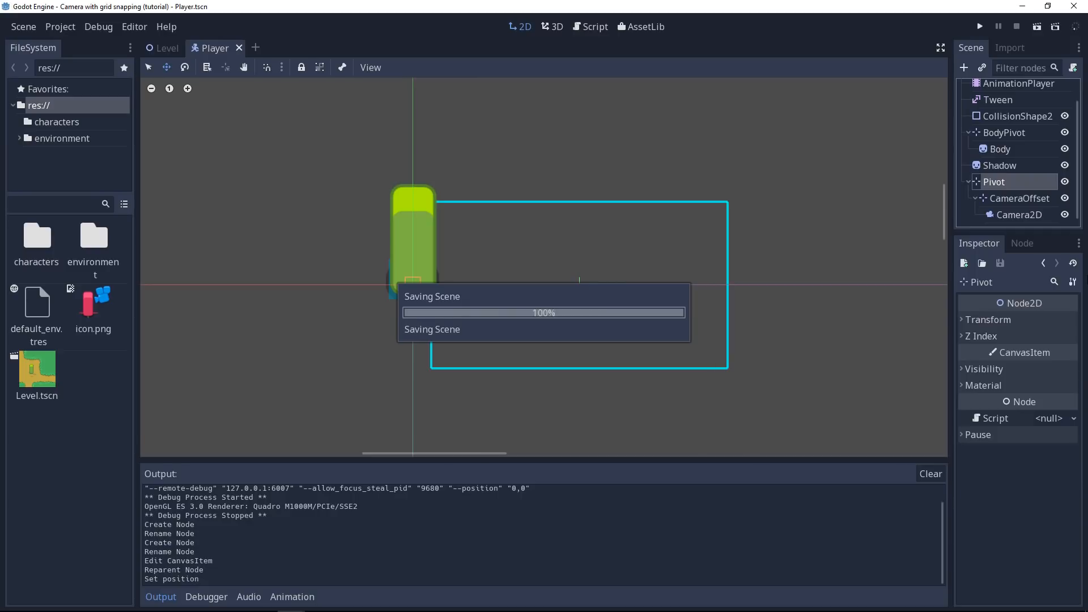
Begin attaching a new script to the Pivot node
click(979, 27)
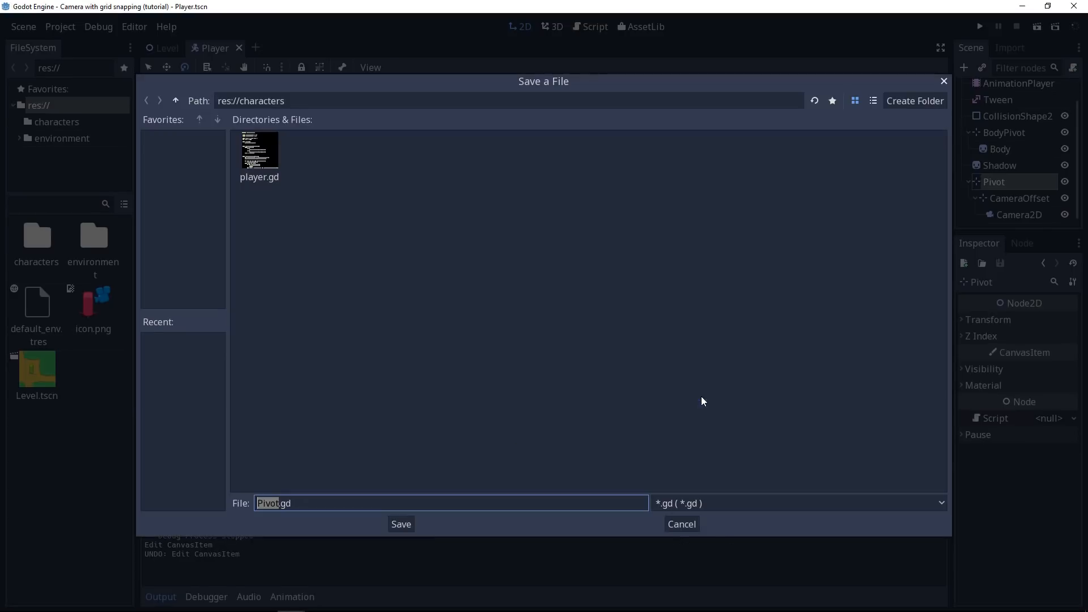
mouse_move(406, 396)
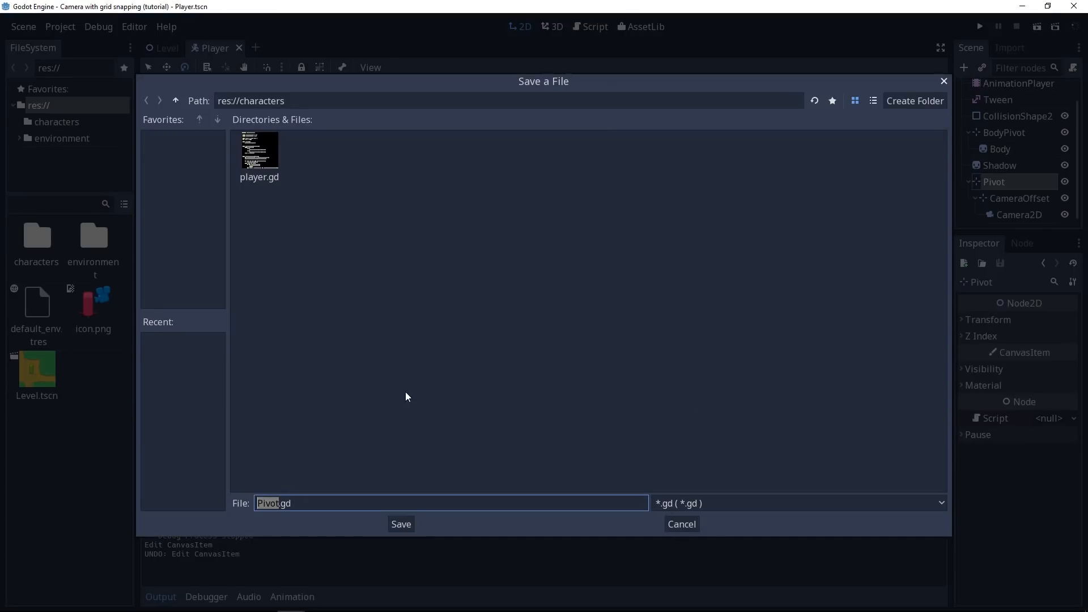
Create a new 'camera' folder to hold the pivot.gd script
click(914, 101)
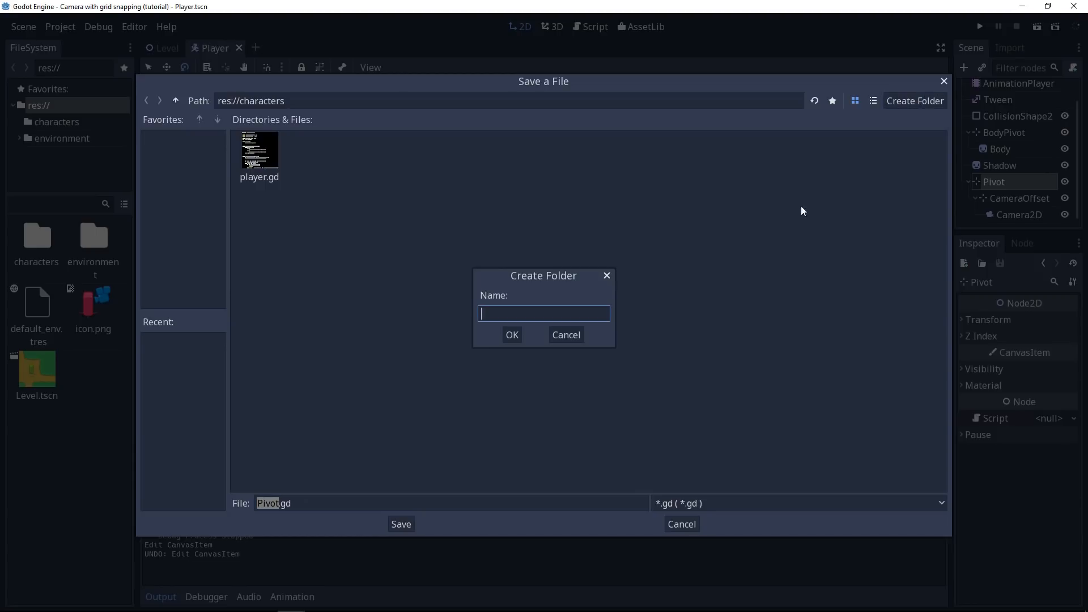
text(camera)
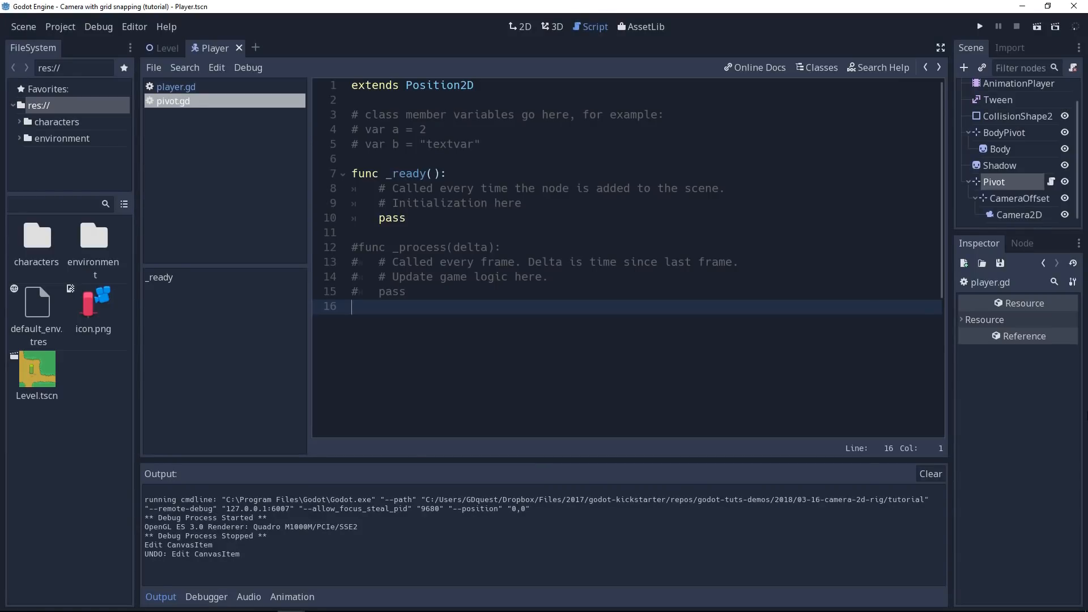
click(176, 86)
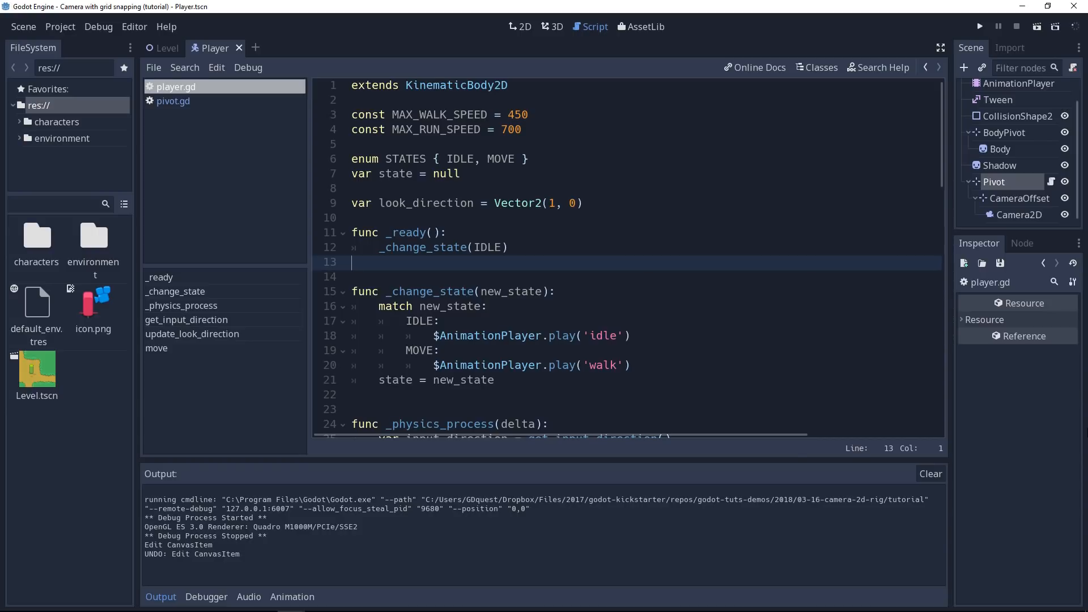
click(172, 100)
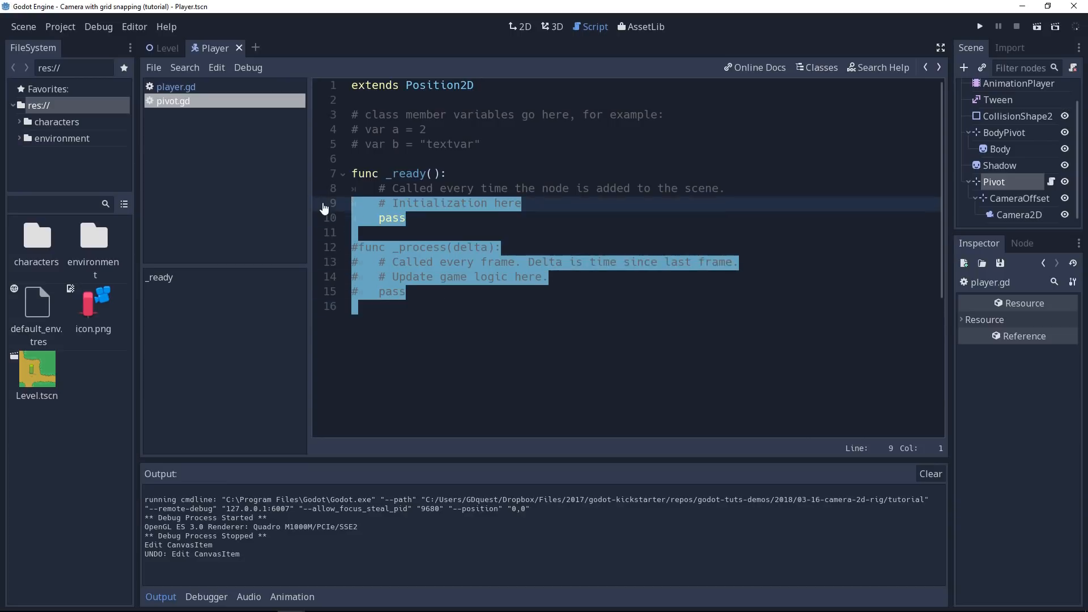
Trim pivot.gd's template and add 'onready var parent = $'..''
key(Delete)
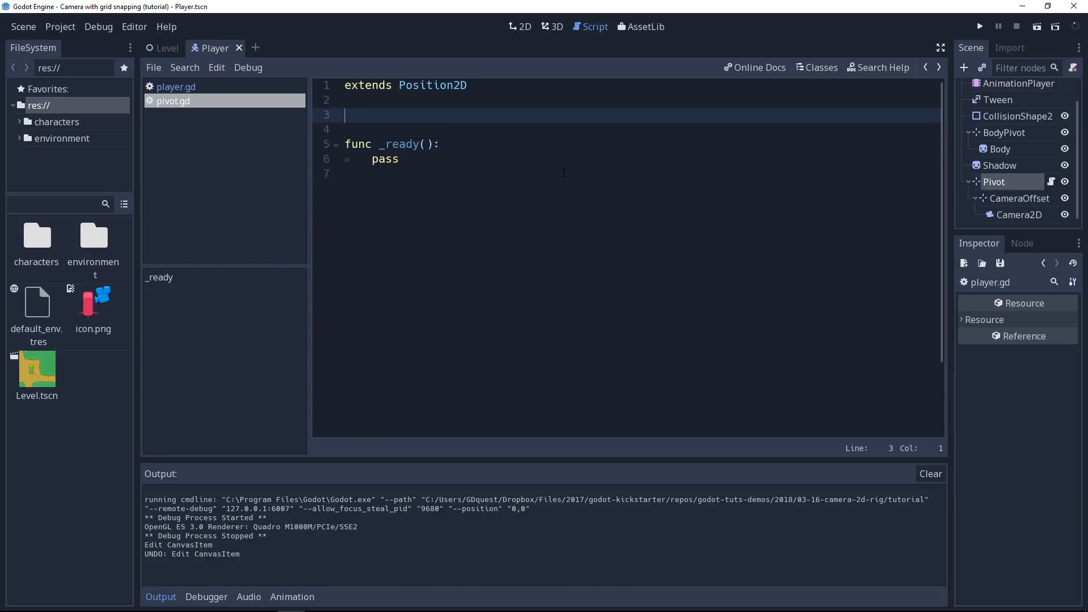
text(onready v)
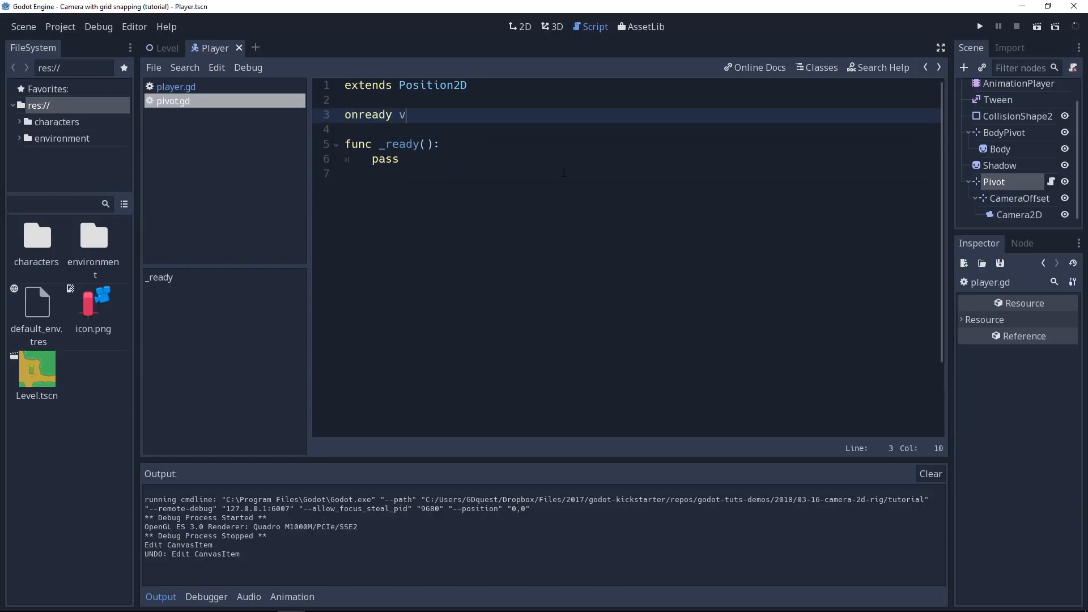
text(ar par)
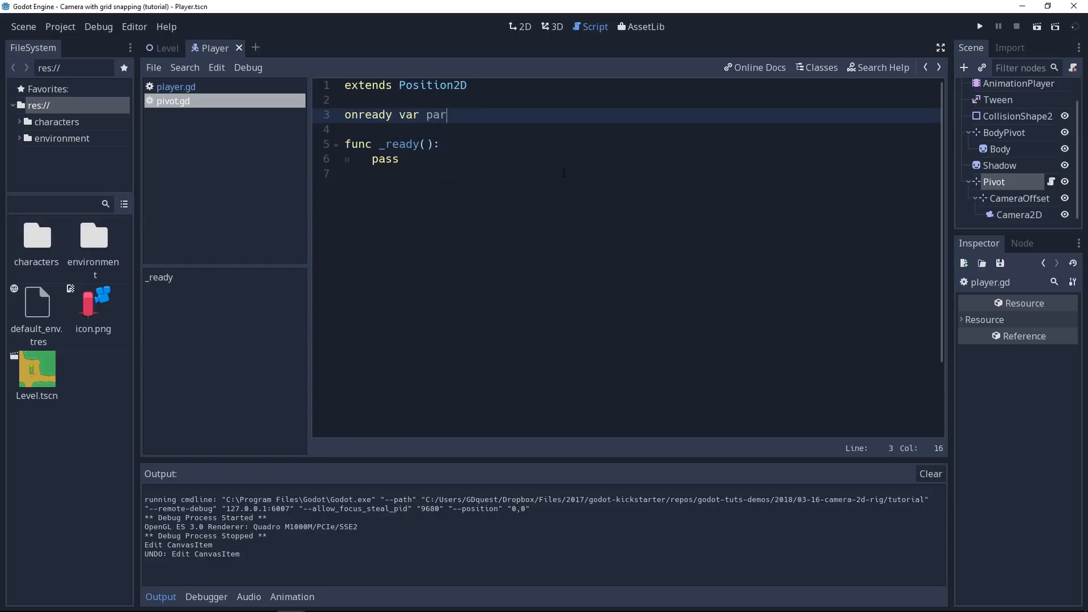
text(ent = g)
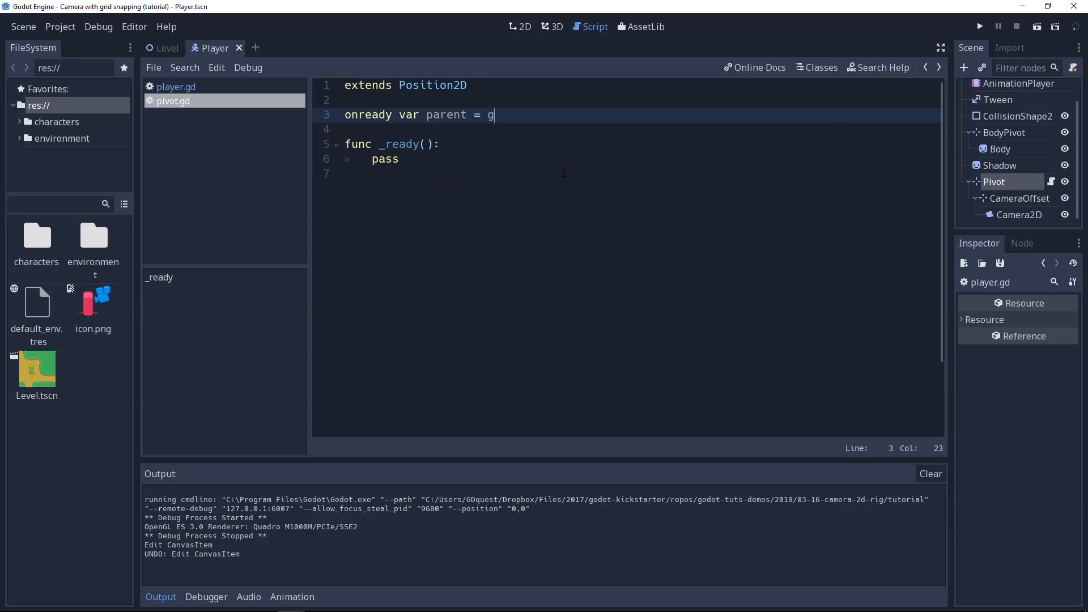
text(et_parent())
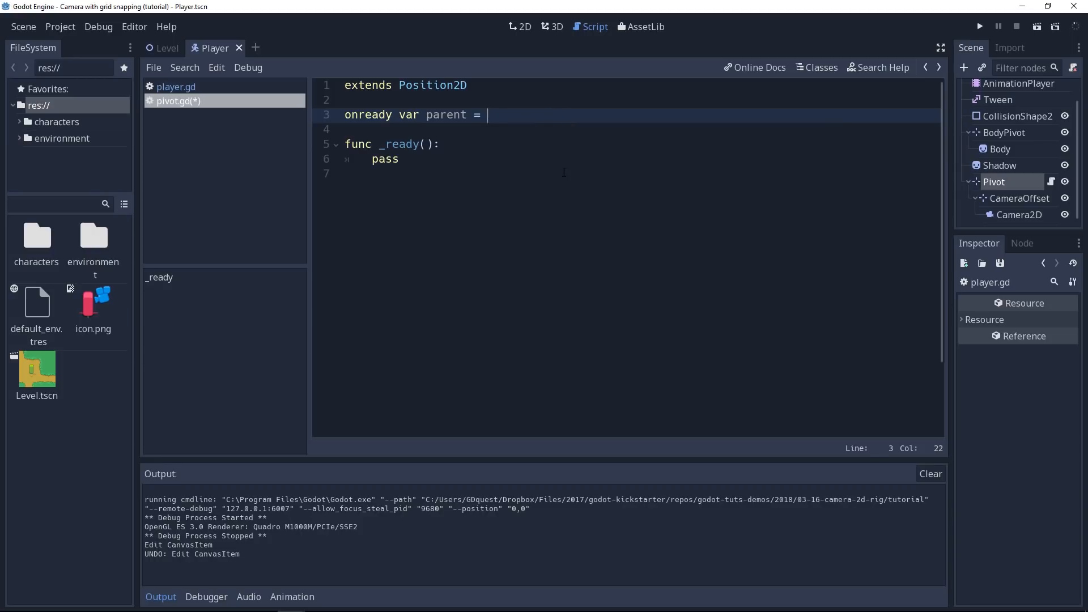
text($'')
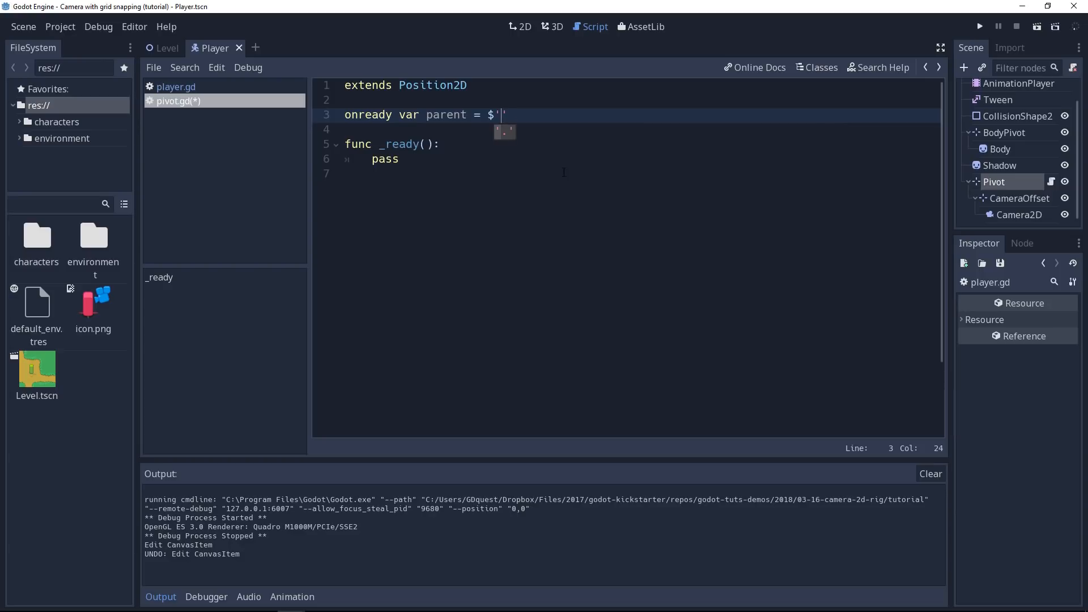
text(..)
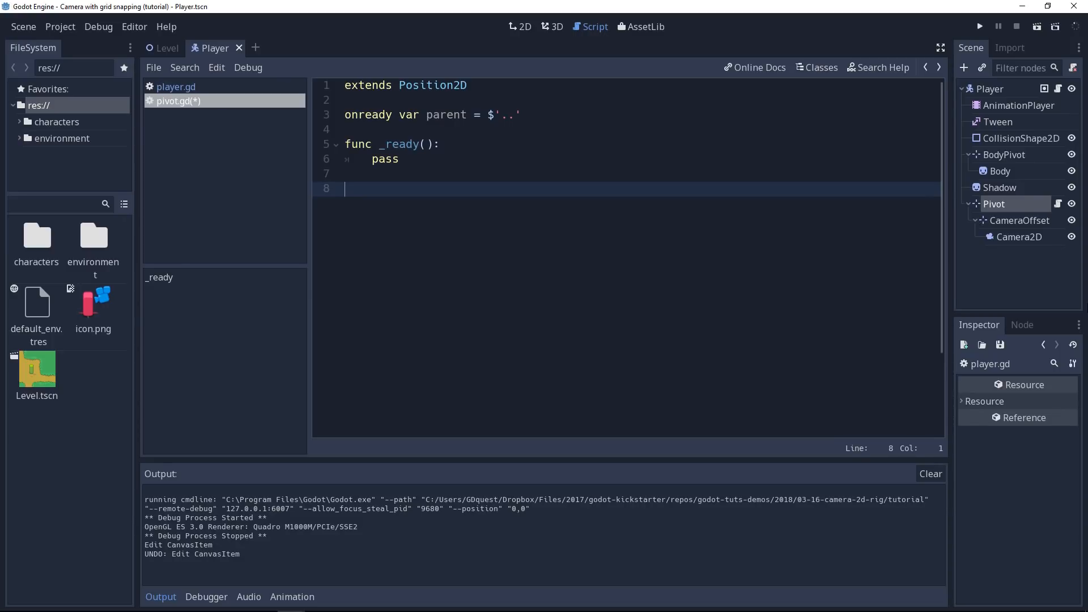
Define update_pivot_angle() setting rotation to parent.look_direction.angle()
text(func upda)
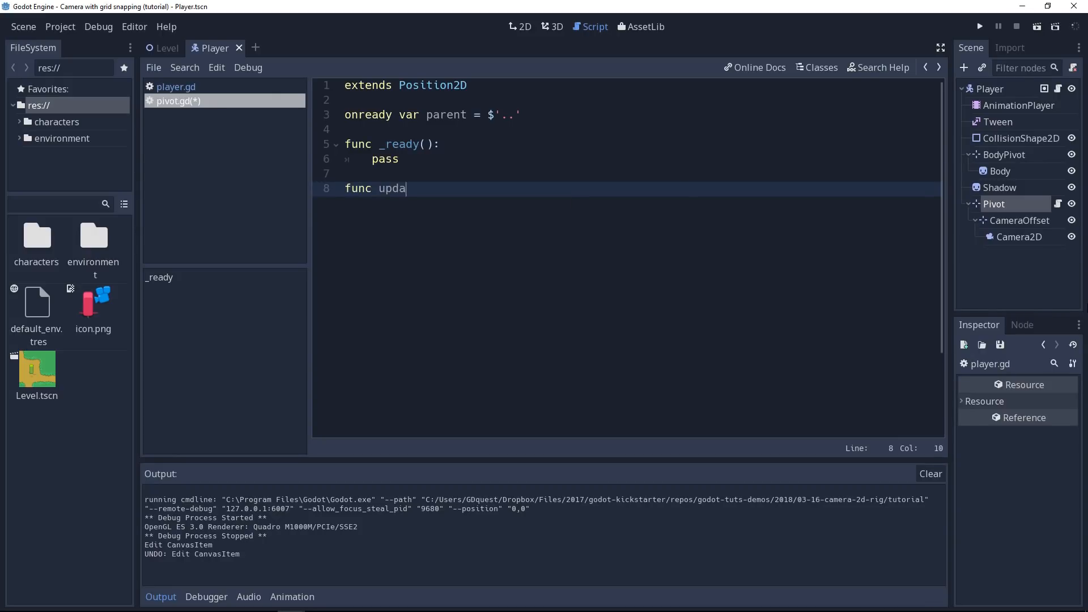
text(te_pivot_angle)
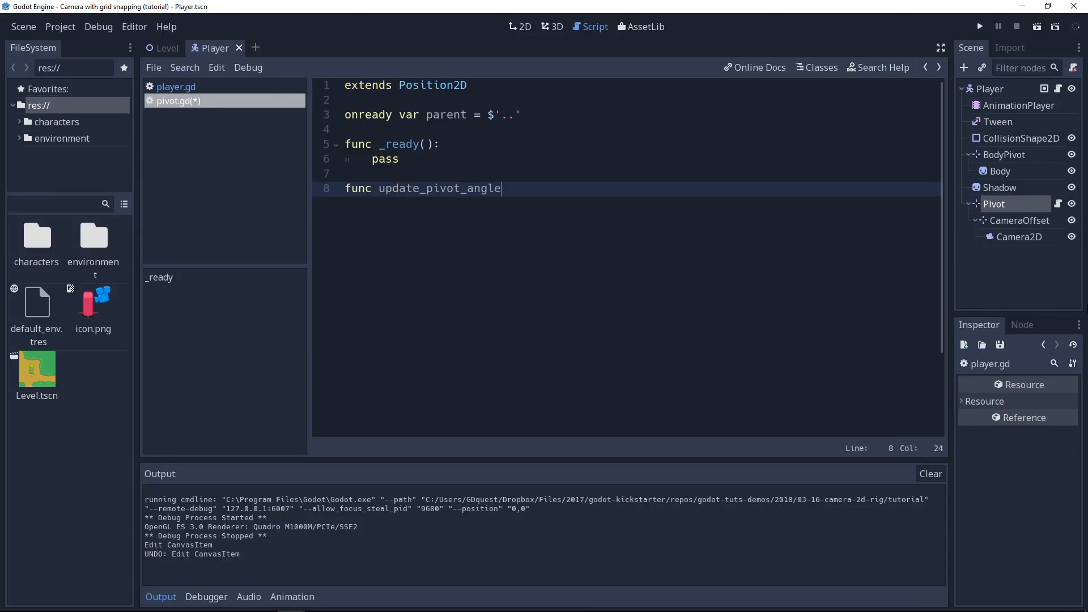
text(():)
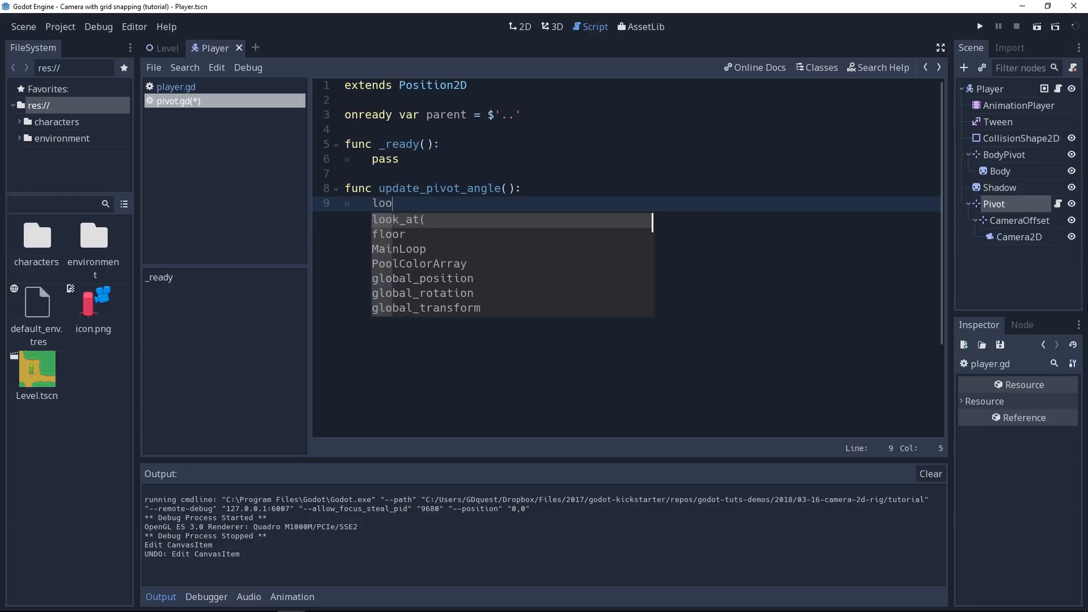
text(parent.lo)
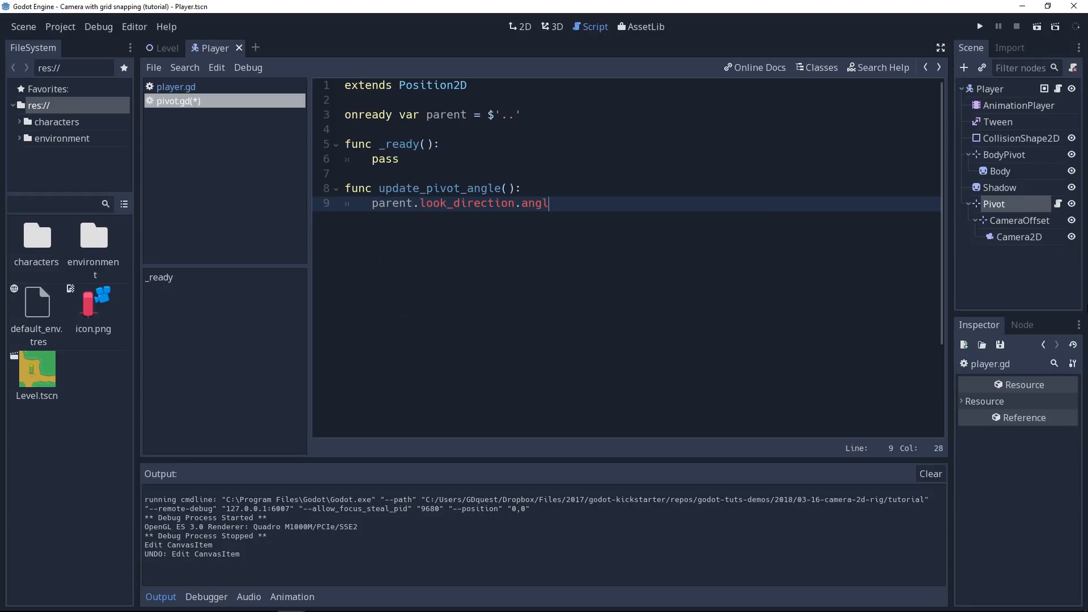
text(e())
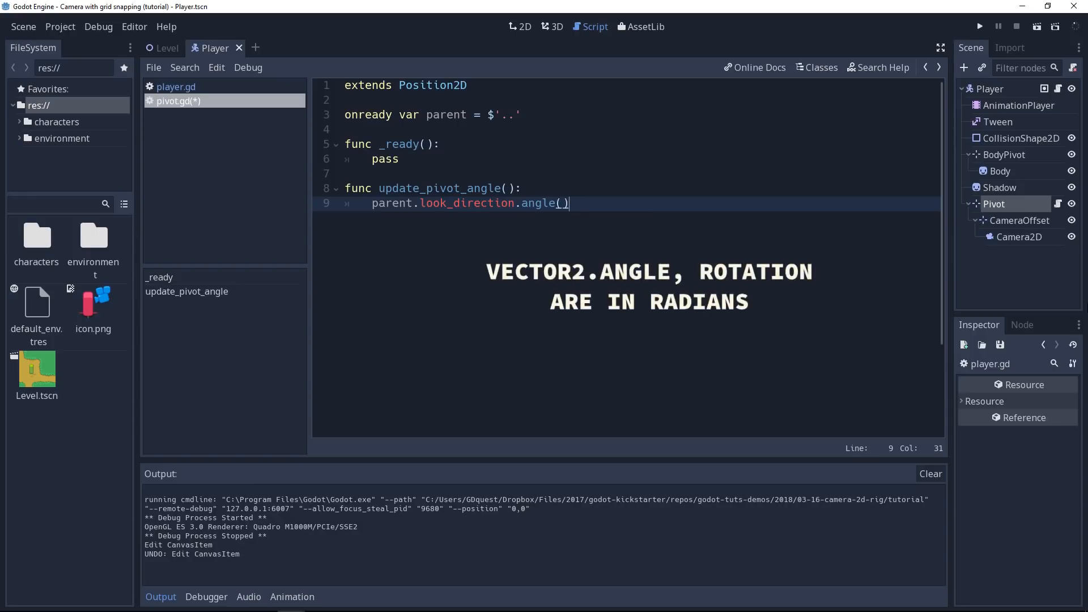
text(rotation)
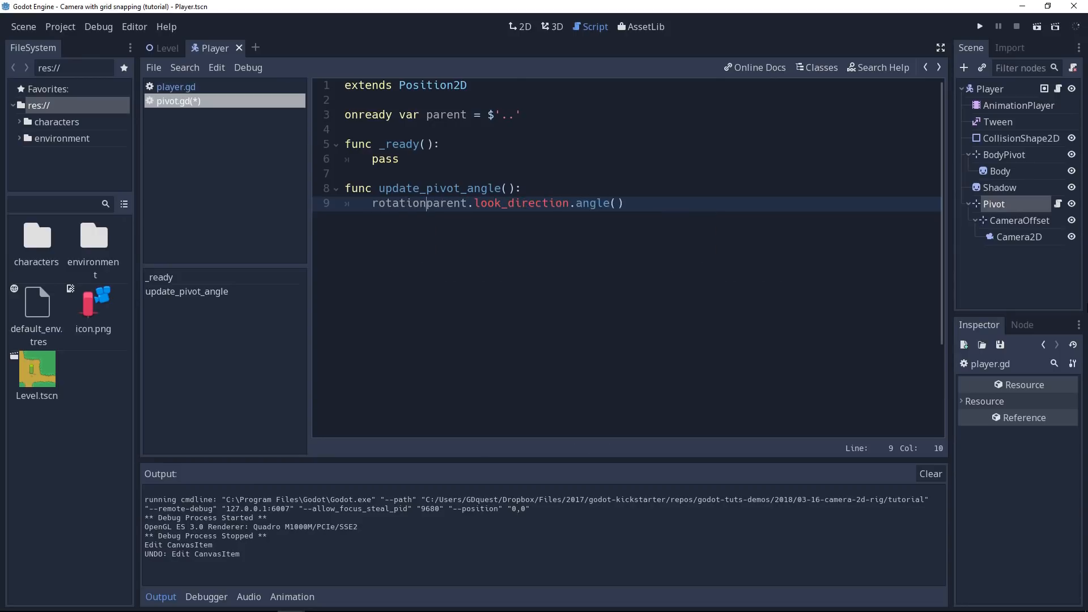
text(=)
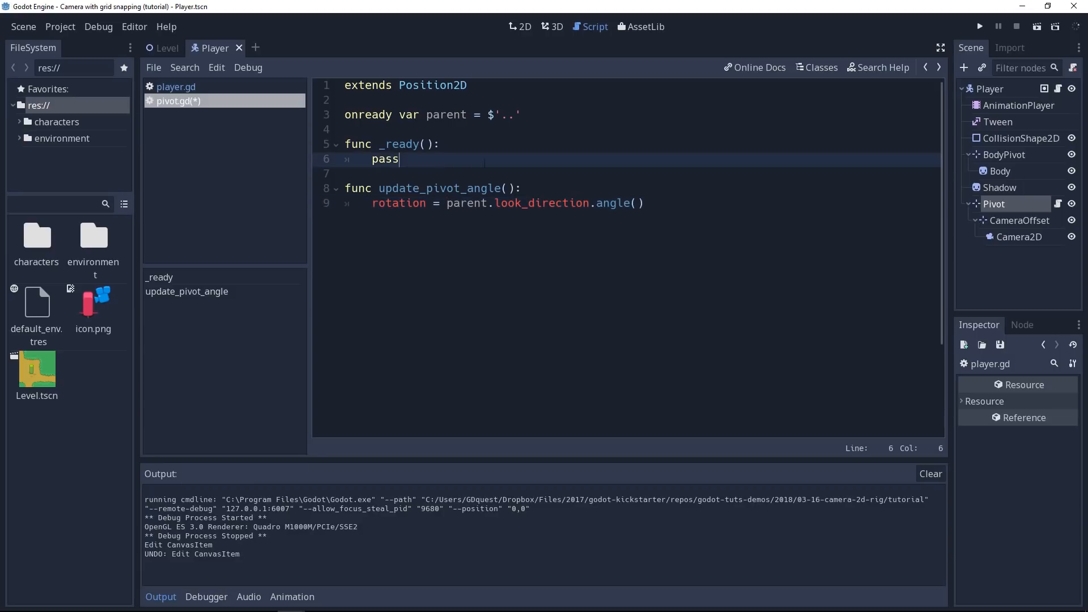
Call update_pivot_angle() from _ready and from a new _physics_process(delta)
text(update_pivot_angle()
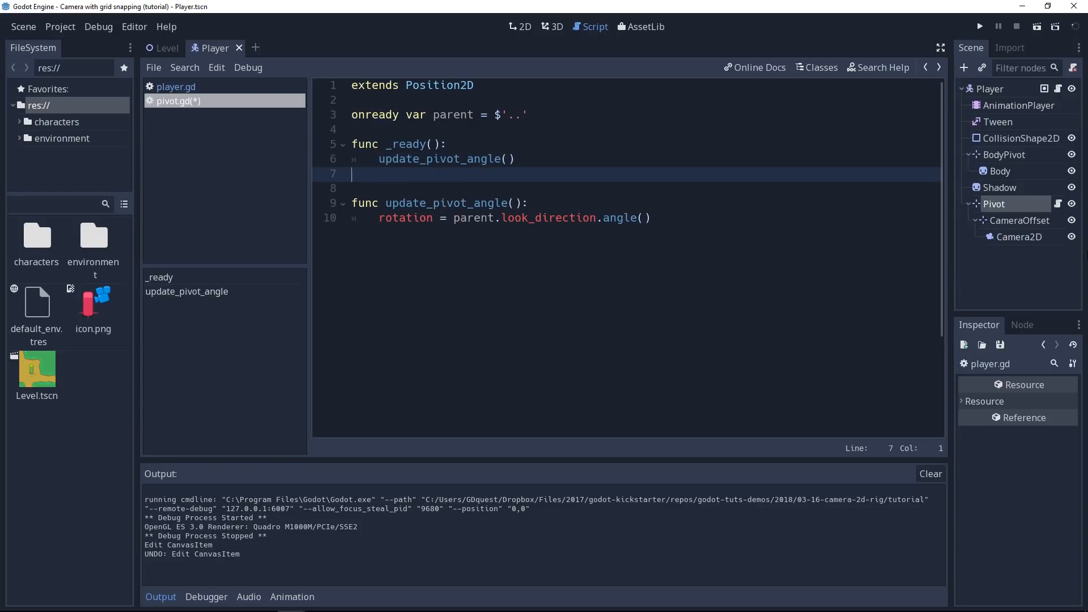
text(func _)
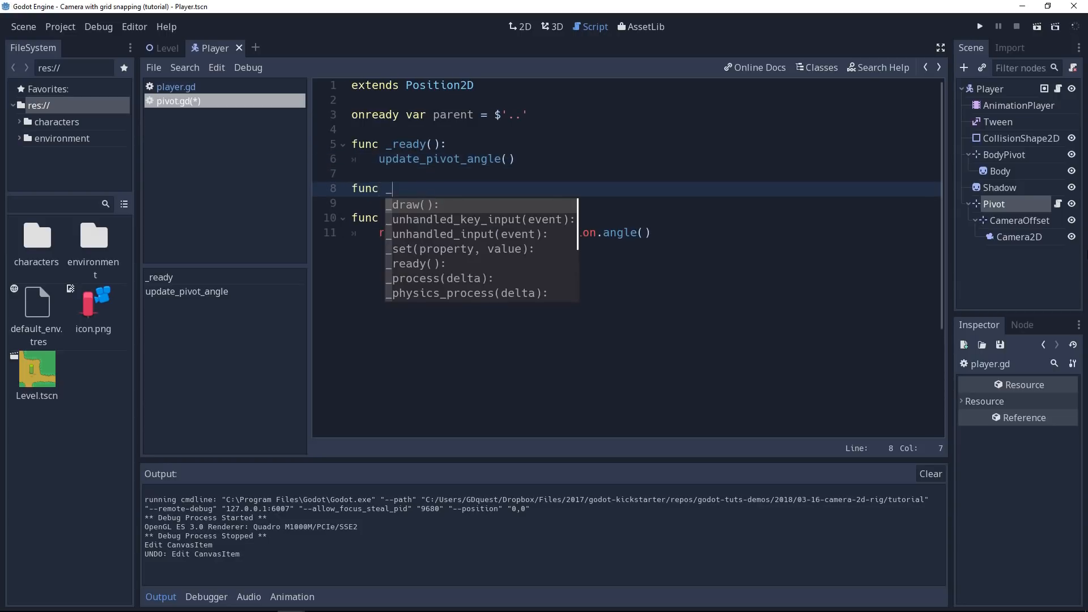
key(Escape)
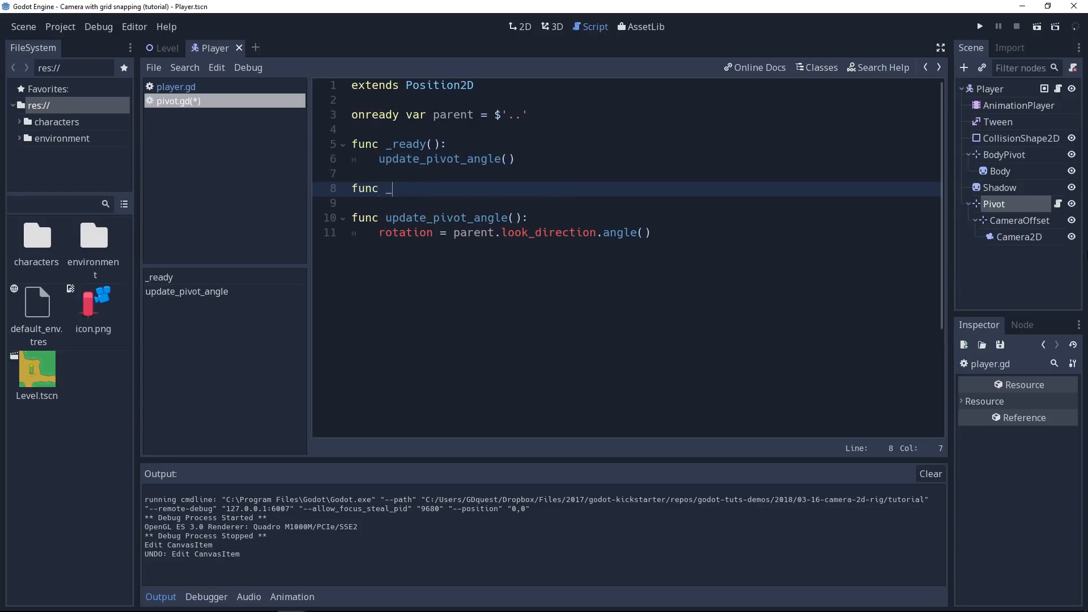
text(physics_process(delta):)
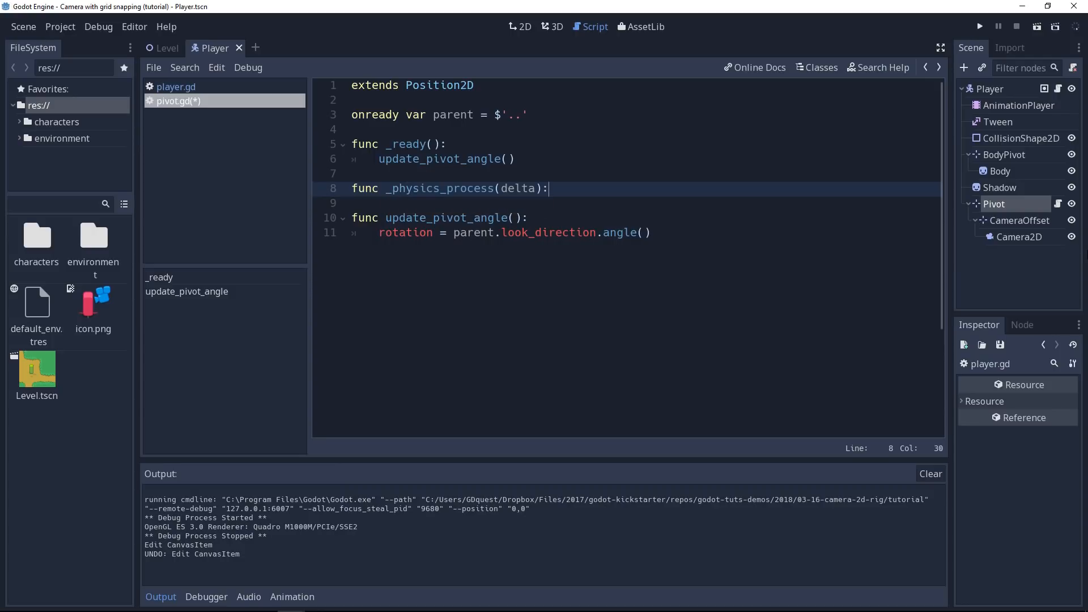
text(update_pivot_angle()
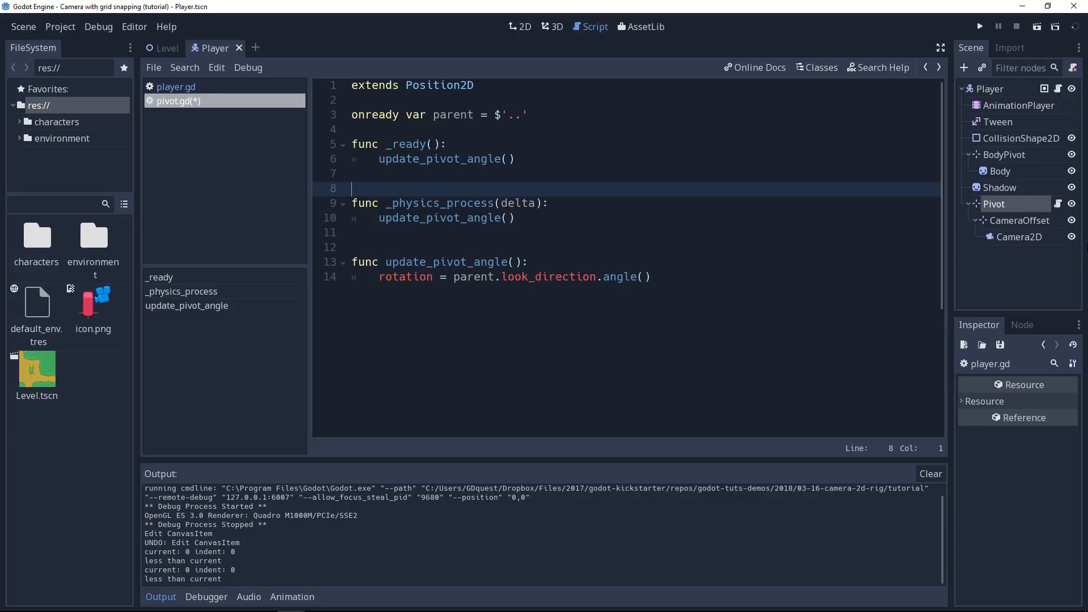
click(977, 27)
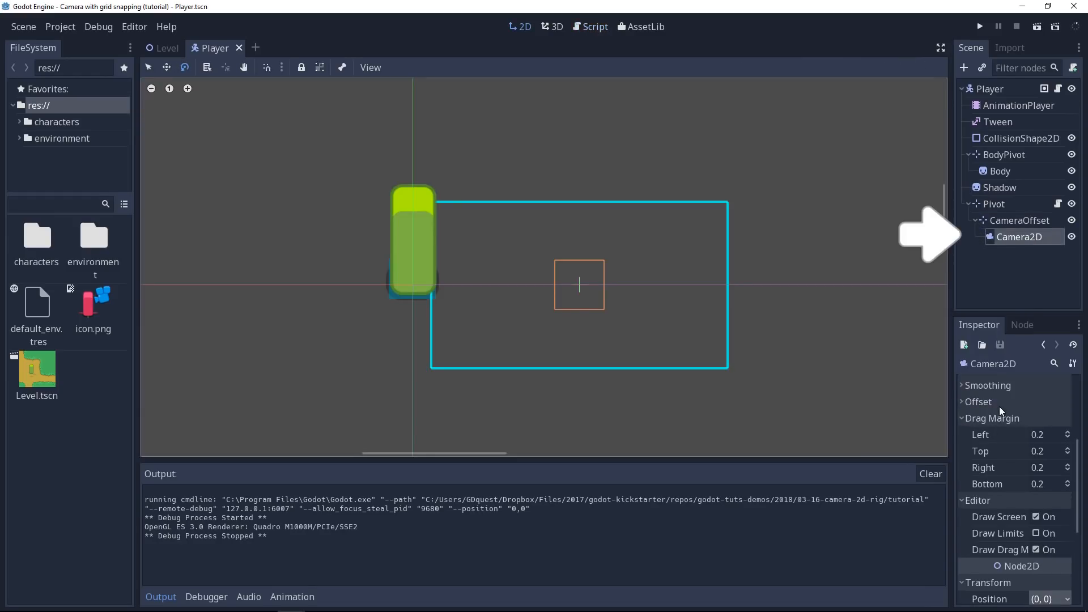
mouse_move(999, 409)
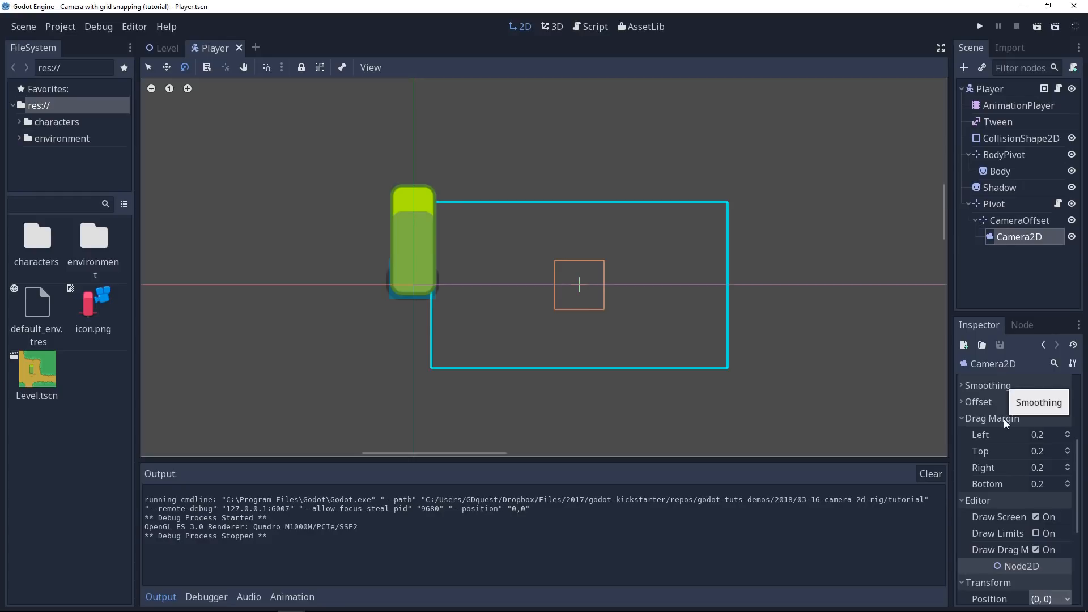
Expand the Camera2D Smoothing section, confirming smoothing is off, and run the game
click(992, 417)
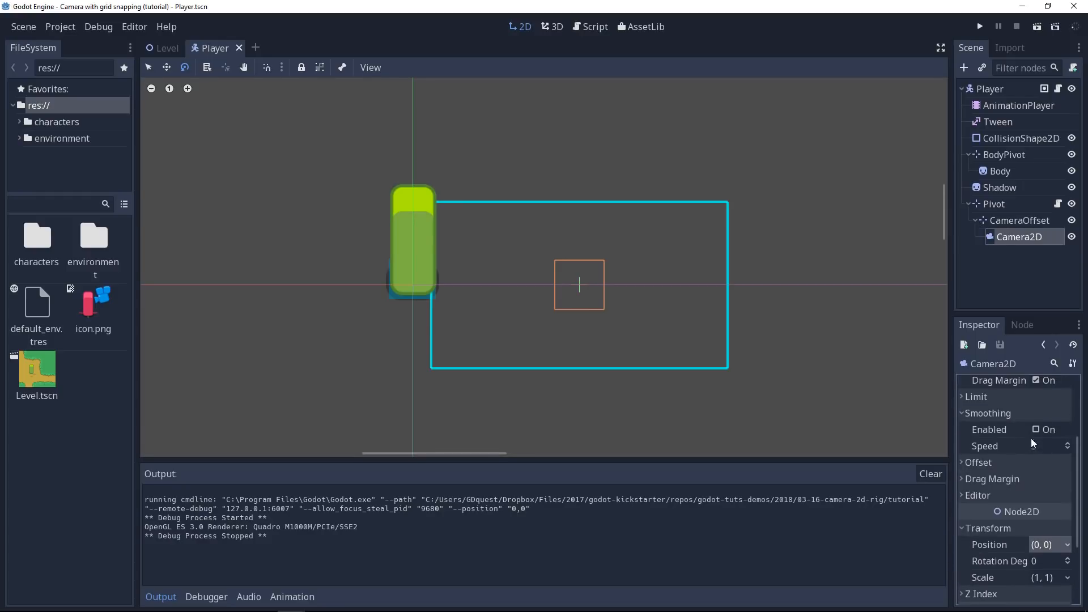
click(979, 26)
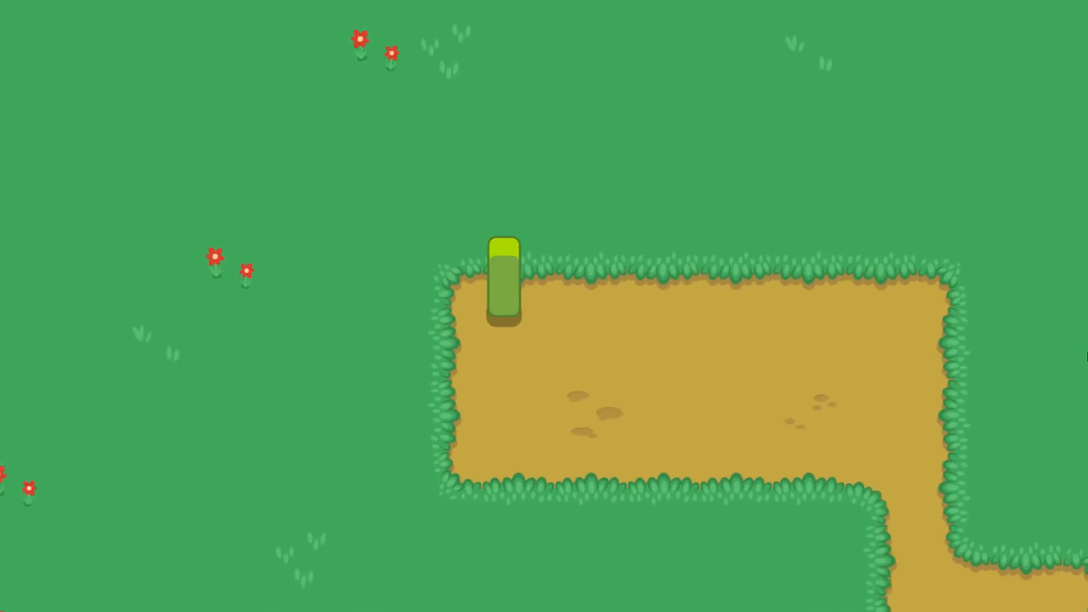
Stop the running game
key(Down)
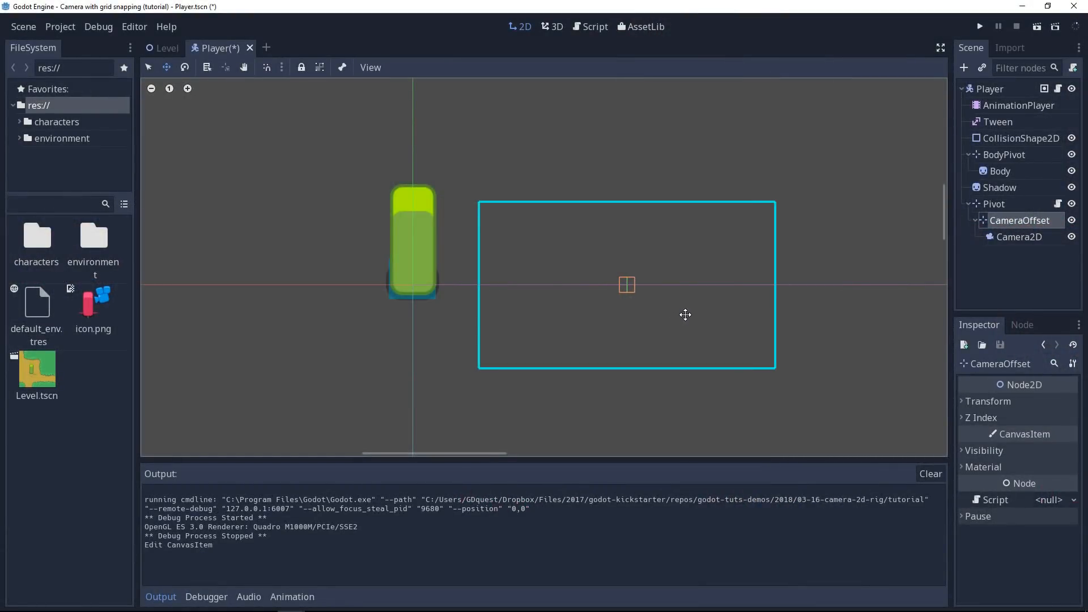
Drag CameraOffset to a new position in the 2D viewport
drag(627, 284, 587, 284)
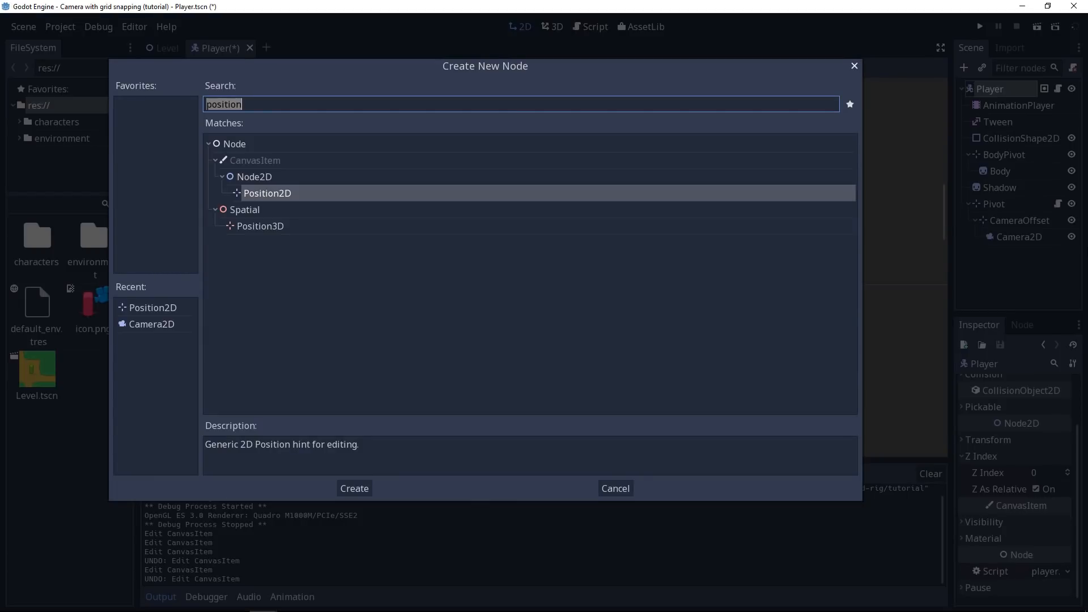
Create a Position2D node under Player named GridSnapper
click(354, 488)
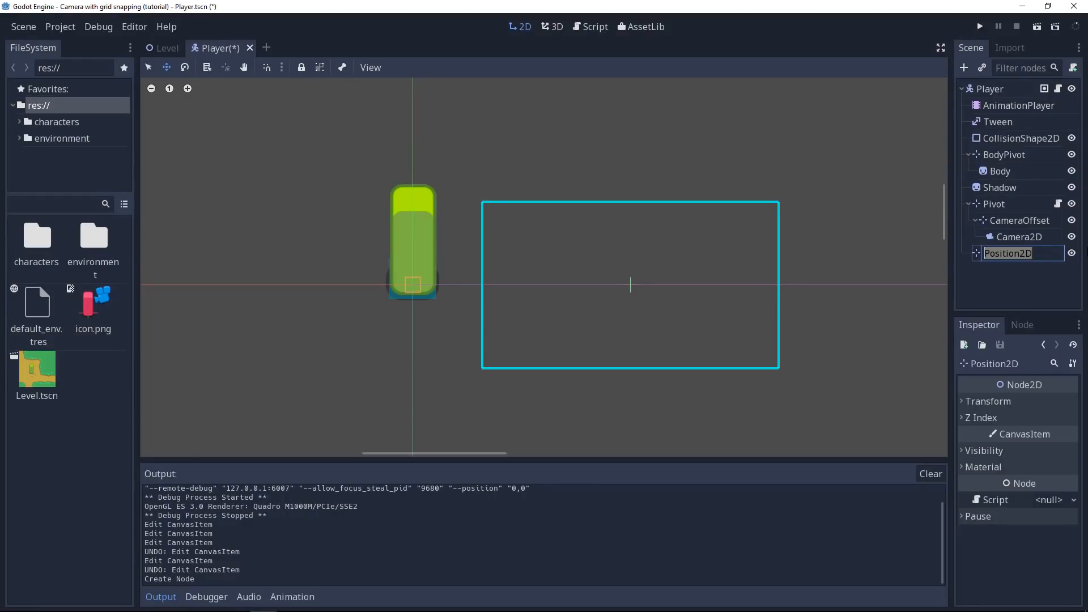
text(GridSnapper)
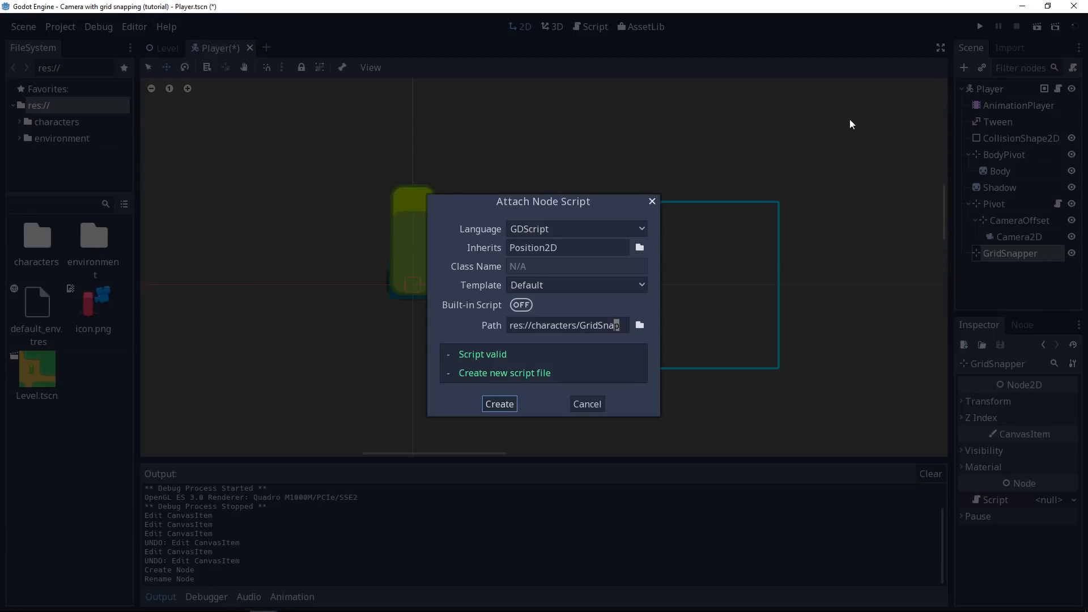
mouse_move(636, 331)
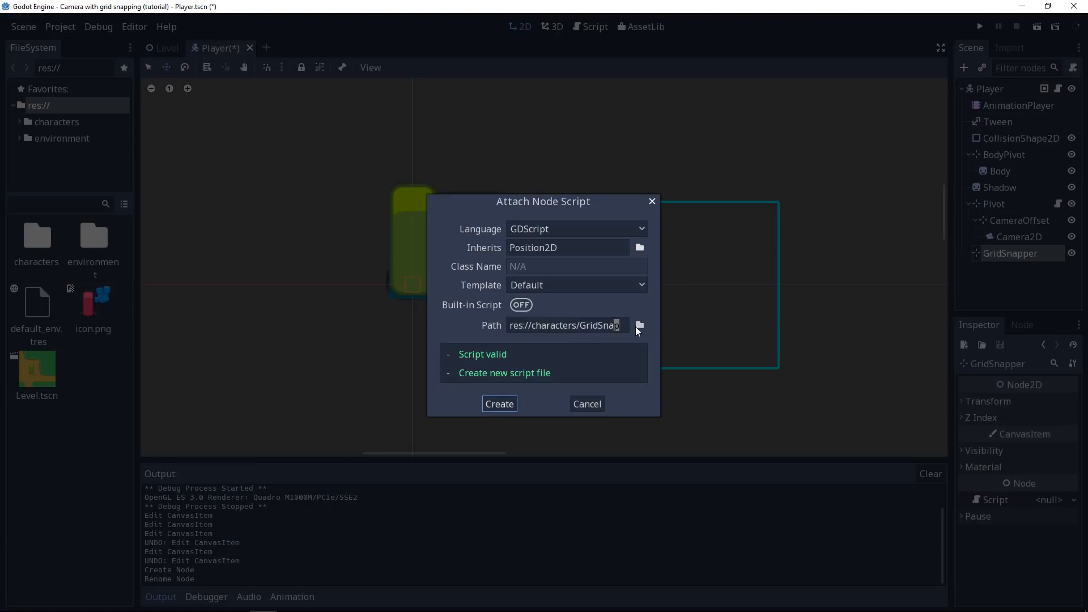
Attach grid-snapper.gd to GridSnapper, saved in res://characters/camera
click(637, 325)
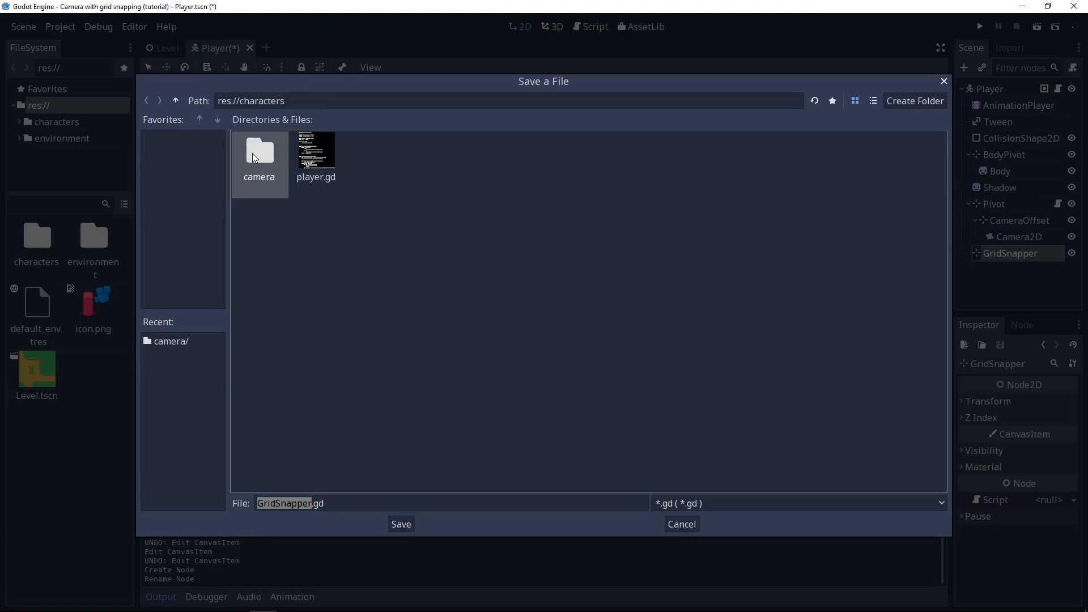
double_click(259, 152)
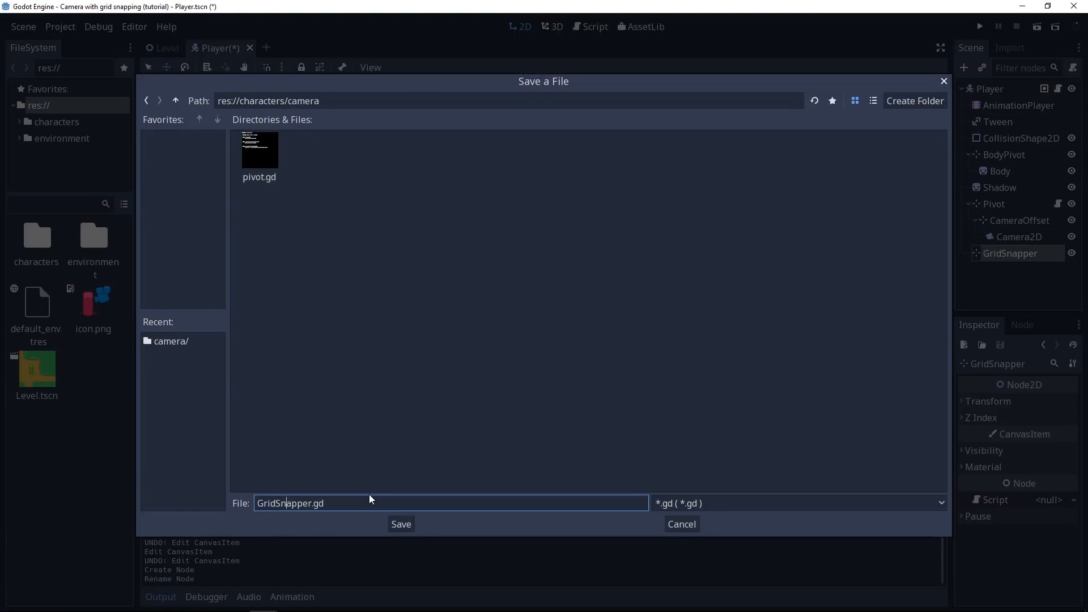
click(400, 523)
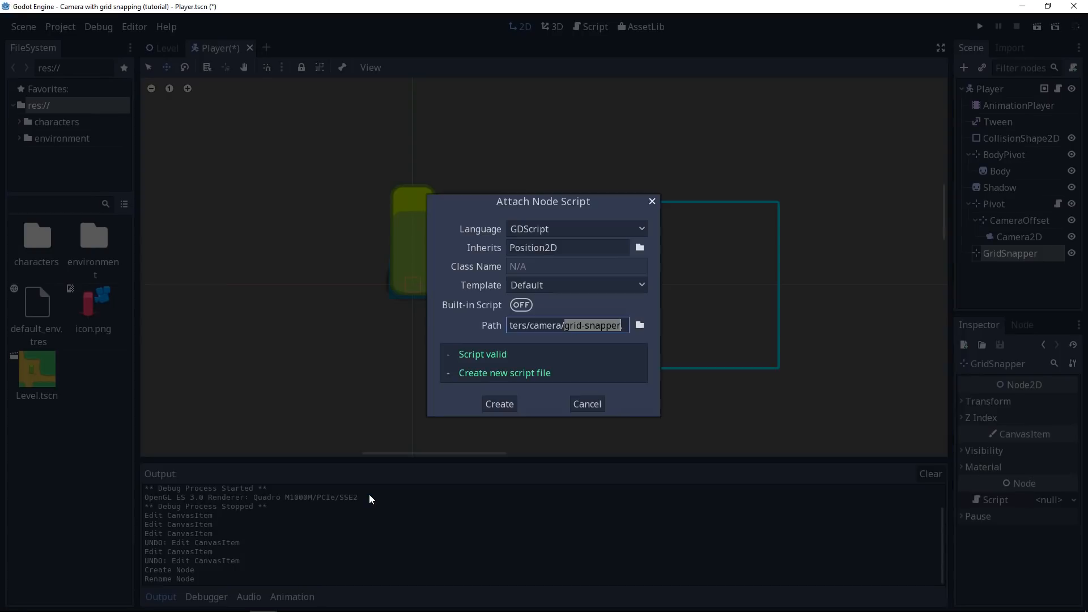
click(497, 404)
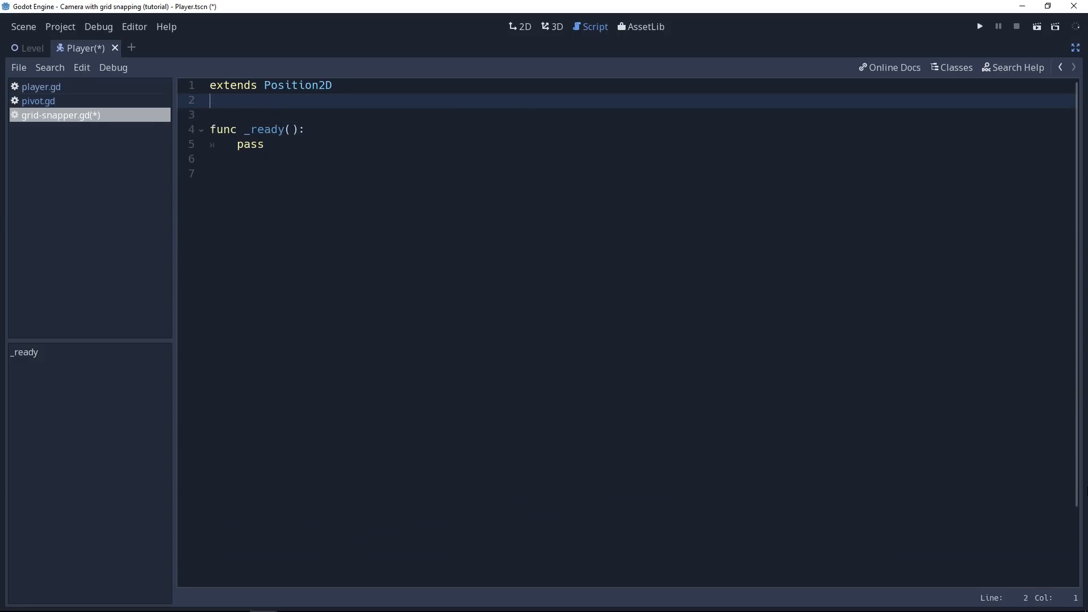
Declare grid_size as a Vector2 and grid_position = Vector2() in grid-snapper.gd
text(var grid)
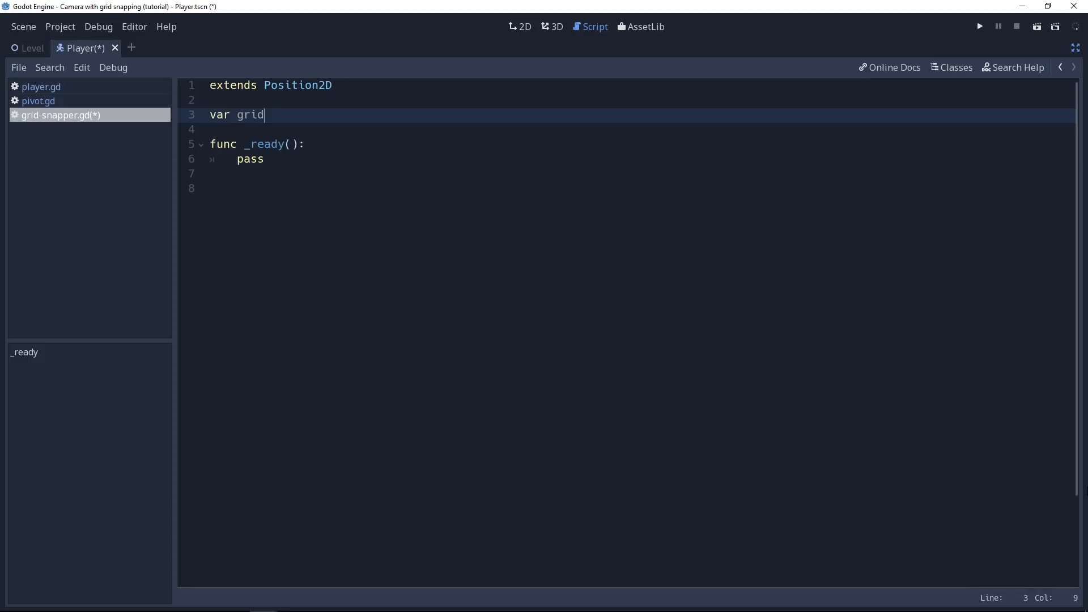
text(_size = Vector2()
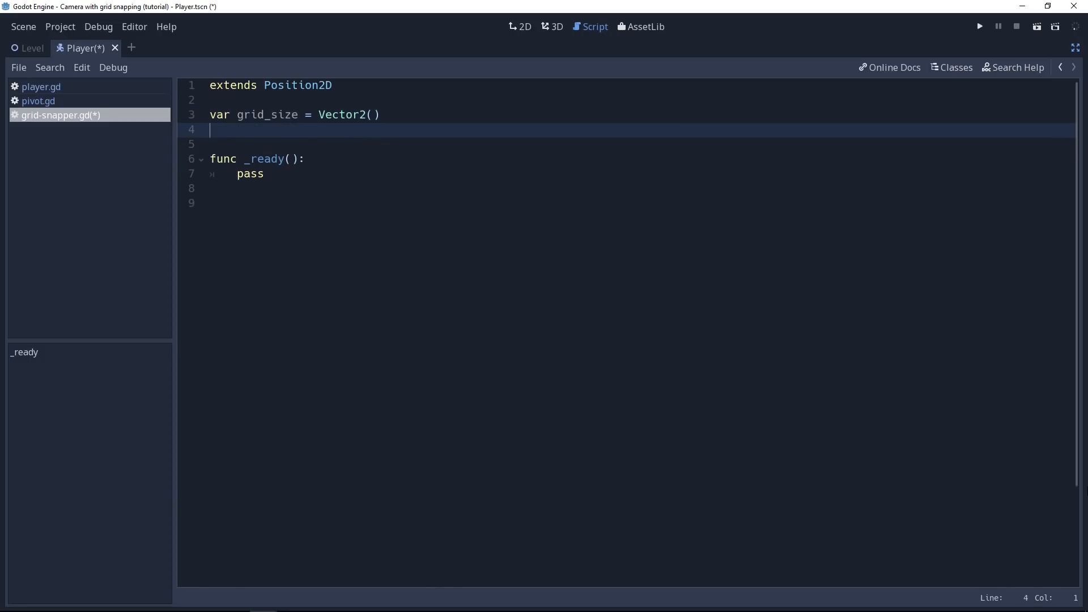
text(var grid_)
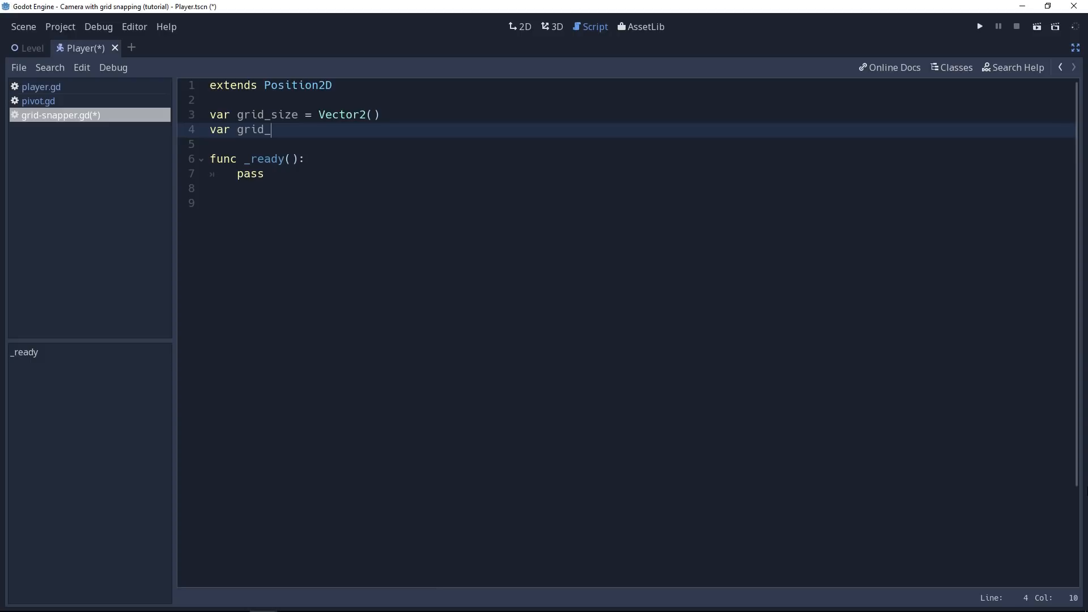
text(position =)
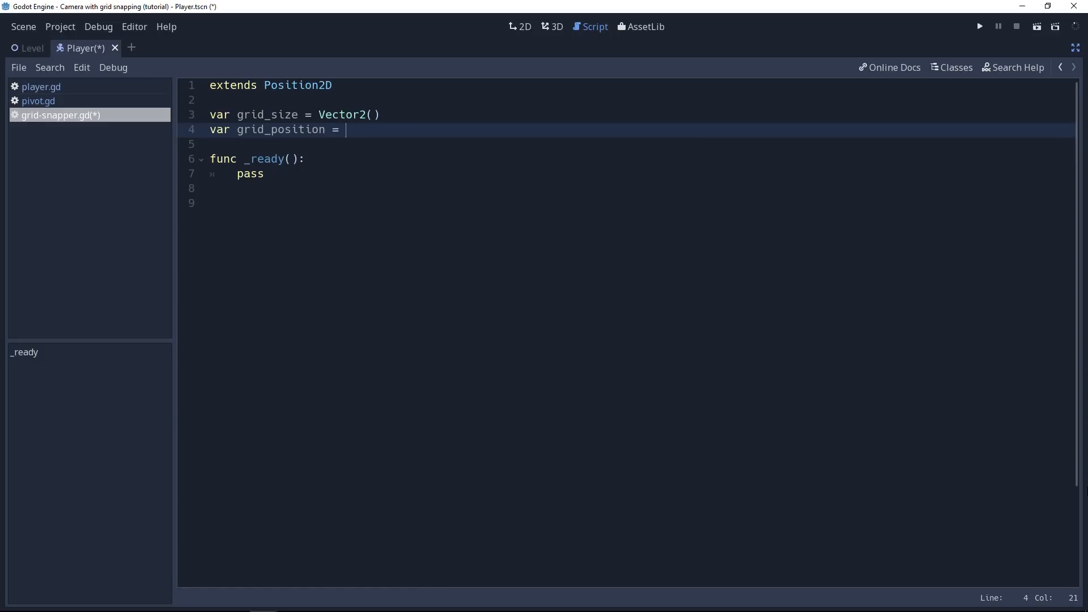
text(Vector2()
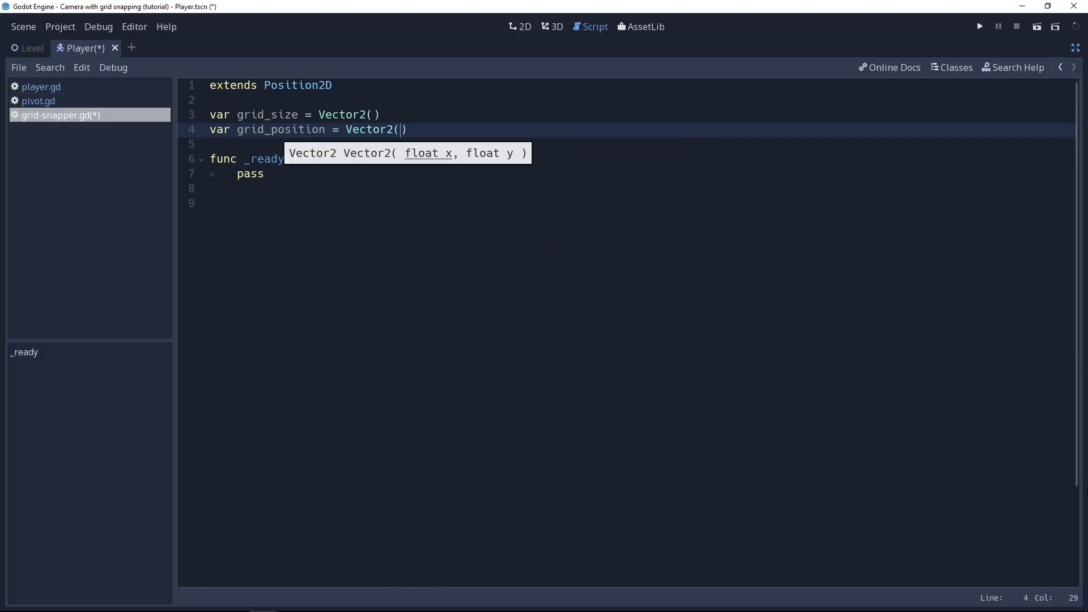
key(enter)
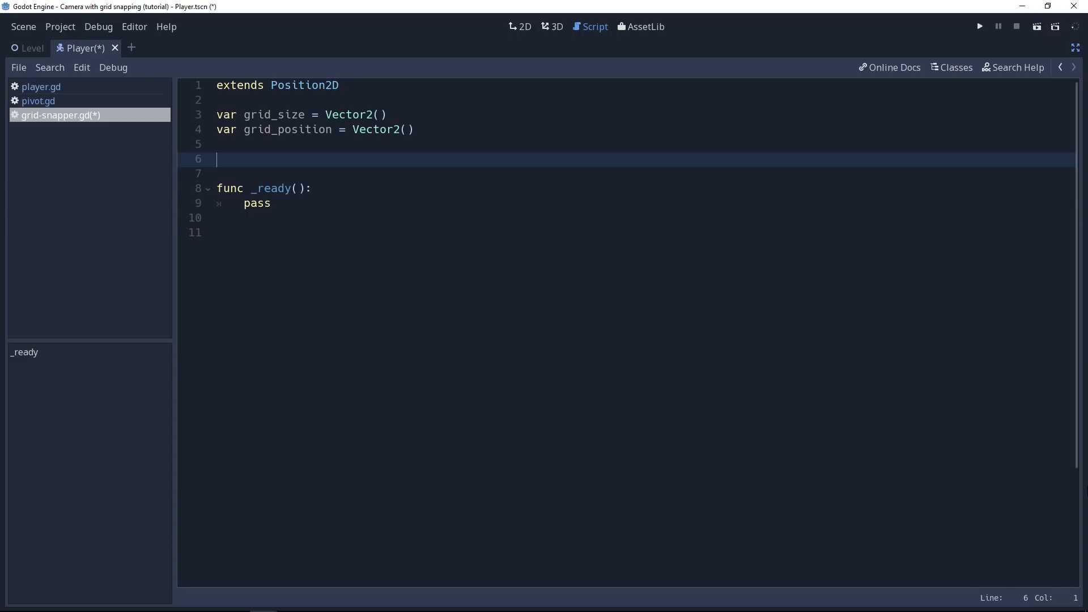
Add 'onready var parent = get_parent()' and start a new func declaration
text(onrea)
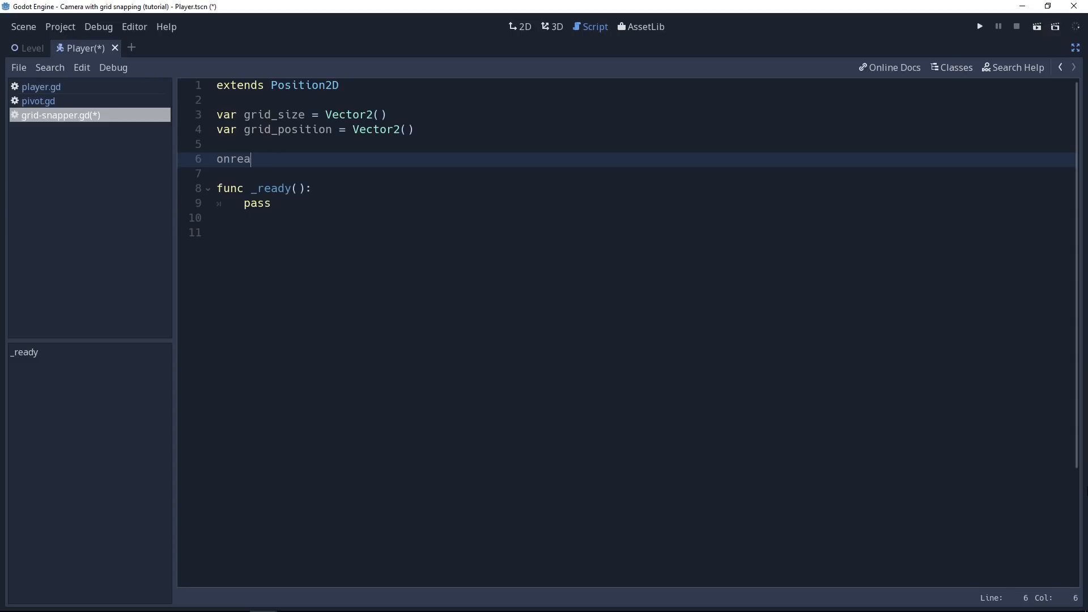
text(dy var)
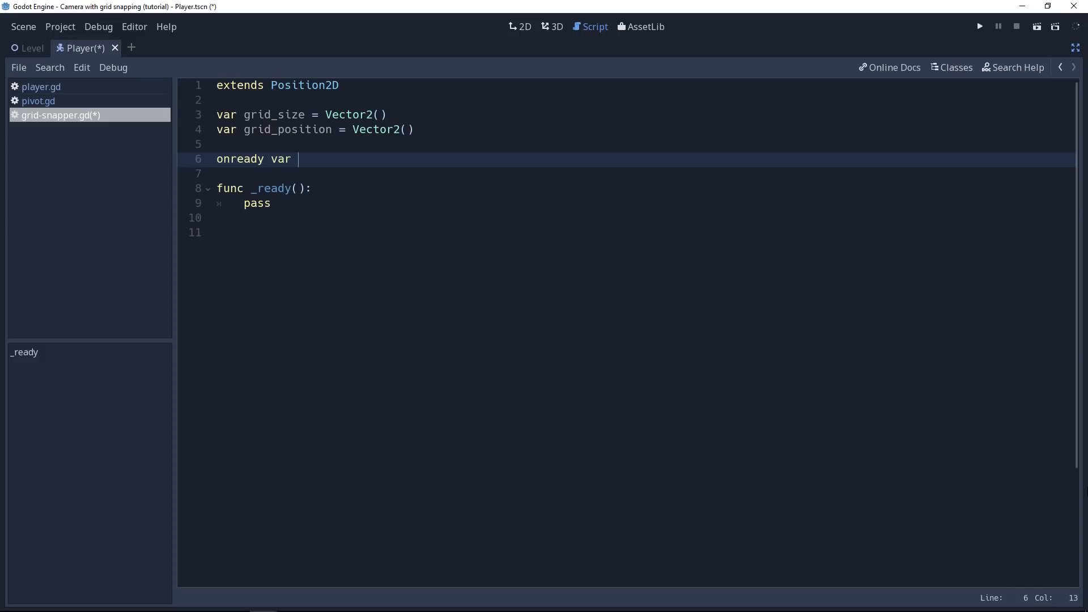
text(p)
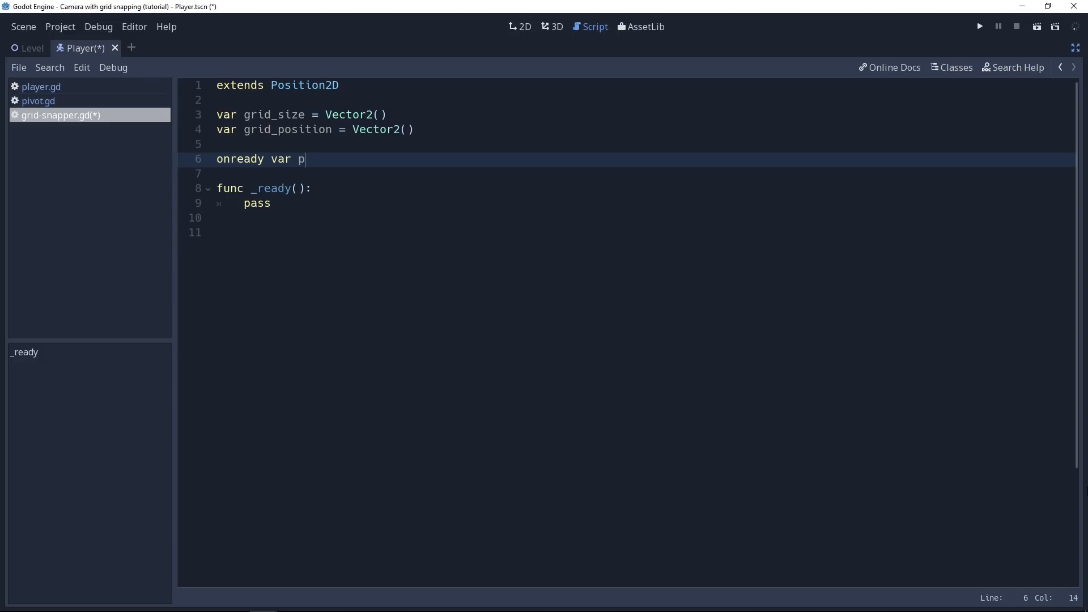
text(arent)
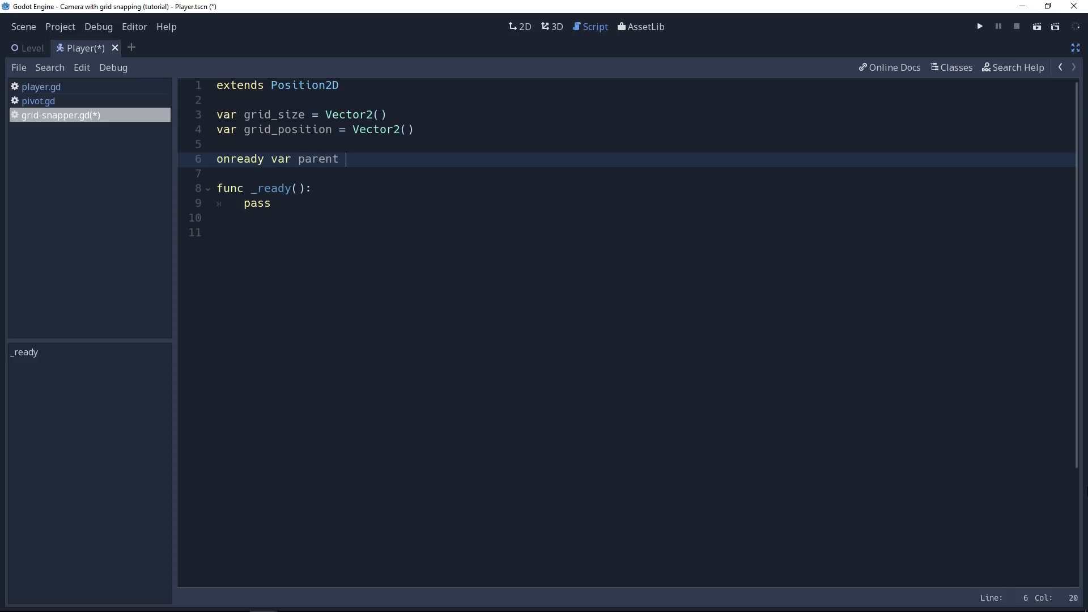
text(= get_)
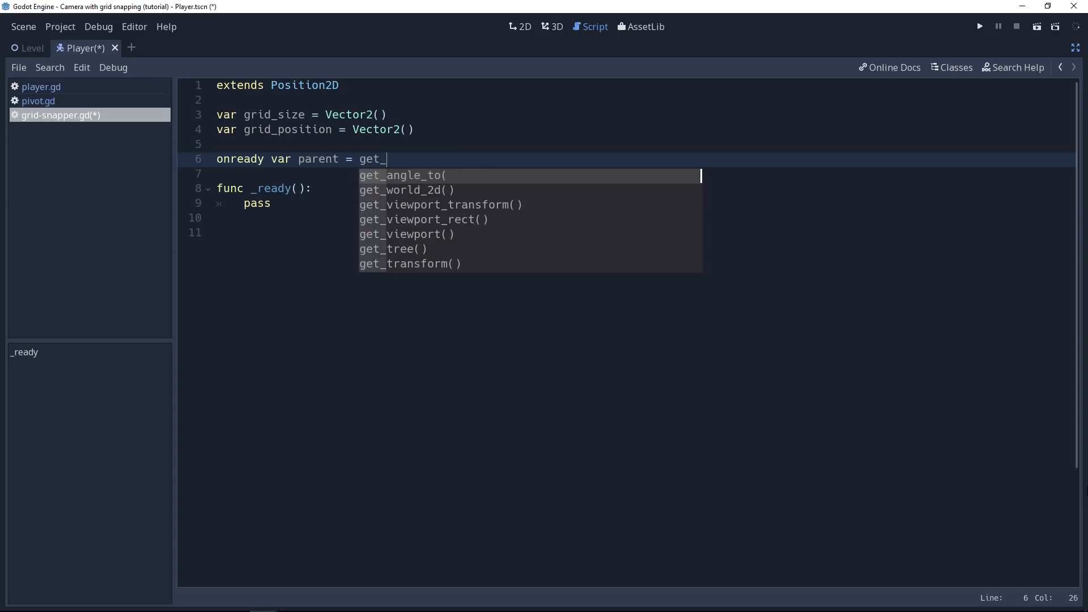
text(parent())
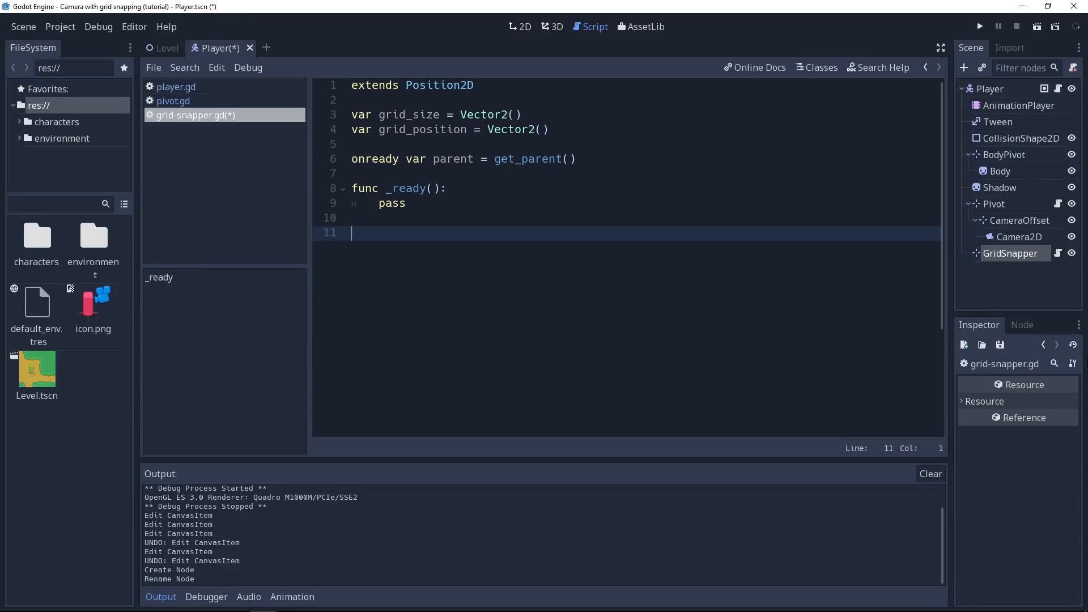
click(520, 27)
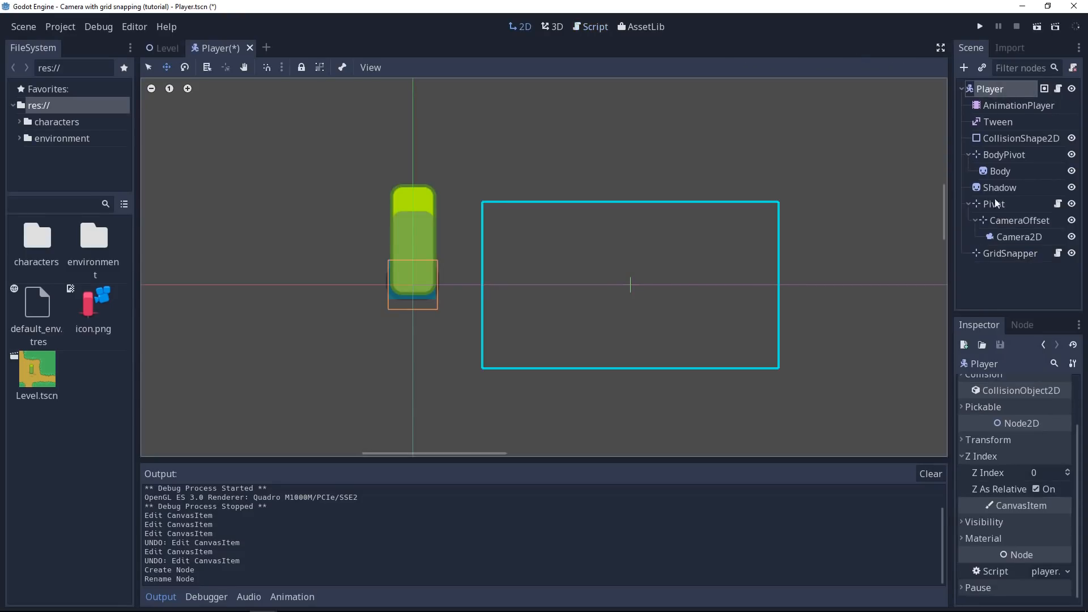
click(595, 27)
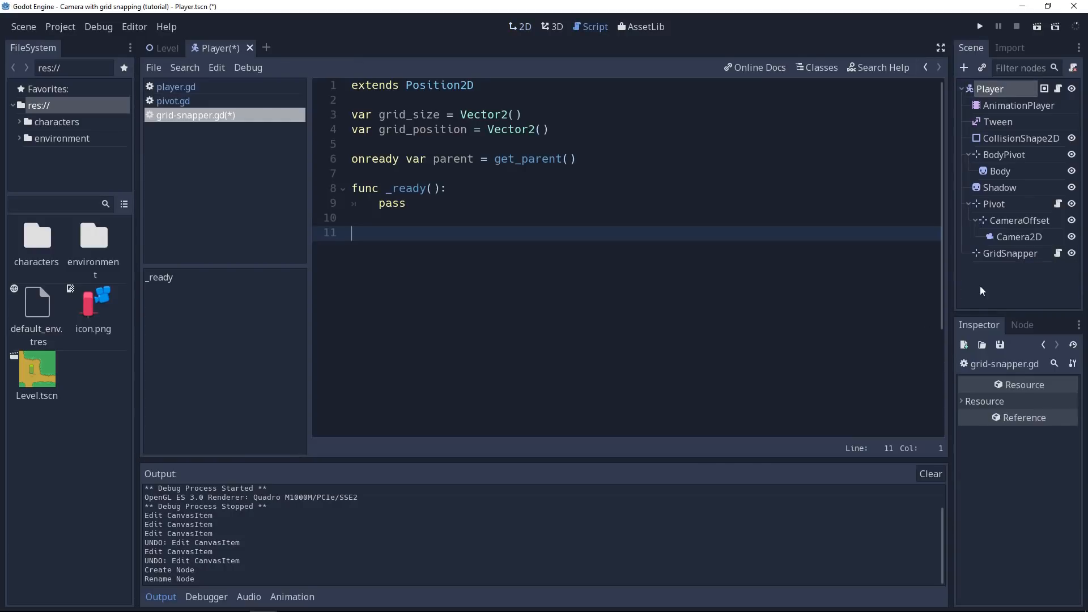
text(func)
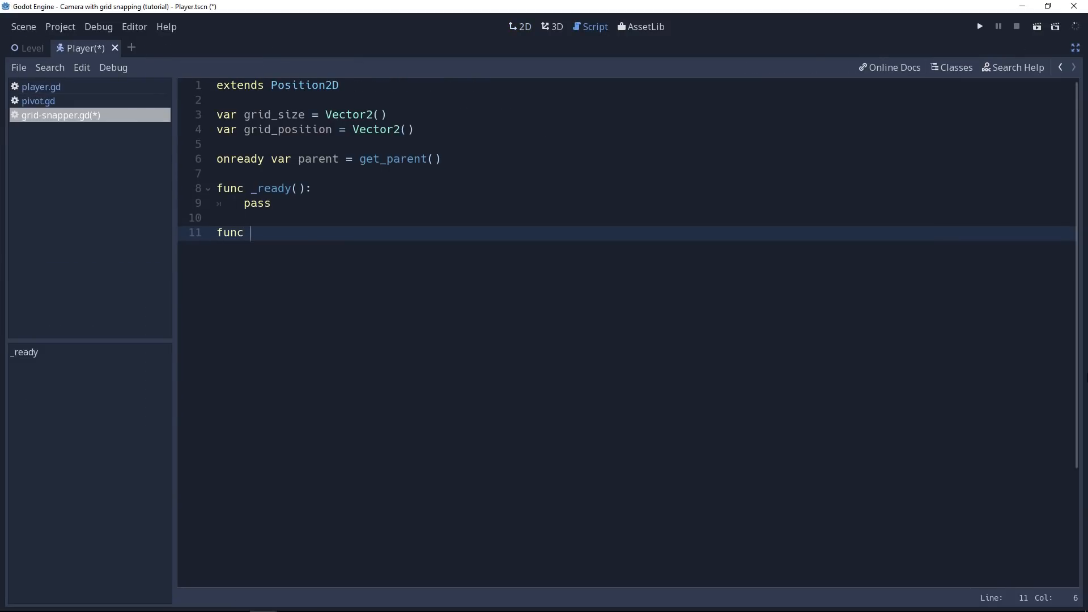
Begin update_grid_position(), setting x to round(parent.position.x / grid size)
text(update_g)
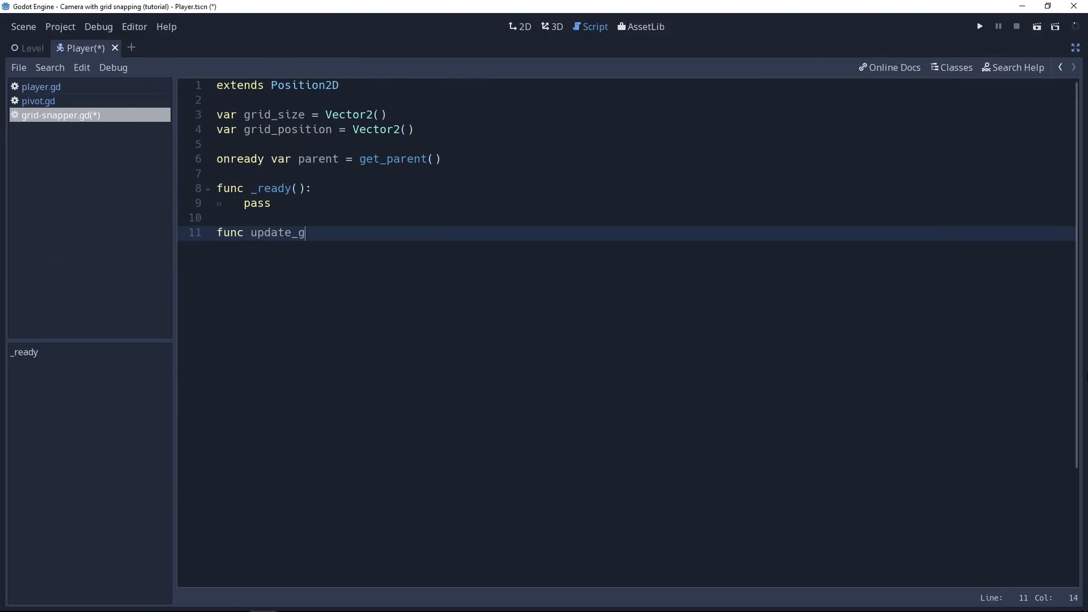
text(rid_position():)
text(pass)
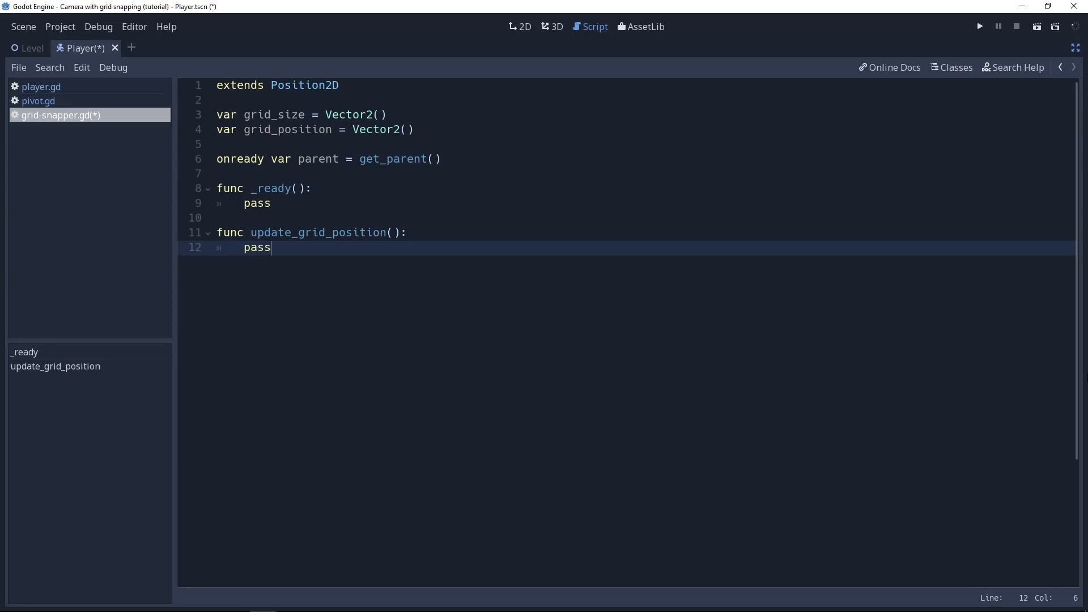
text(v)
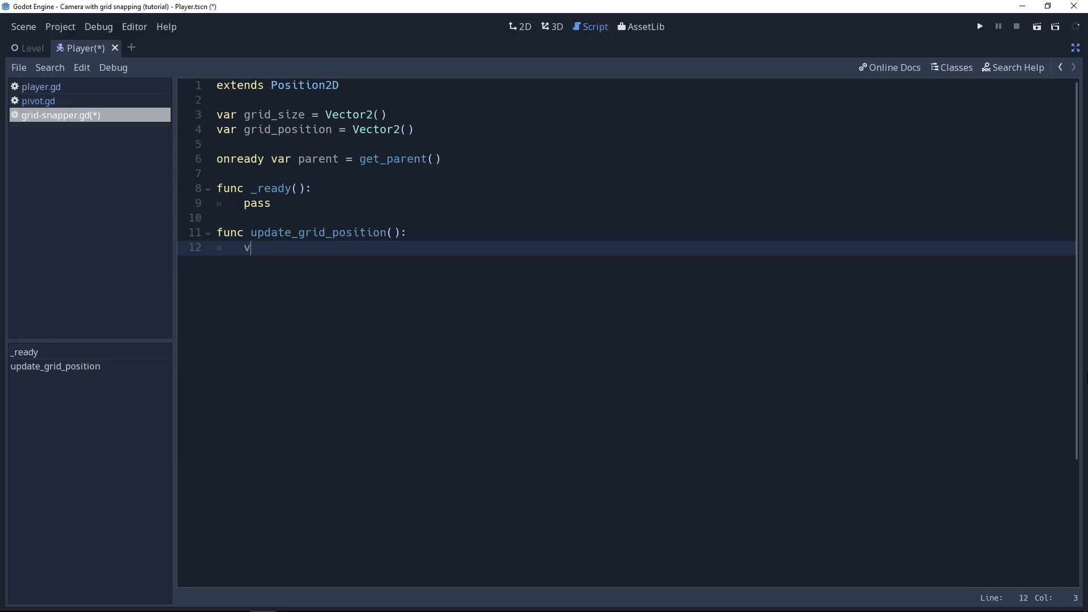
text(ar x =)
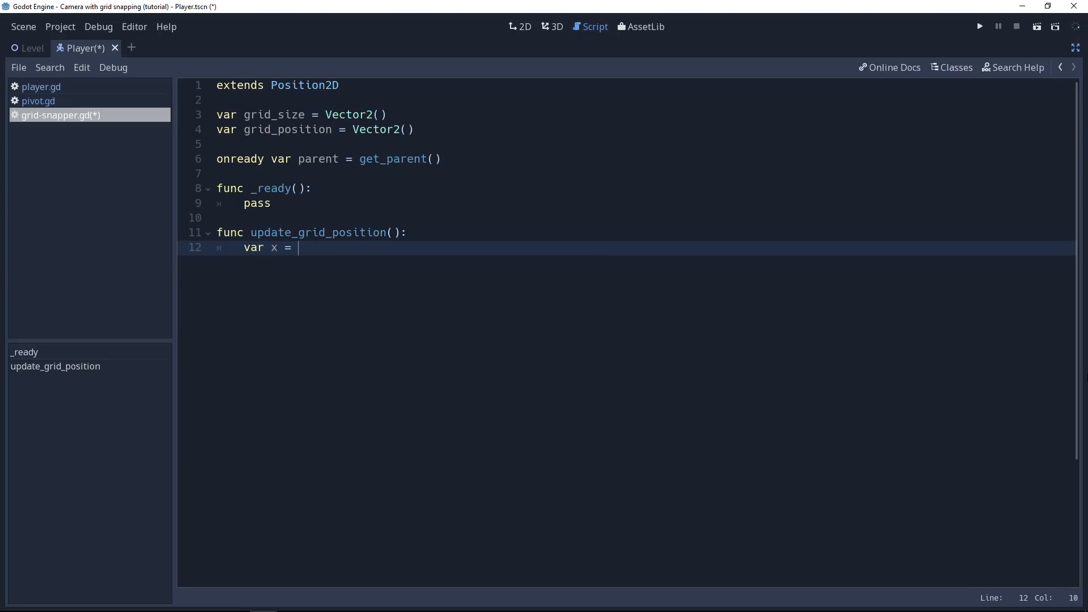
text(round()
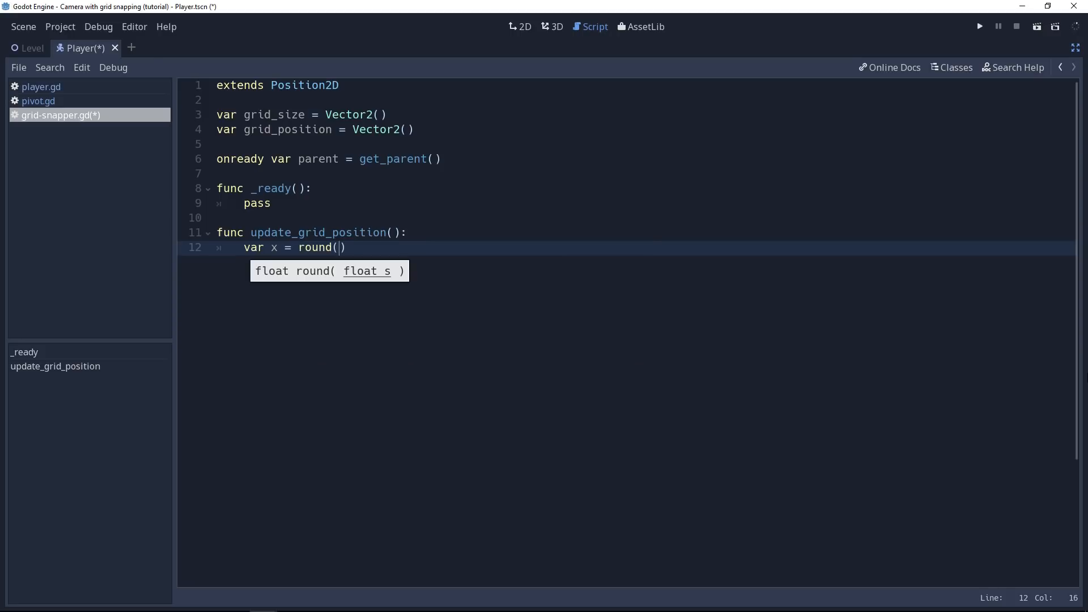
text(par)
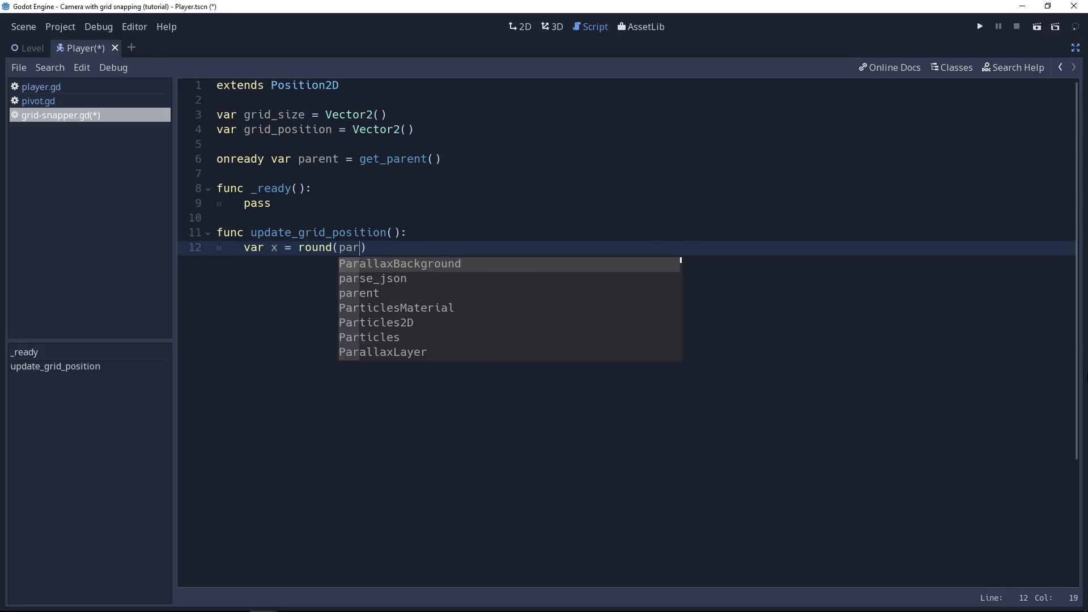
text(ent.po)
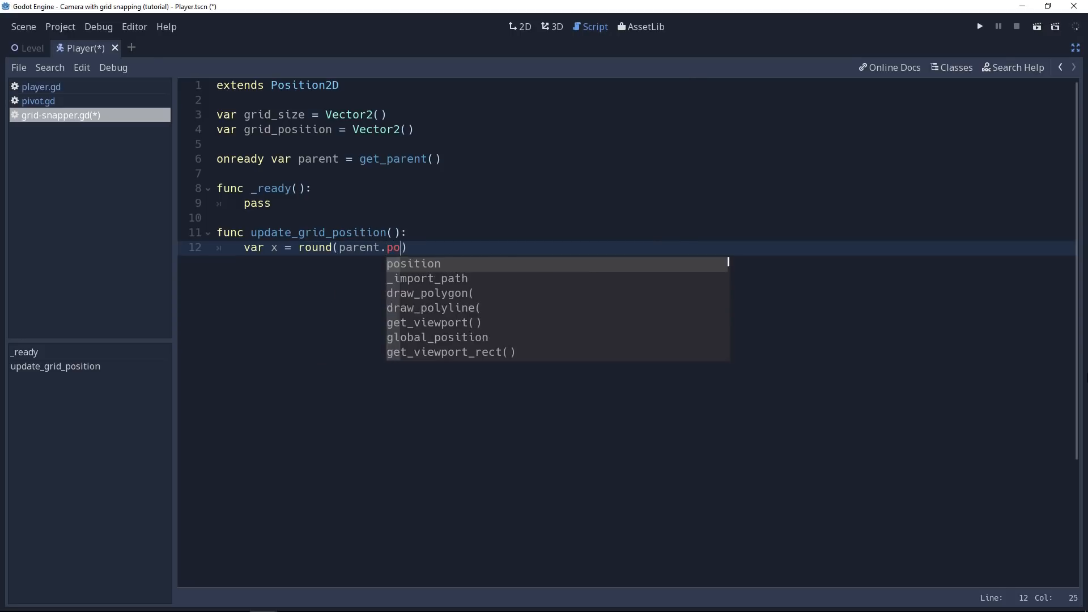
text(sition.x / grid_size.x)
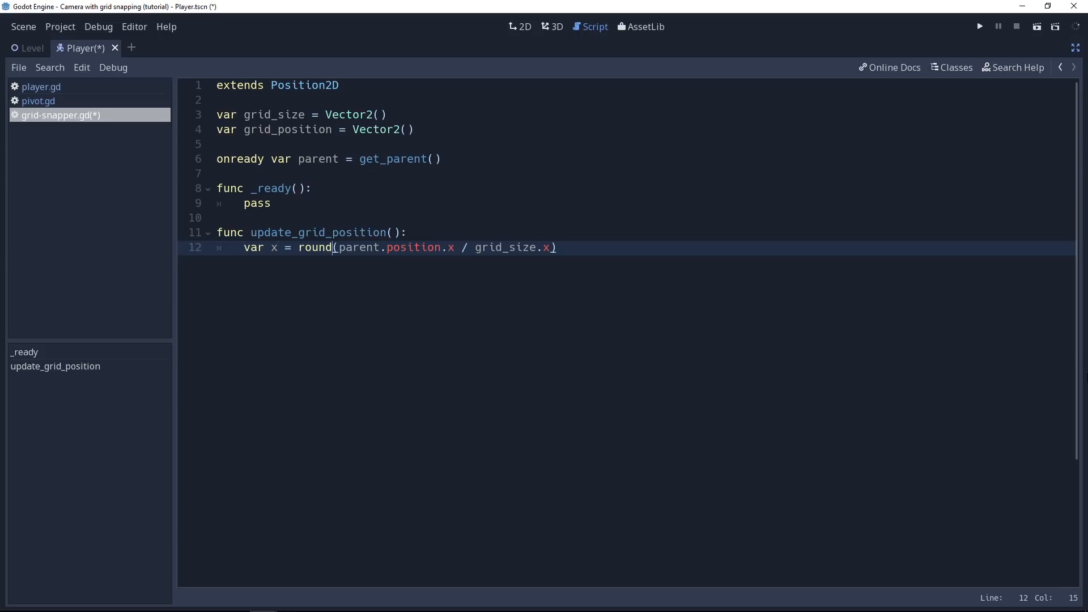
Compute y the same way and build new_grid_position = Vector2(x, y)
double_click(315, 247)
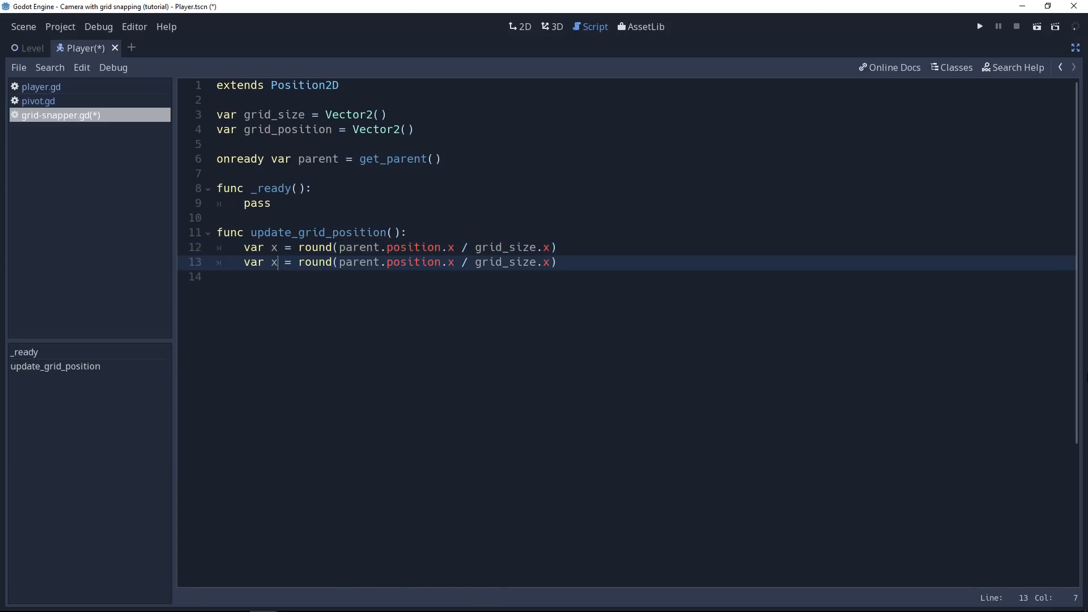
text(y)
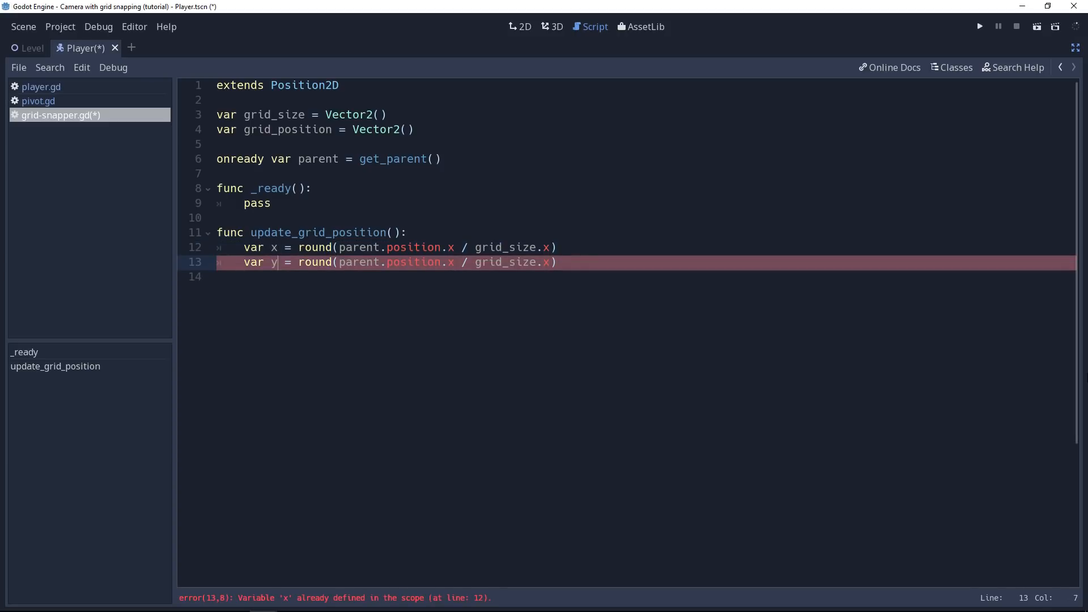
text(y)
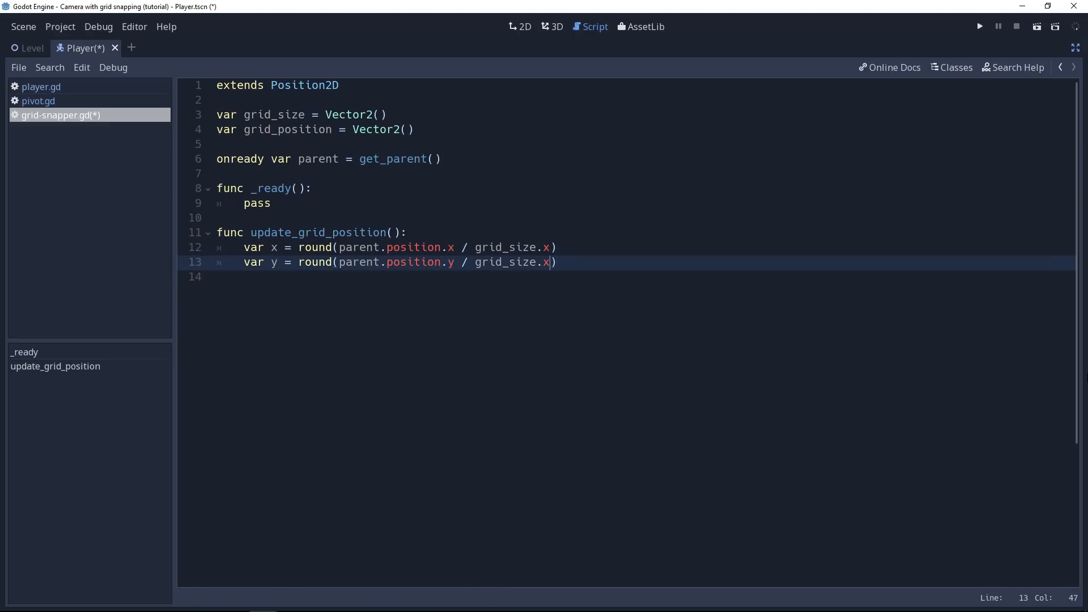
text(y)
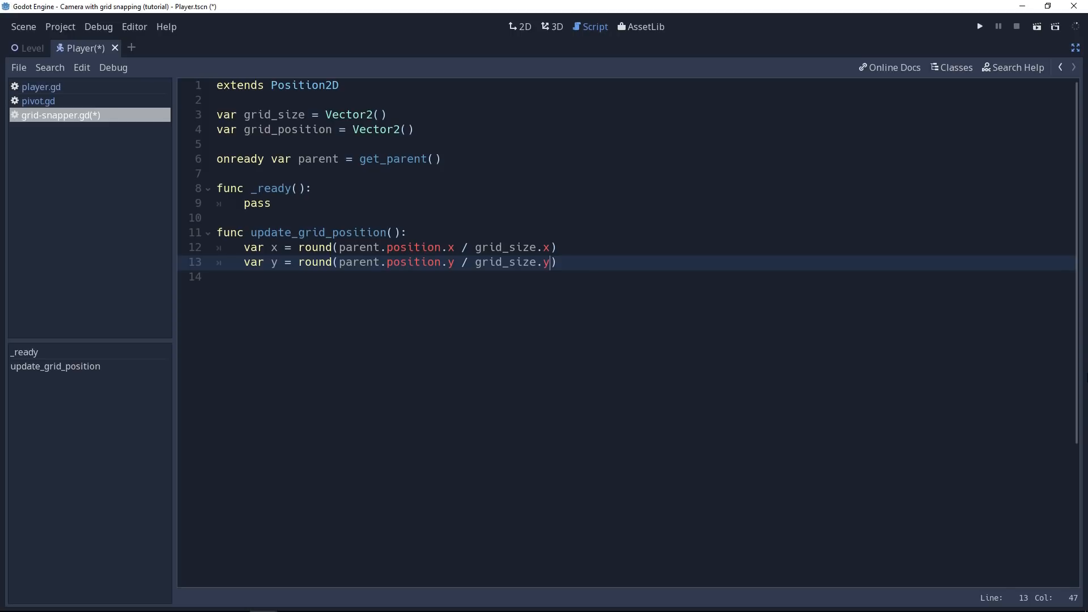
text(var)
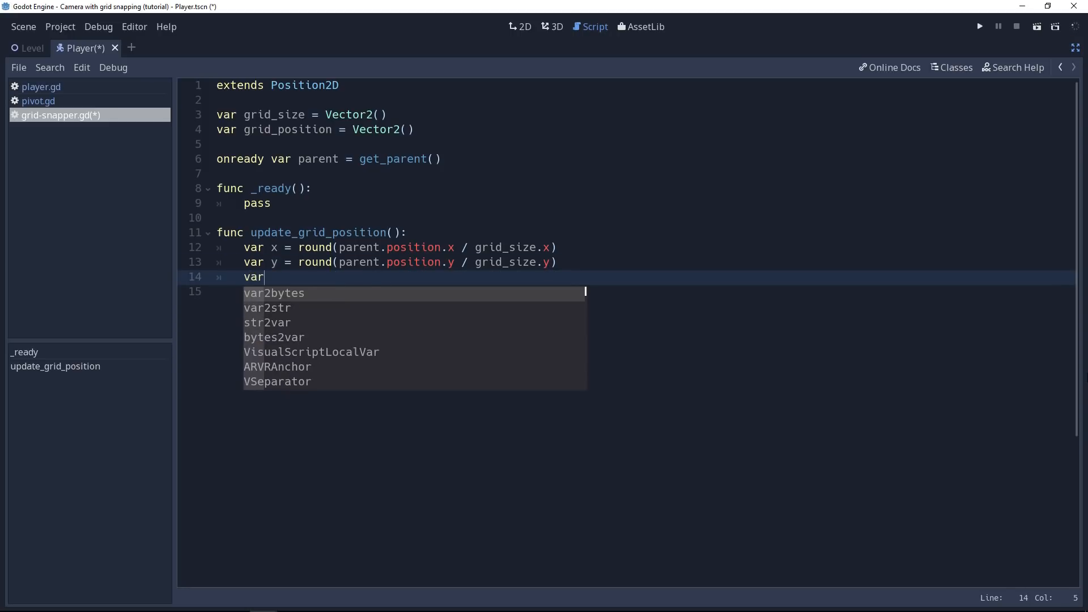
text(new_)
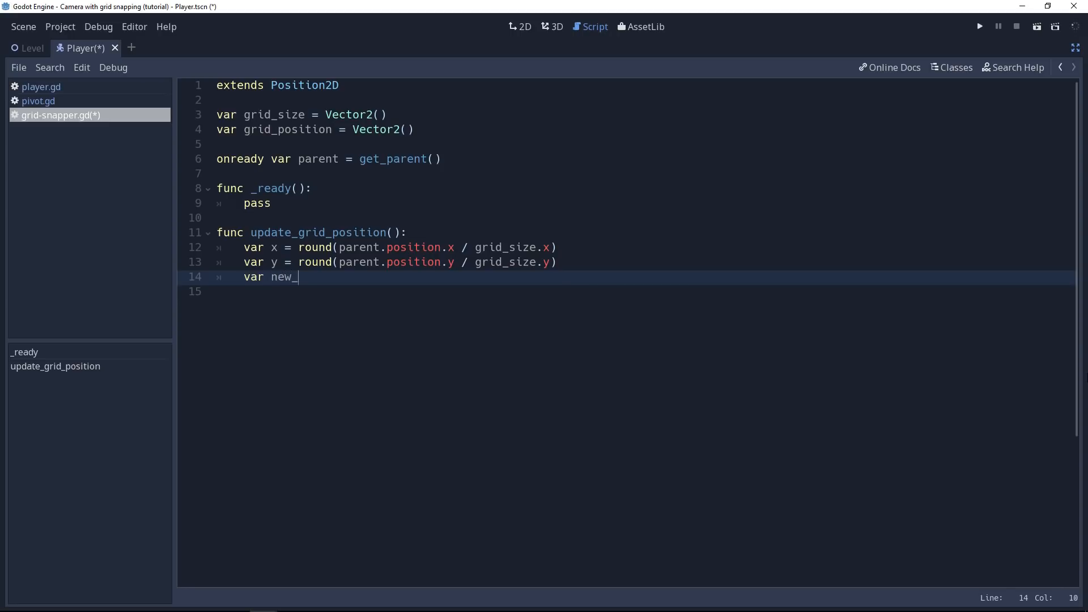
text(grid_position = Vector2)
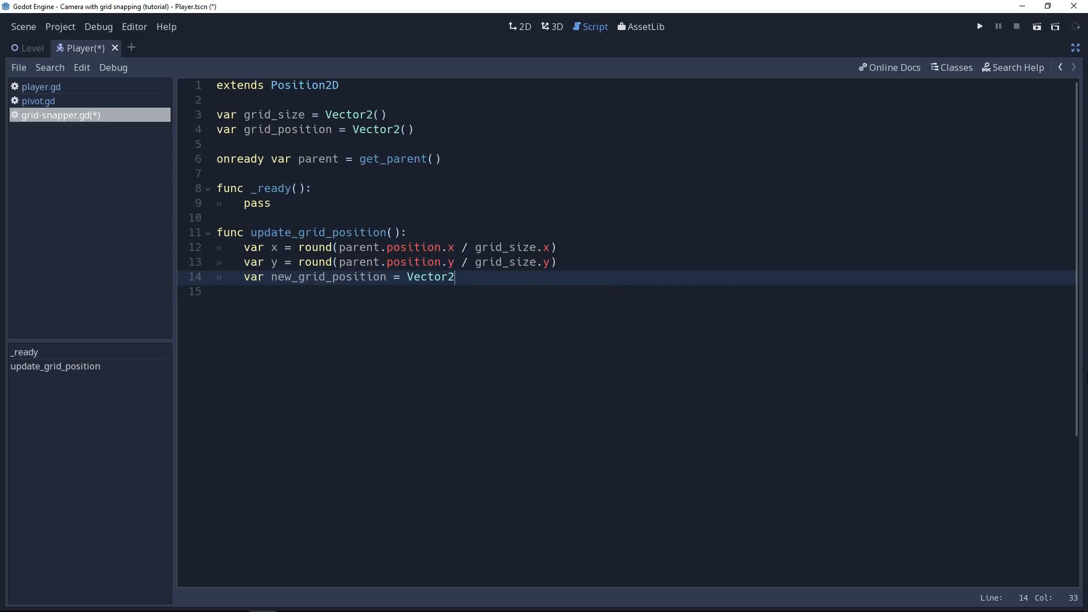
text((x, y)
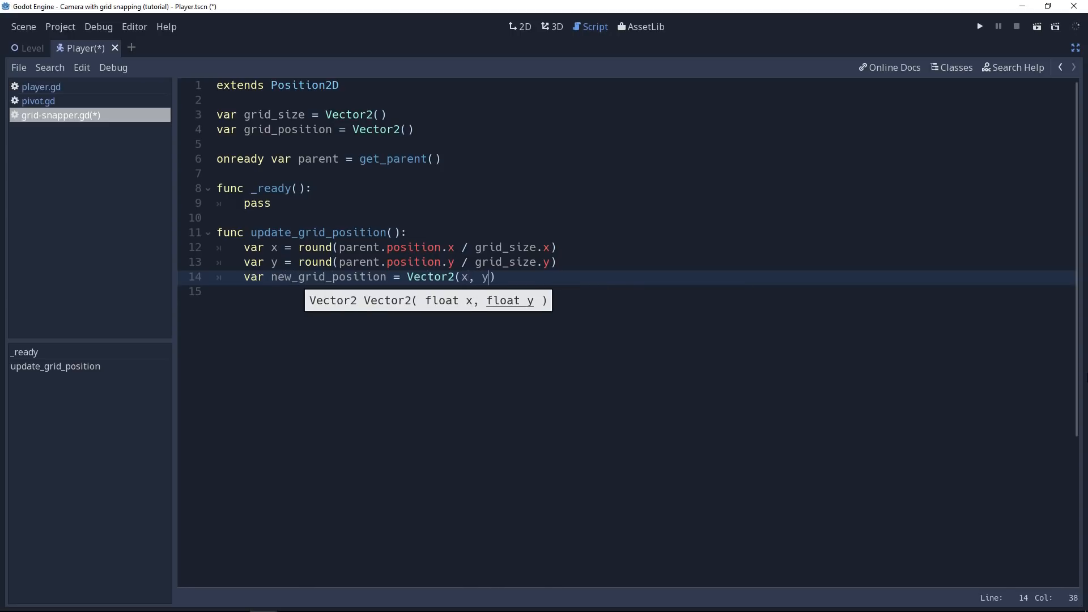
text())
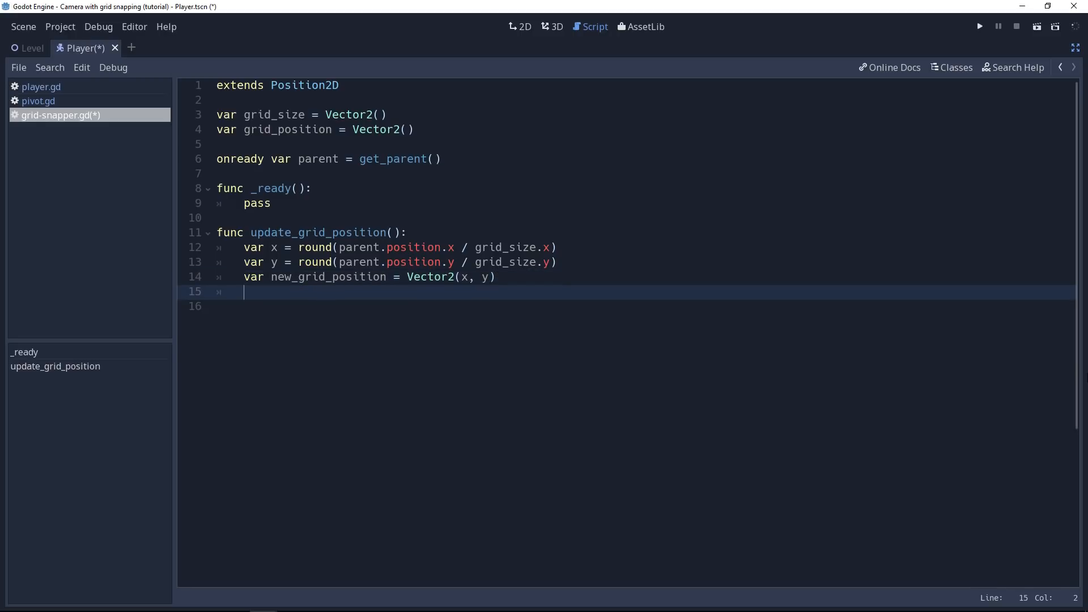
Return early if grid_position already equals new_grid_position
text(if gridp)
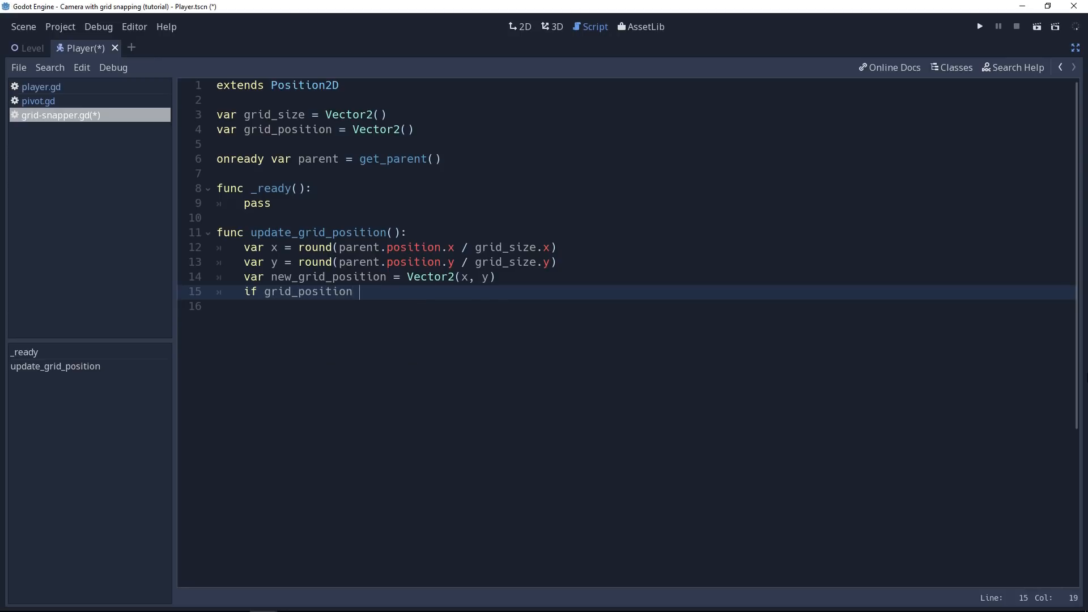
text(==)
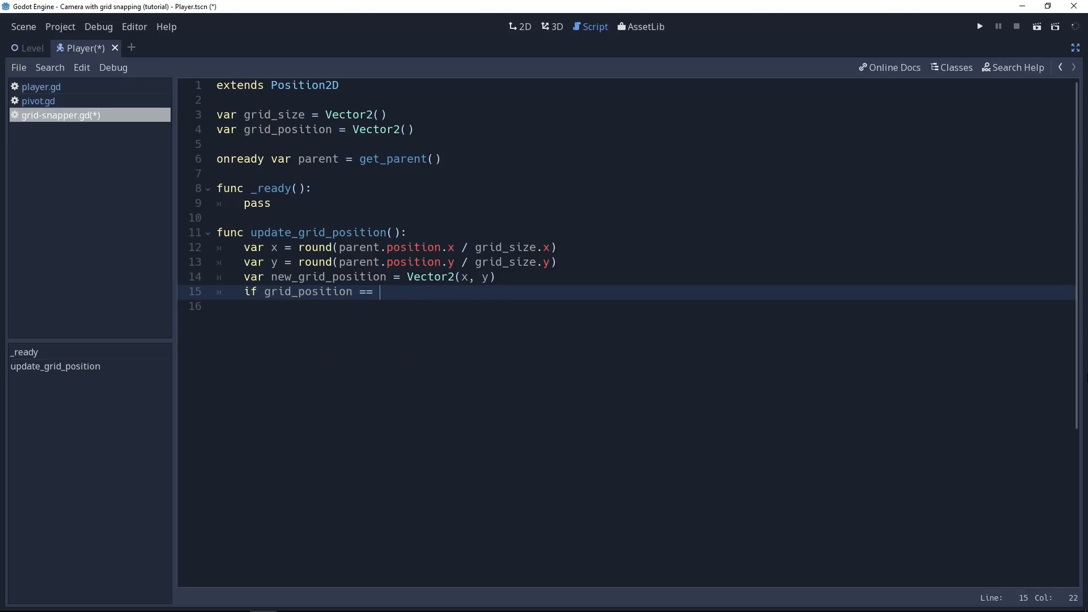
text(new_grid_position:)
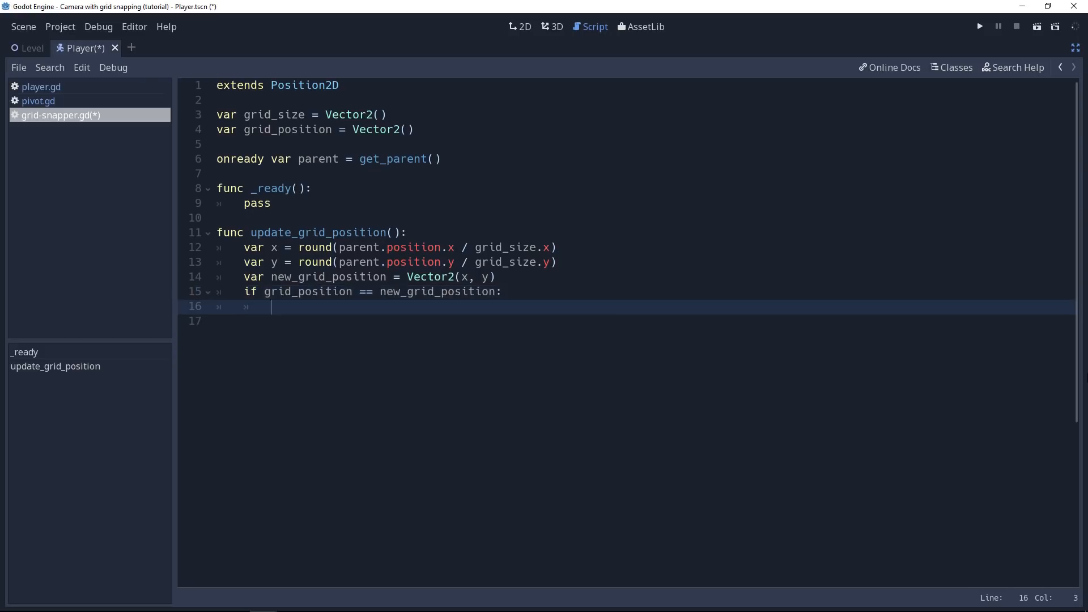
text(return)
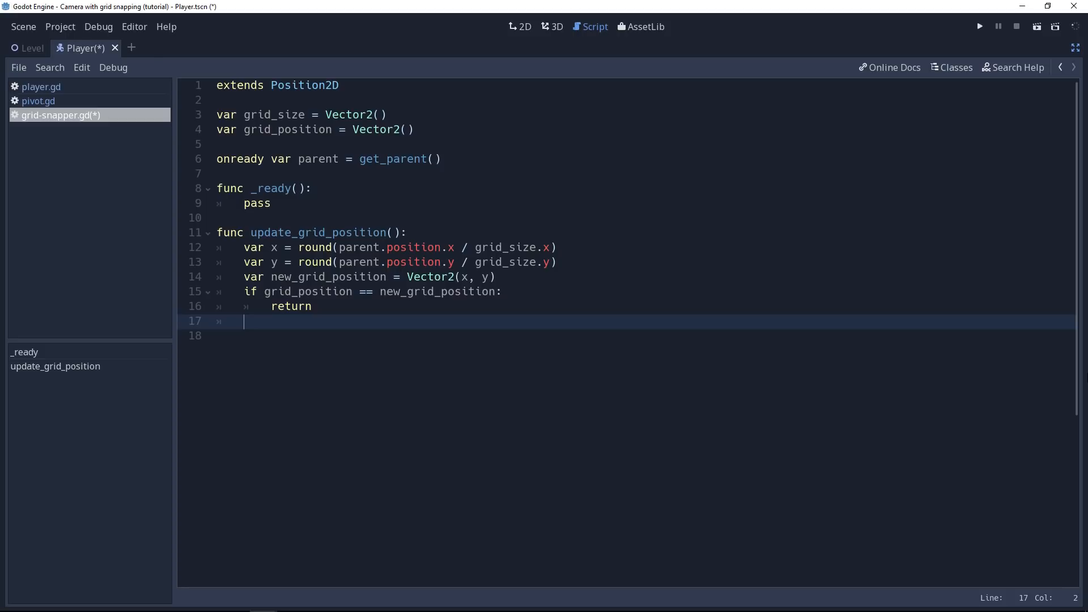
text(grid)
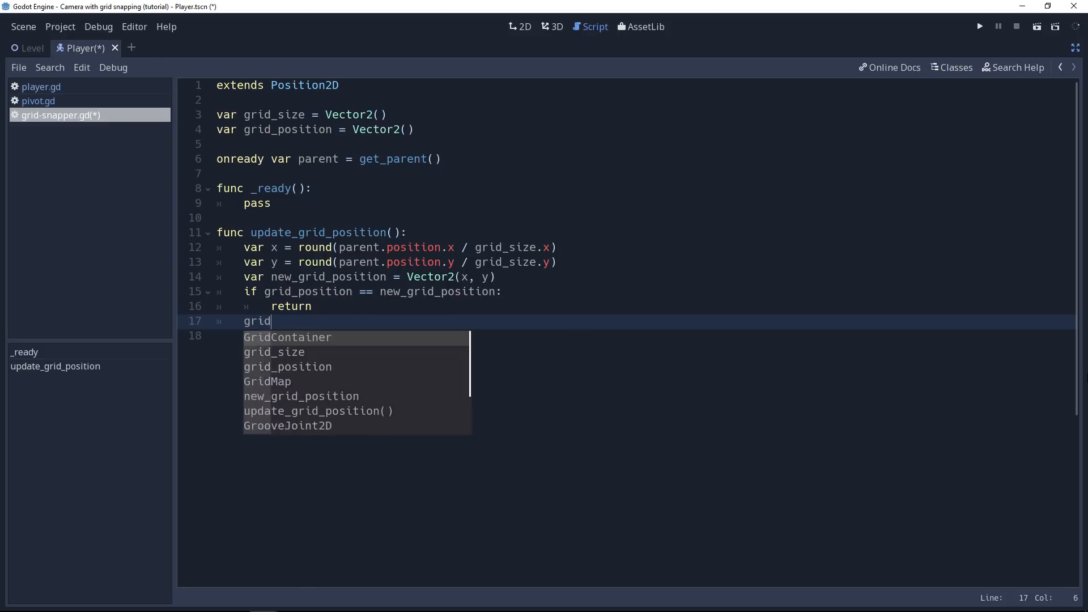
text(position = new_grid_position)
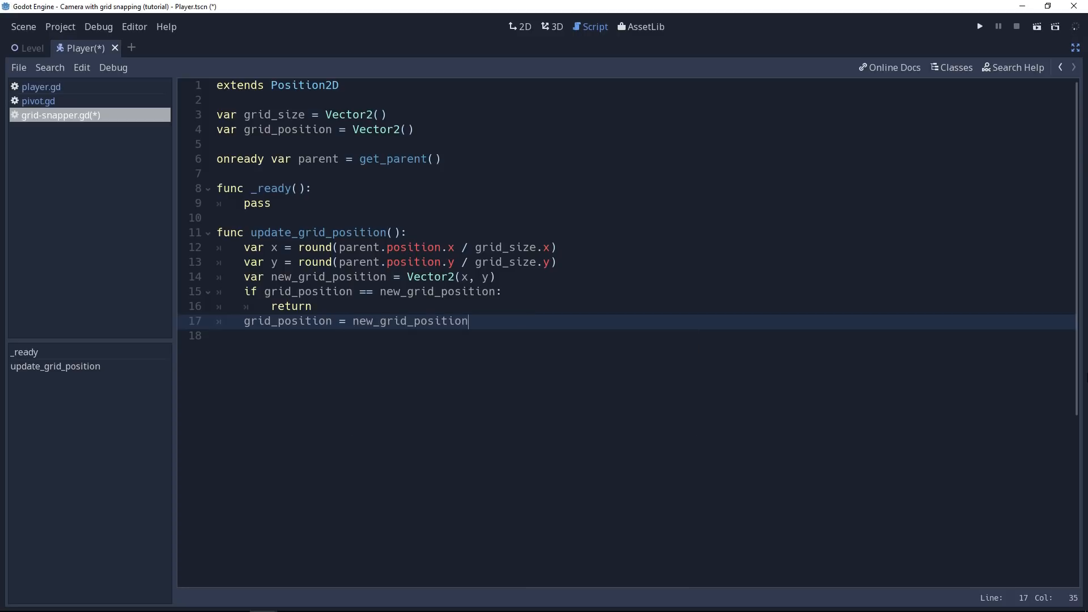
key(Enter)
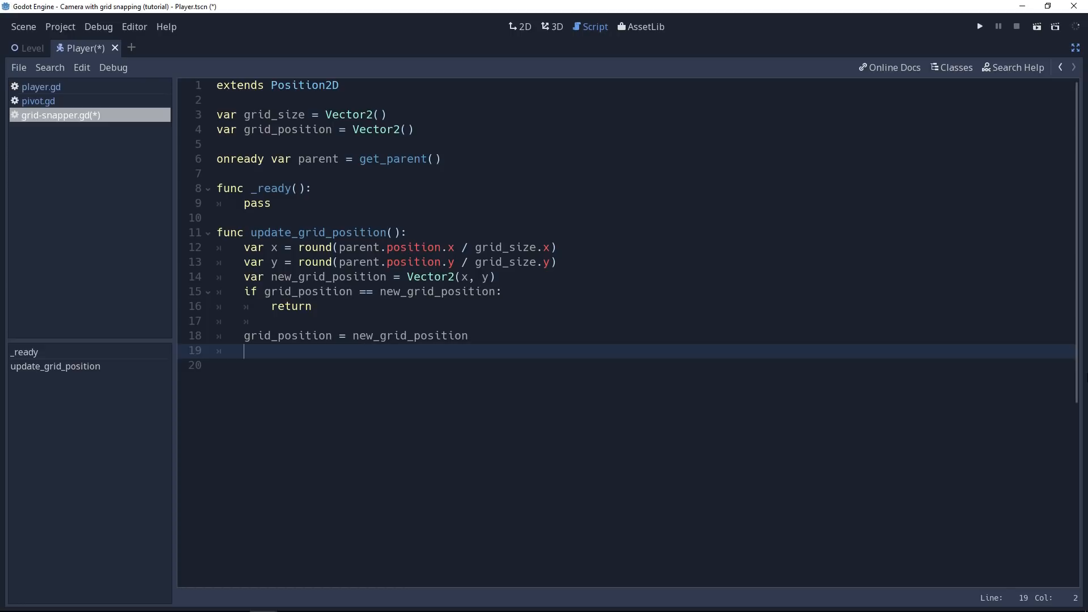
Set position = grid_position * grid_size at the end of update_grid_position
text(position)
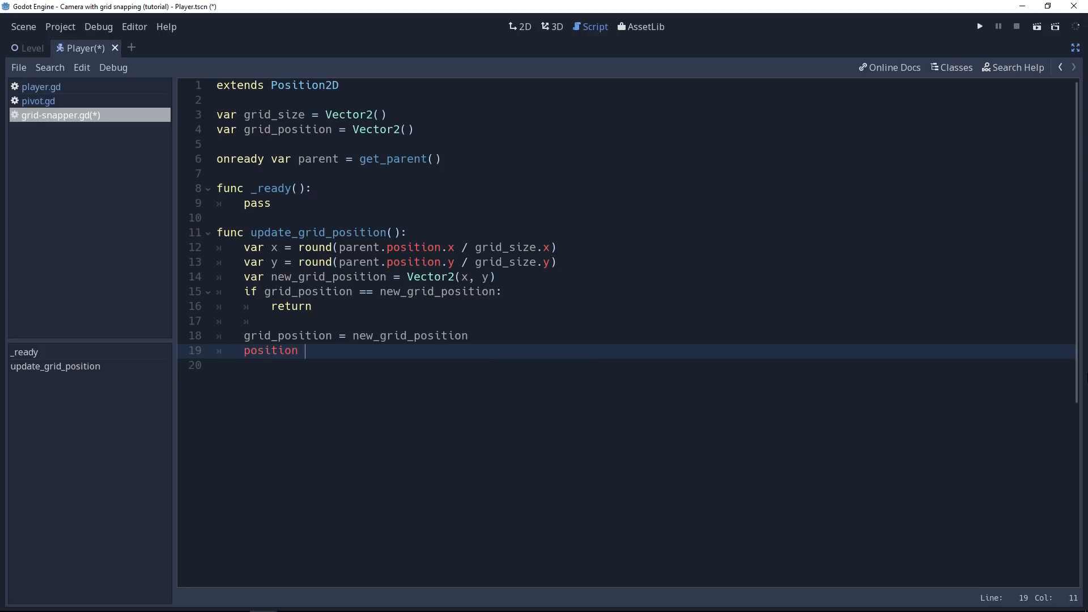
text(= grid)
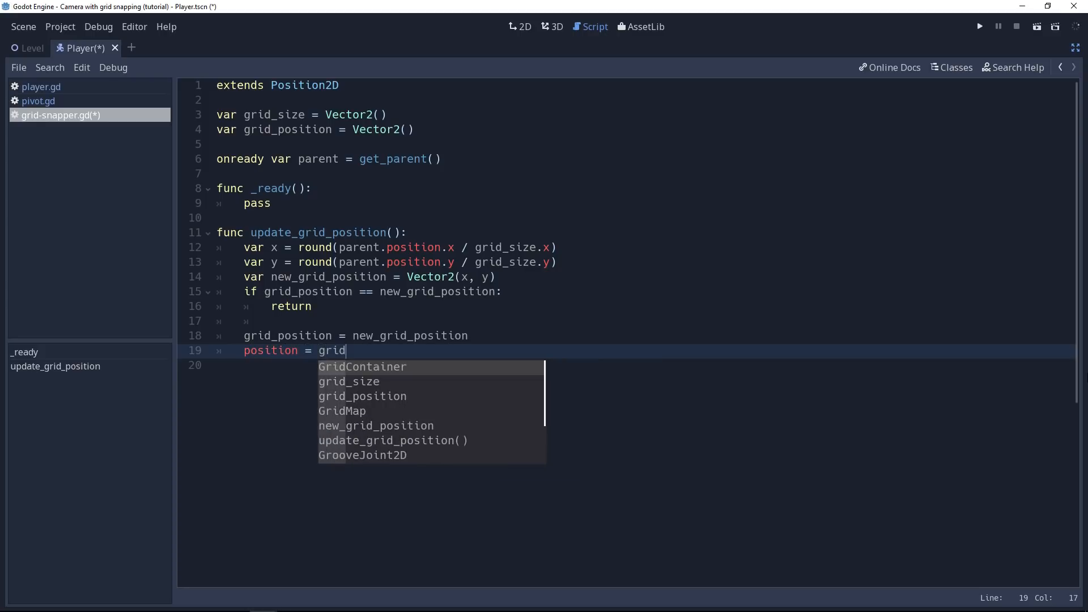
text(_position * grid)
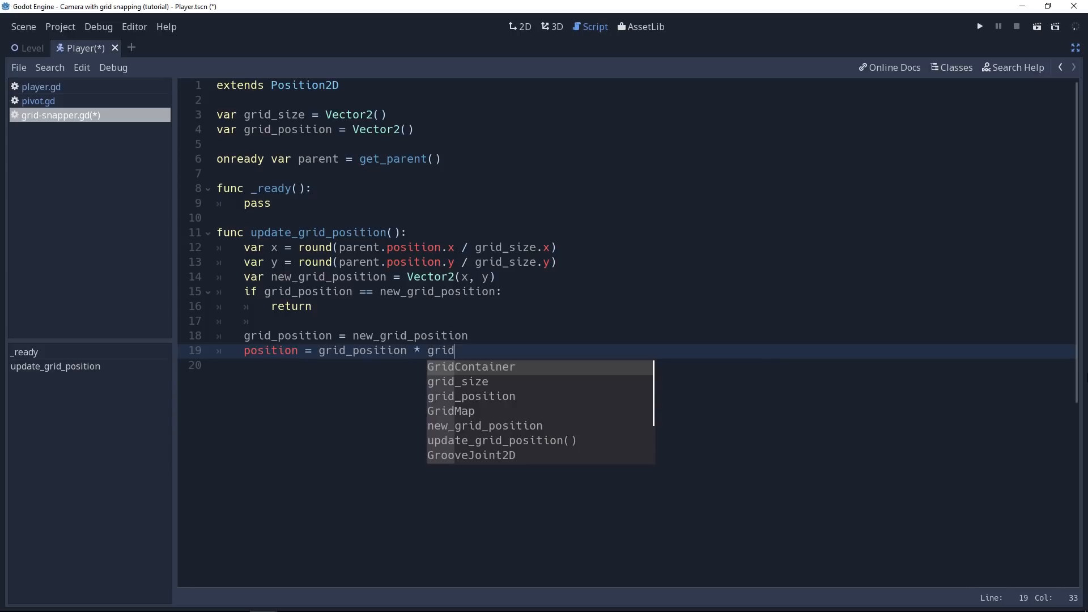
text(_size)
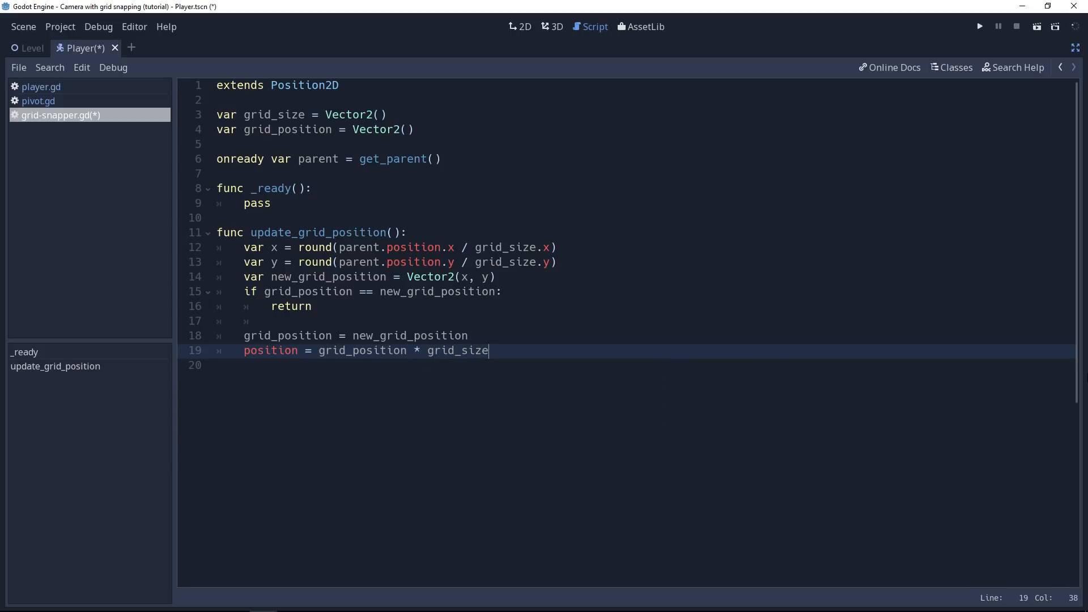
click(272, 203)
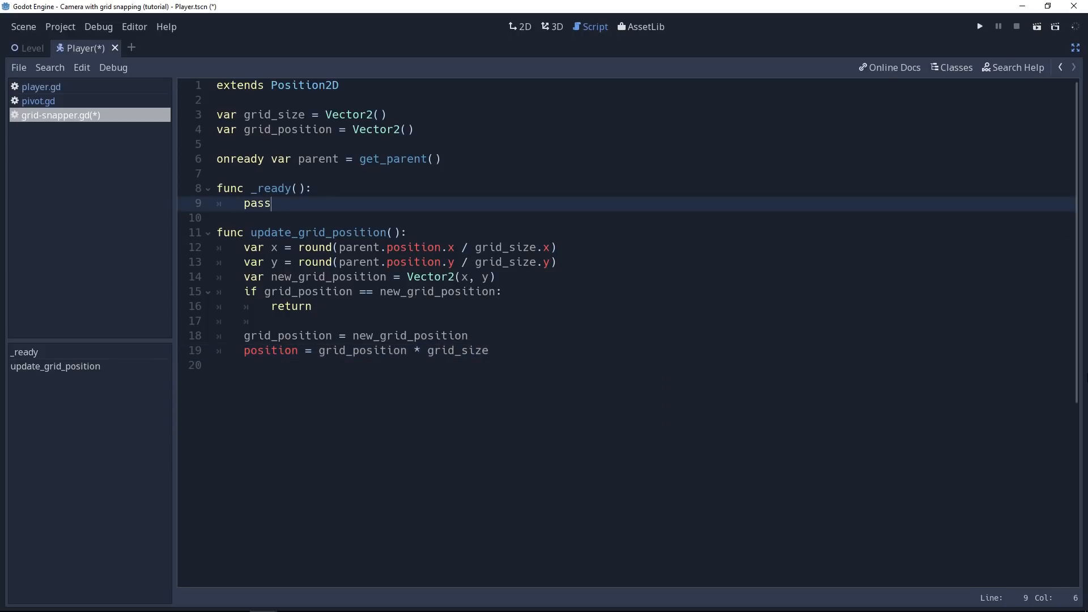
Replace pass in _ready with update_grid_position() and add _physics_process(delta) calling it
text(upg)
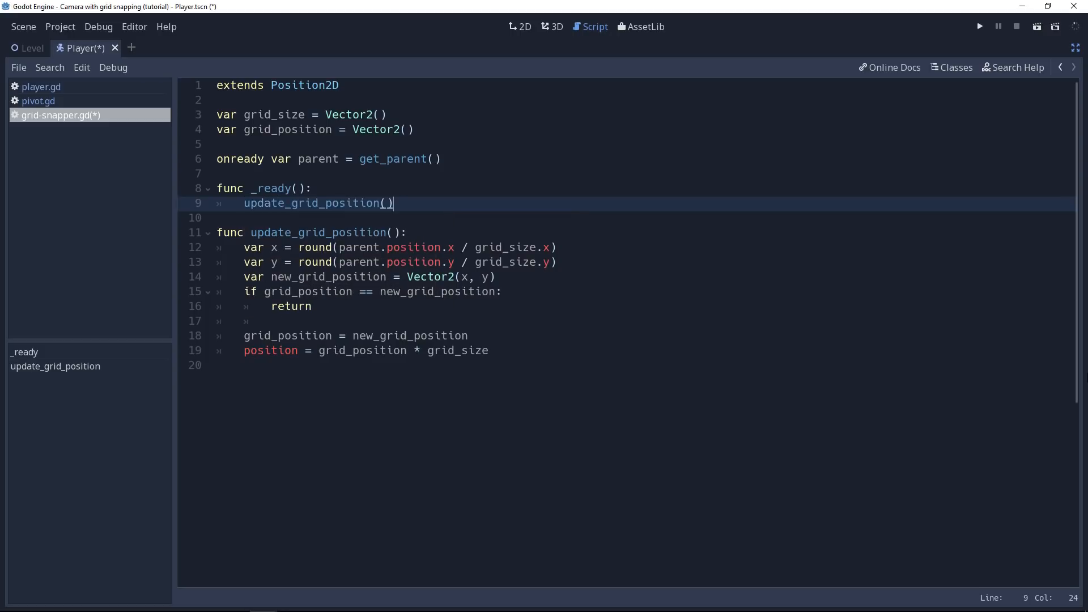
key(Return)
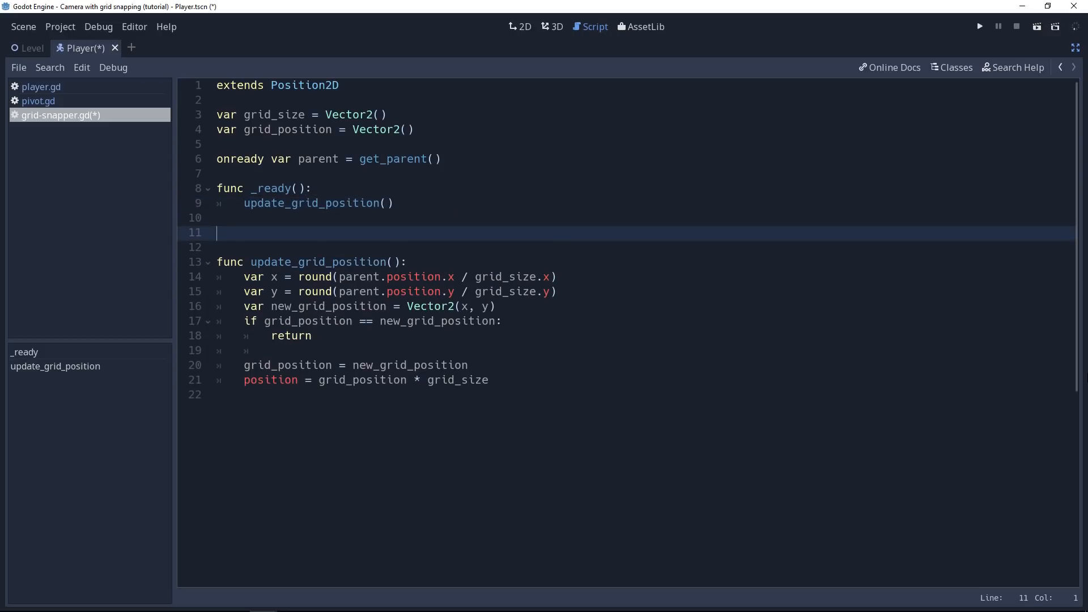
text(func _pj)
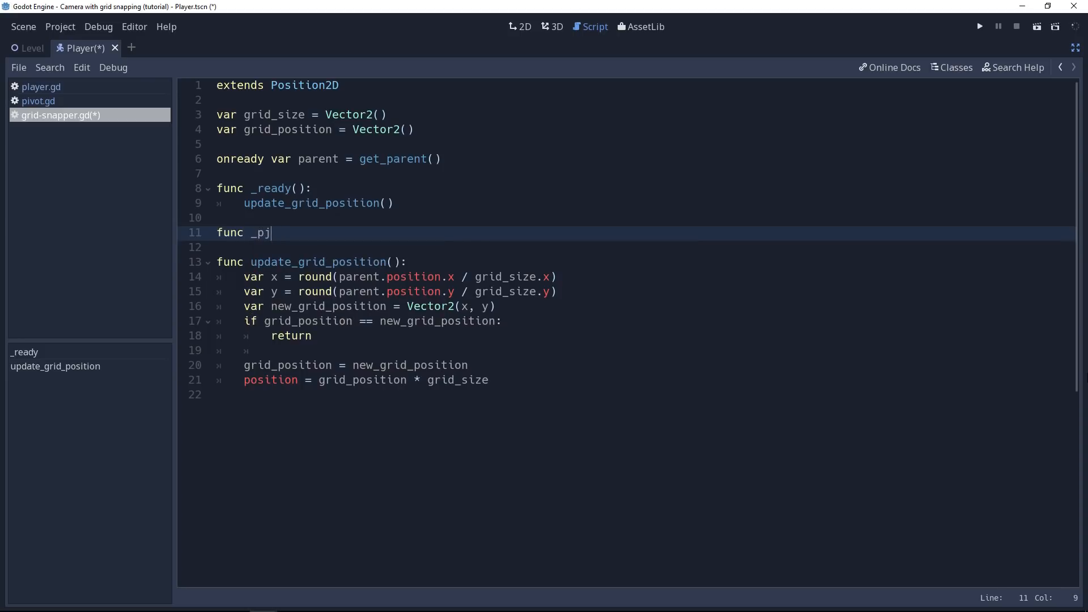
text(hysics_process(delta):)
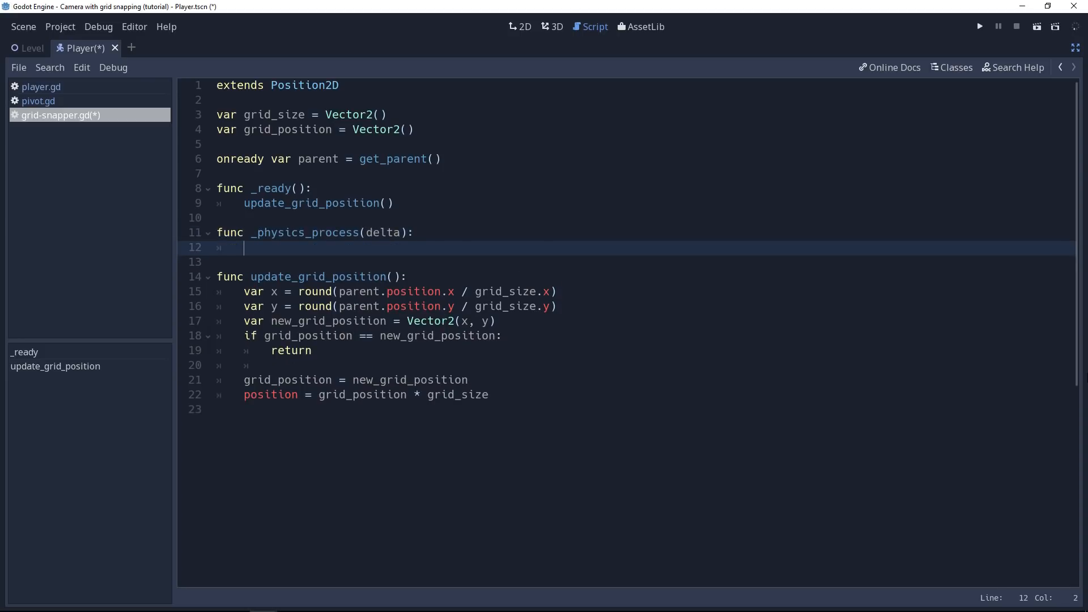
text(update_grid_position())
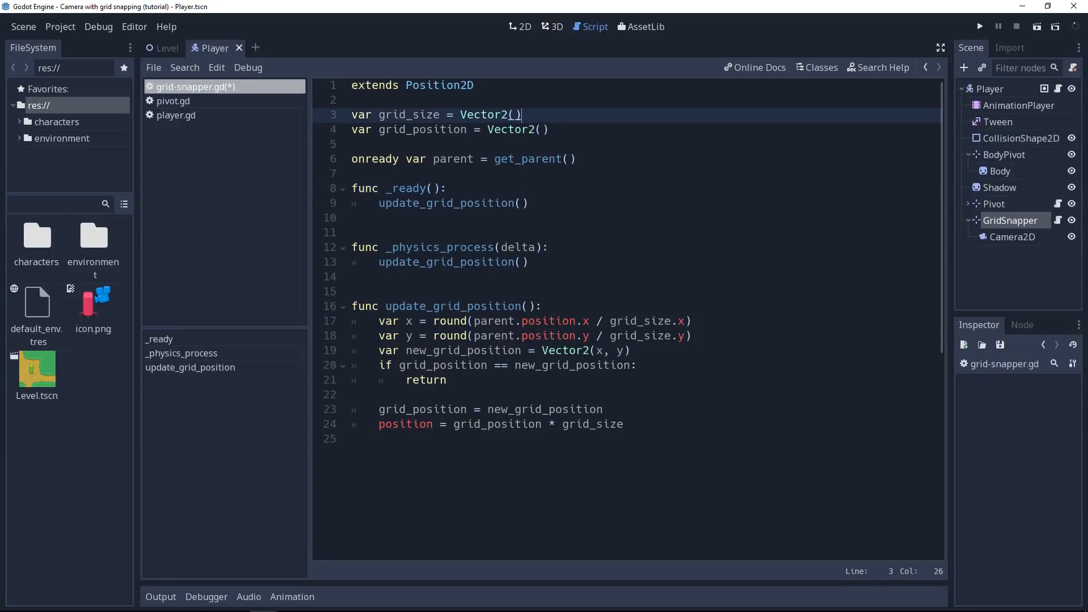
mouse_move(673, 280)
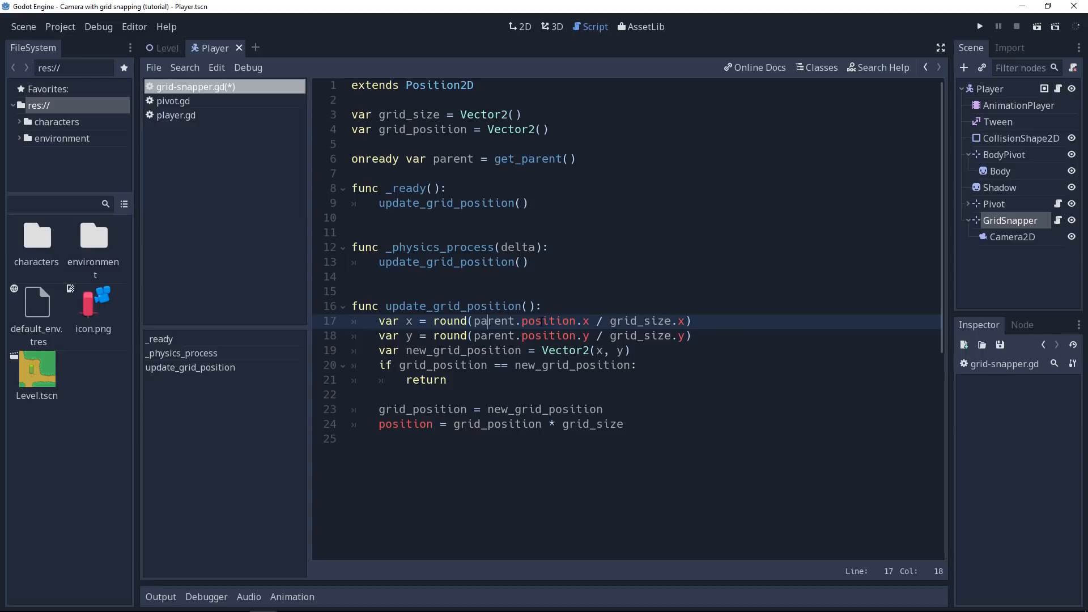
click(670, 321)
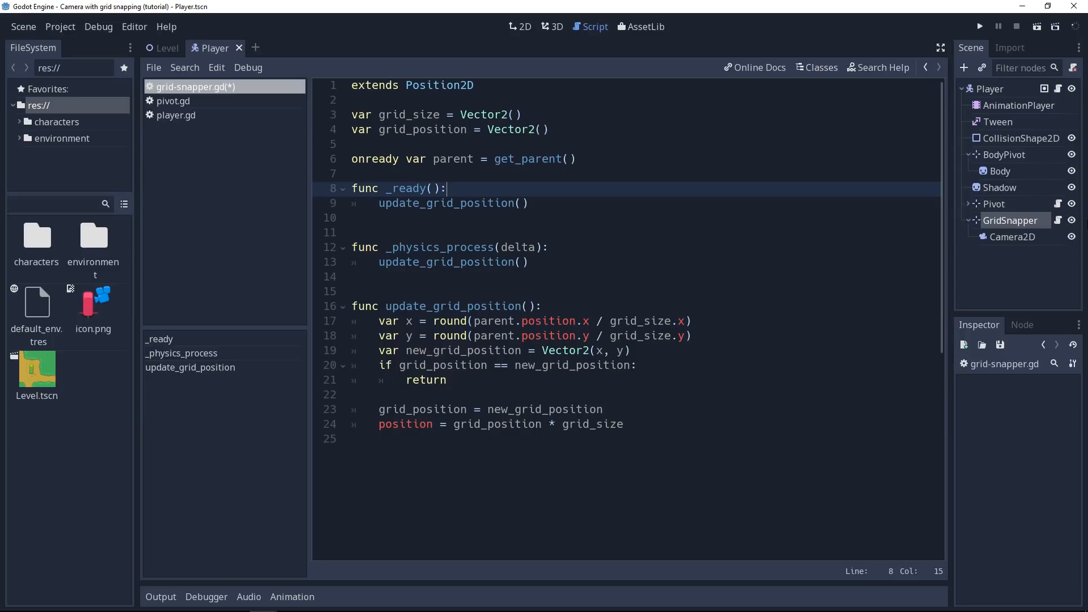
In _ready, set grid_size = OS.get_screen_size() and call set_as_toplevel(true)
text(grid_size)
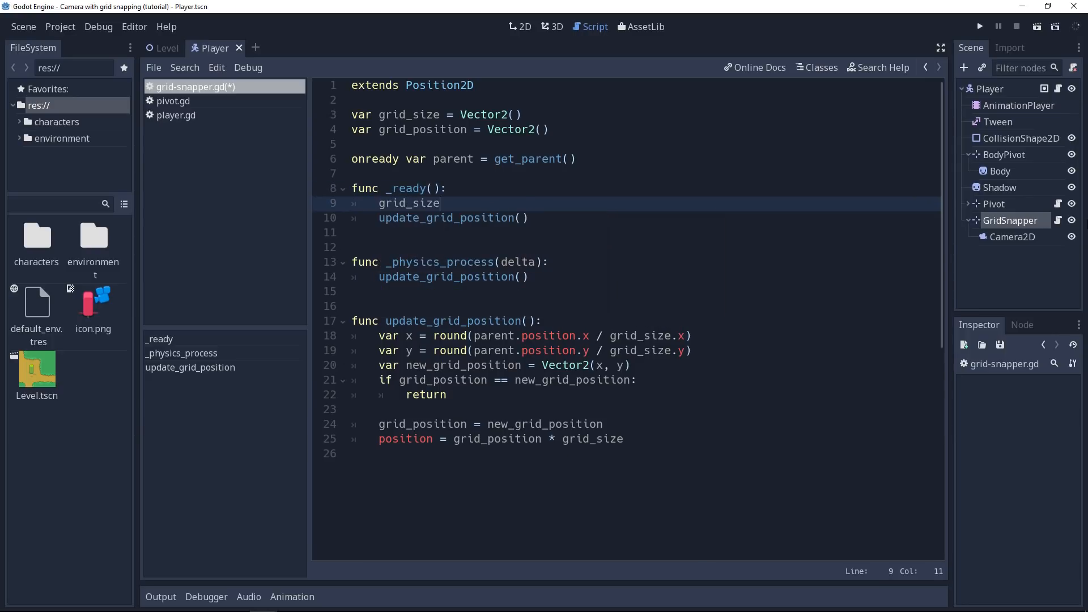
text(= OS.)
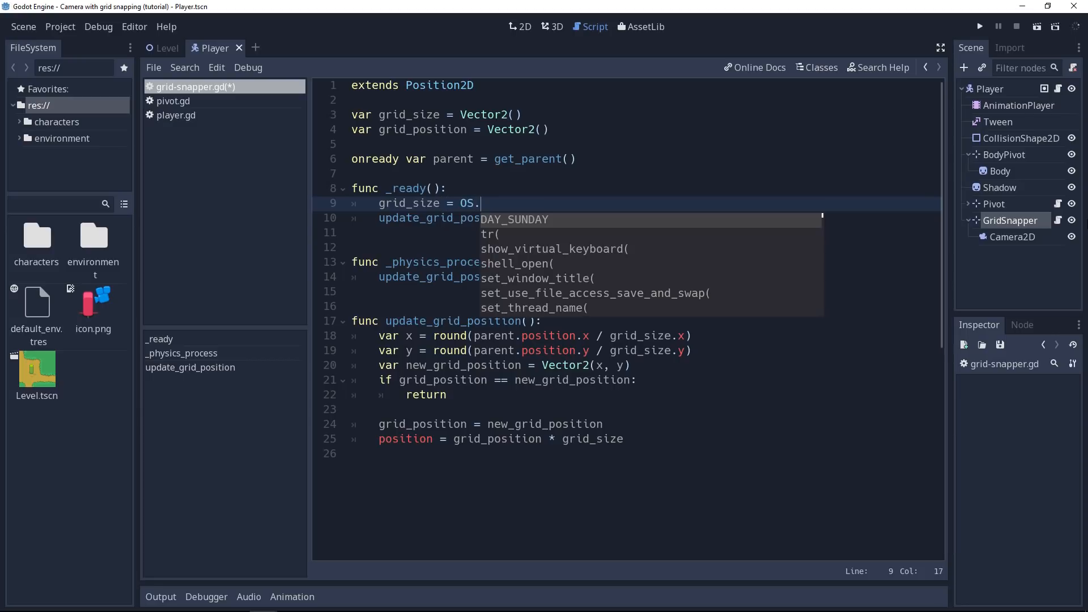
text(get)
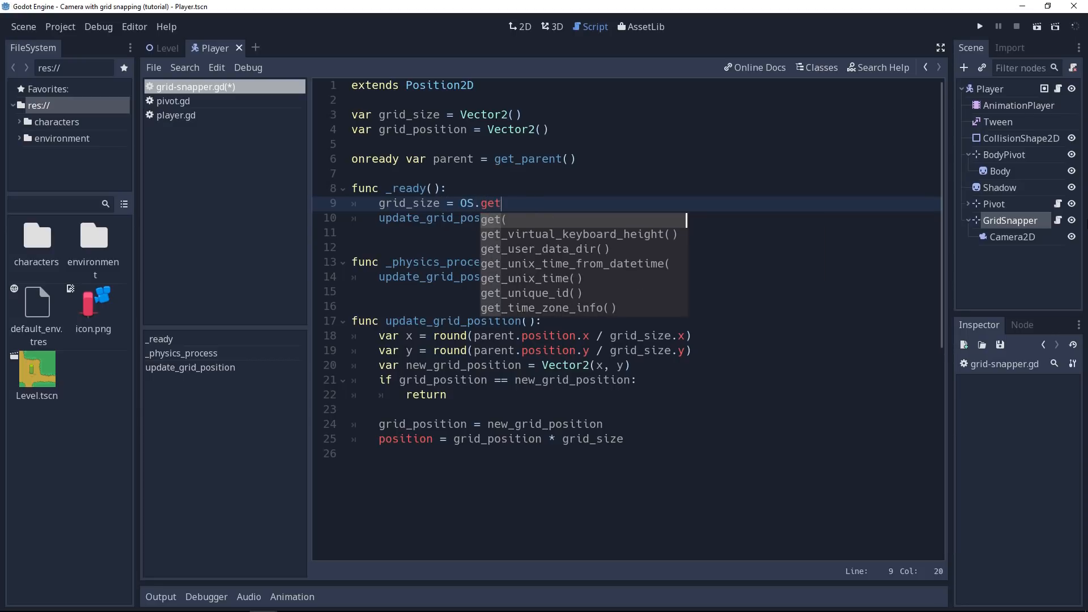
text(_win)
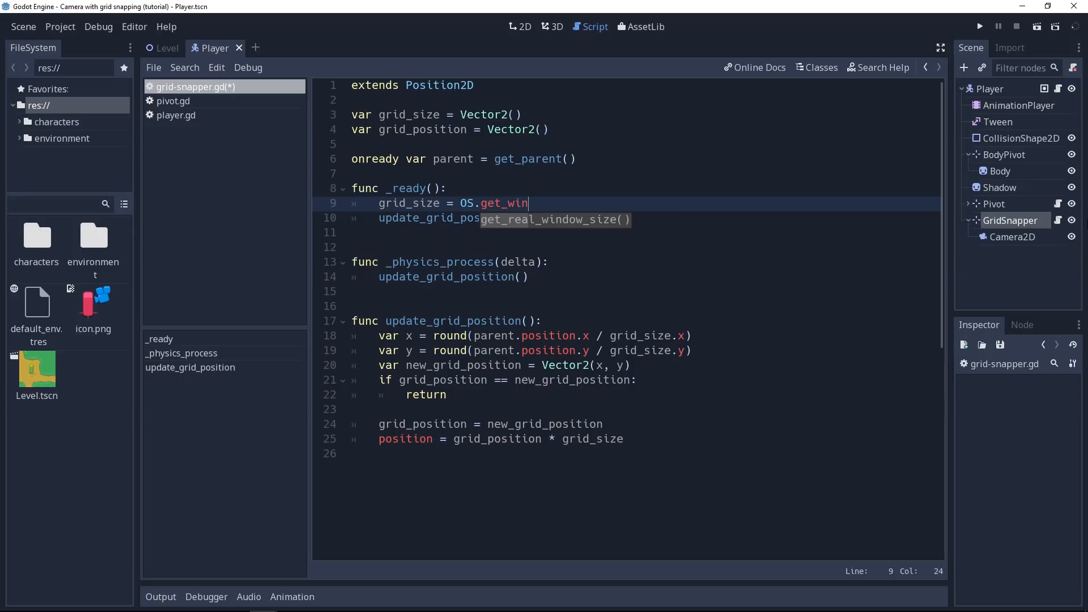
text(screen_size()
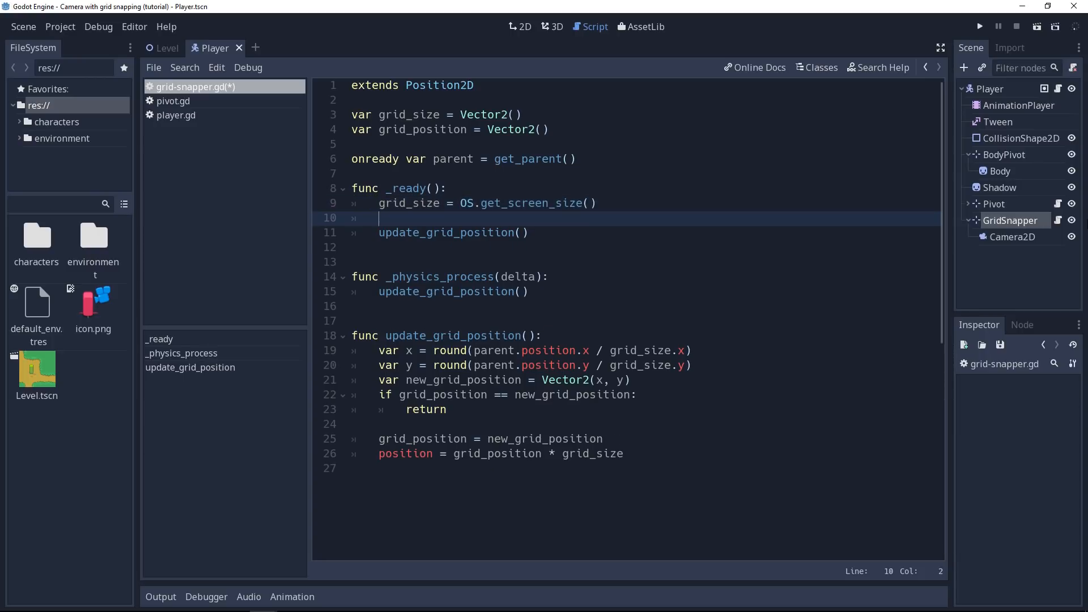
text(setas_toplevel(t)
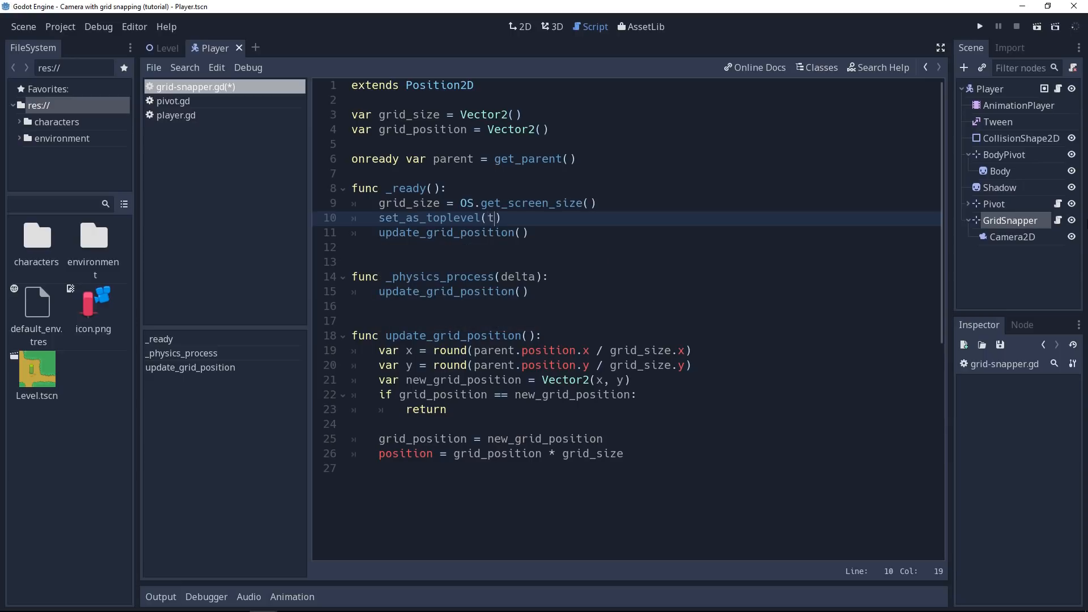
text(rue)
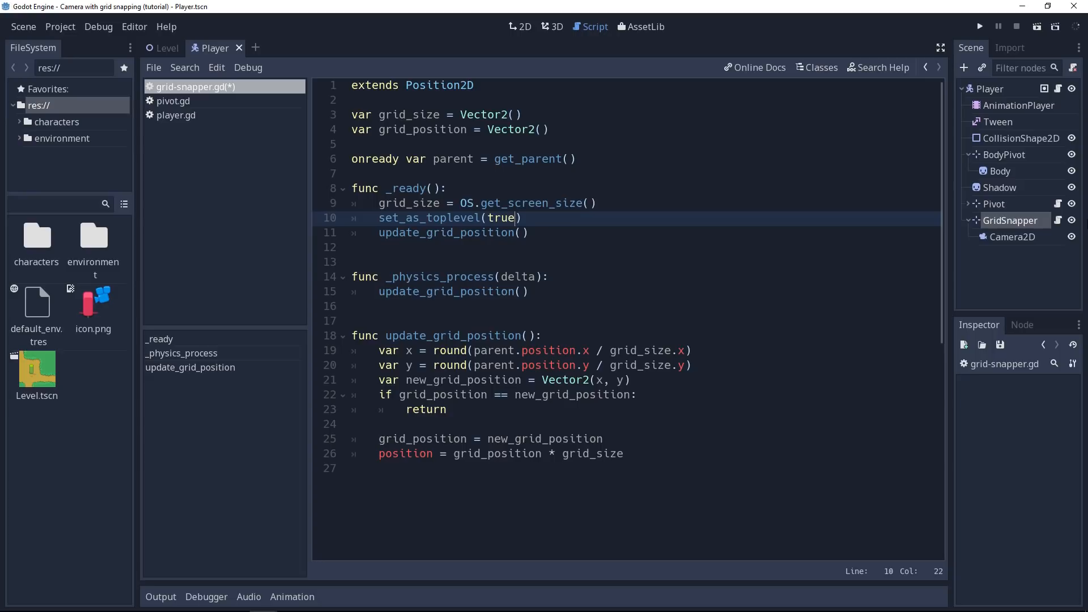
mouse_move(1007, 96)
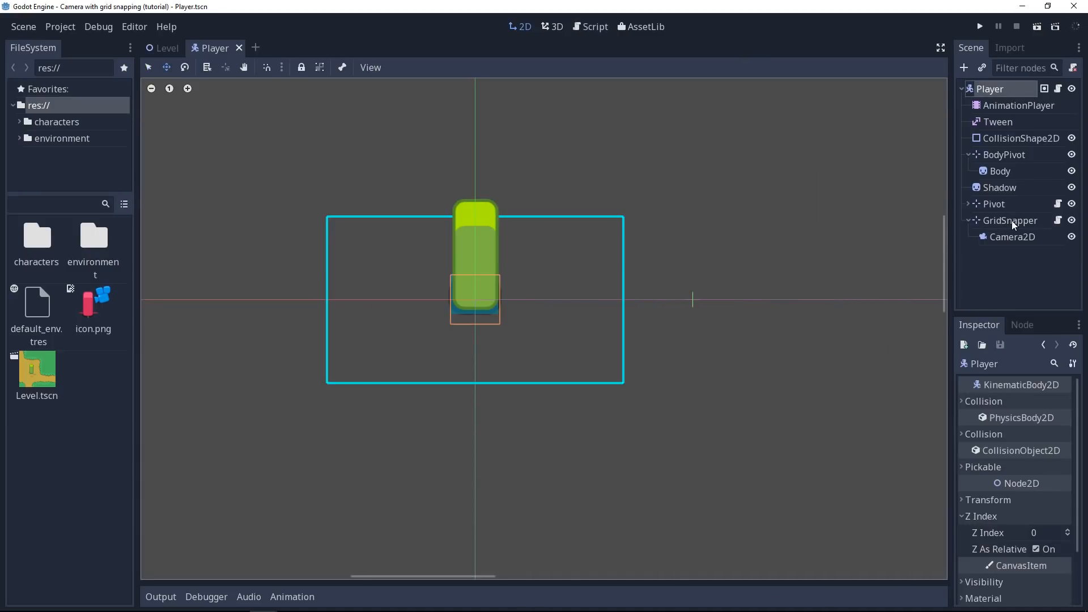
Open grid-snapper.gd from the GridSnapper node, save it with Ctrl+S, and run the game
click(1009, 220)
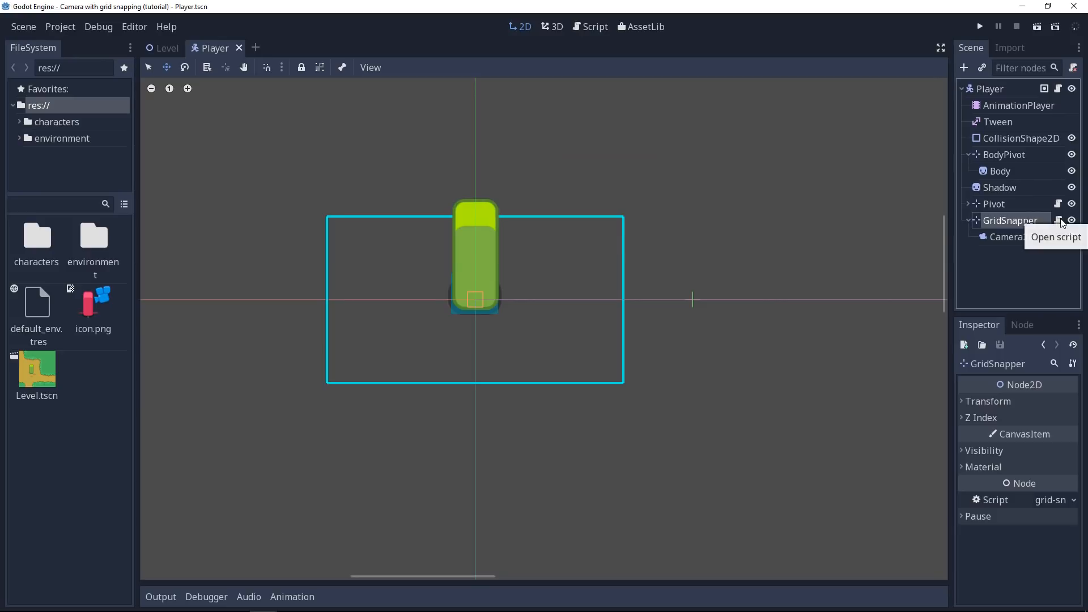
click(1057, 220)
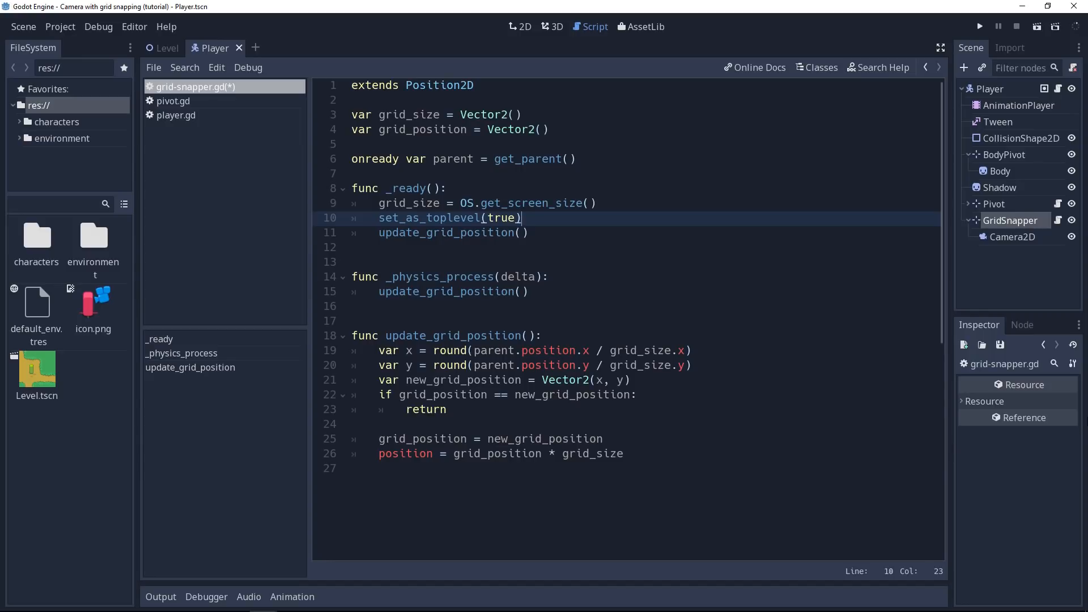
key(ctrl+s)
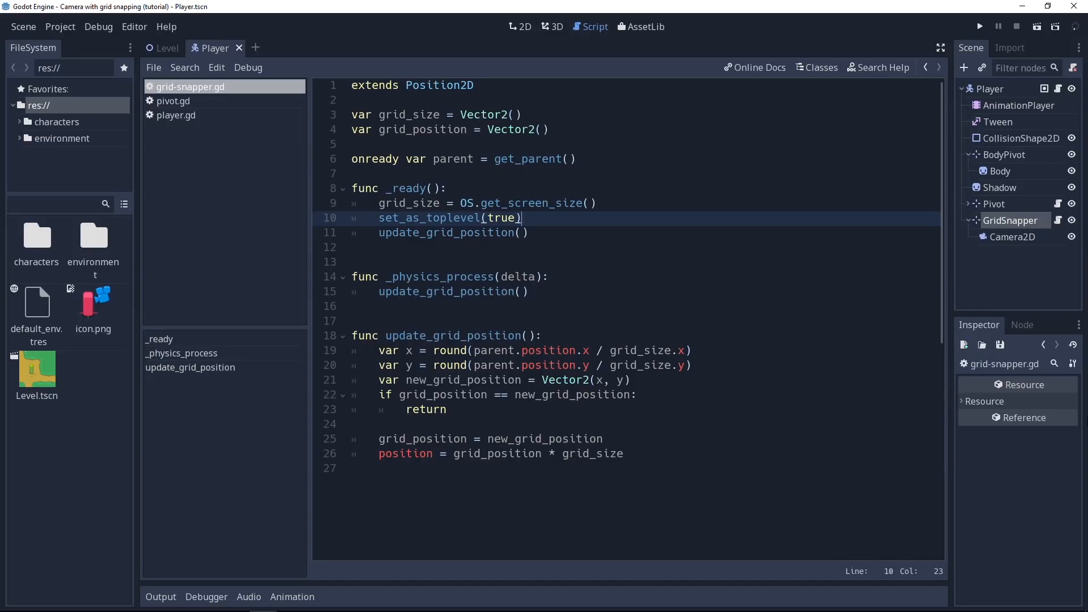
click(978, 26)
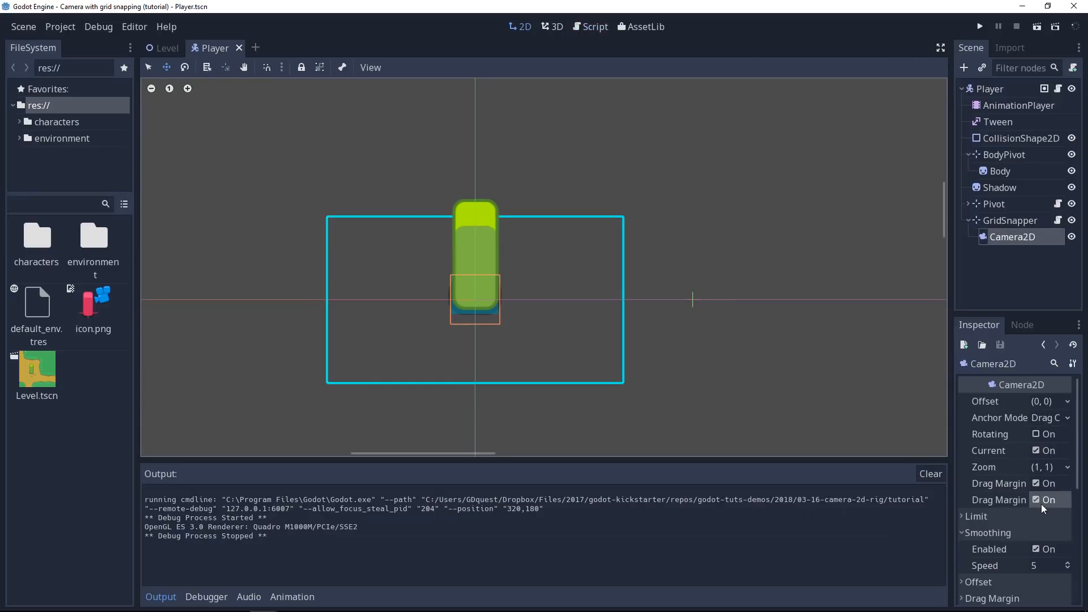
mouse_move(1035, 500)
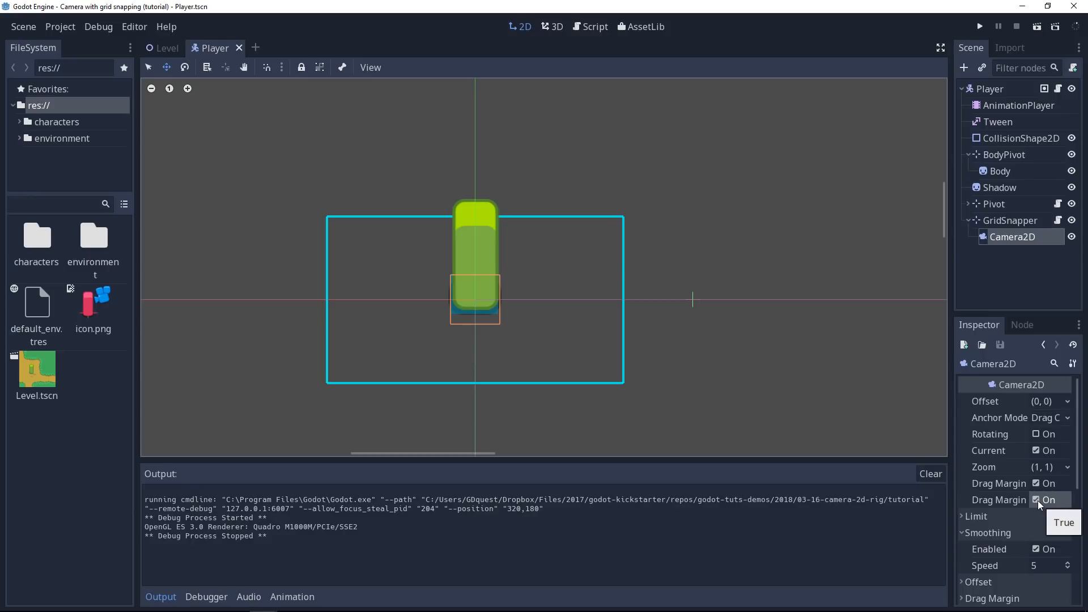
Disable Camera2D's Drag Margin V Enabled and Drag Margin H Enabled in the Inspector
click(1036, 500)
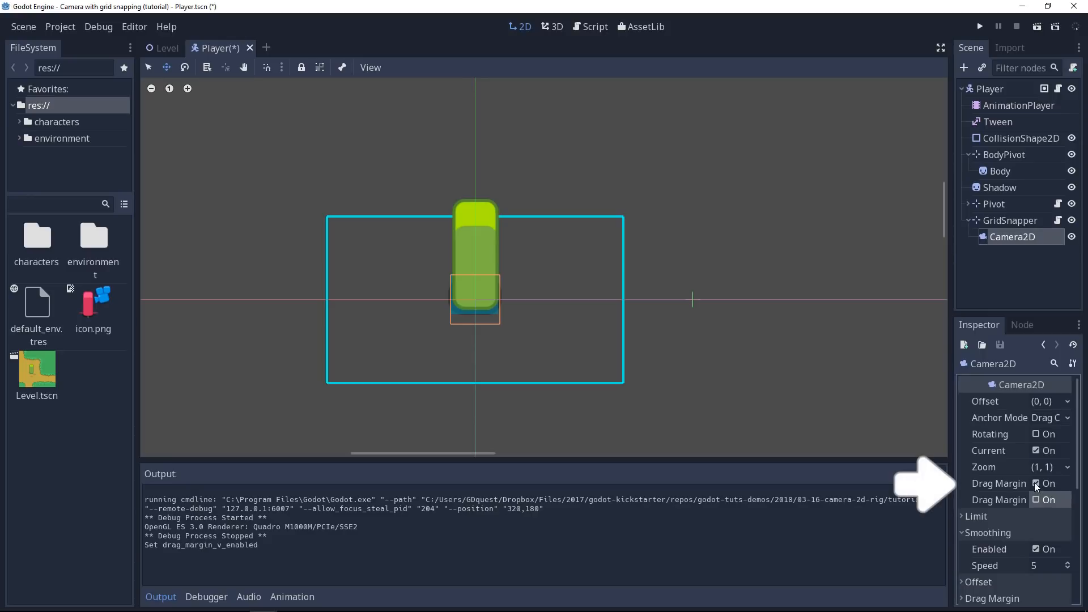
click(1036, 500)
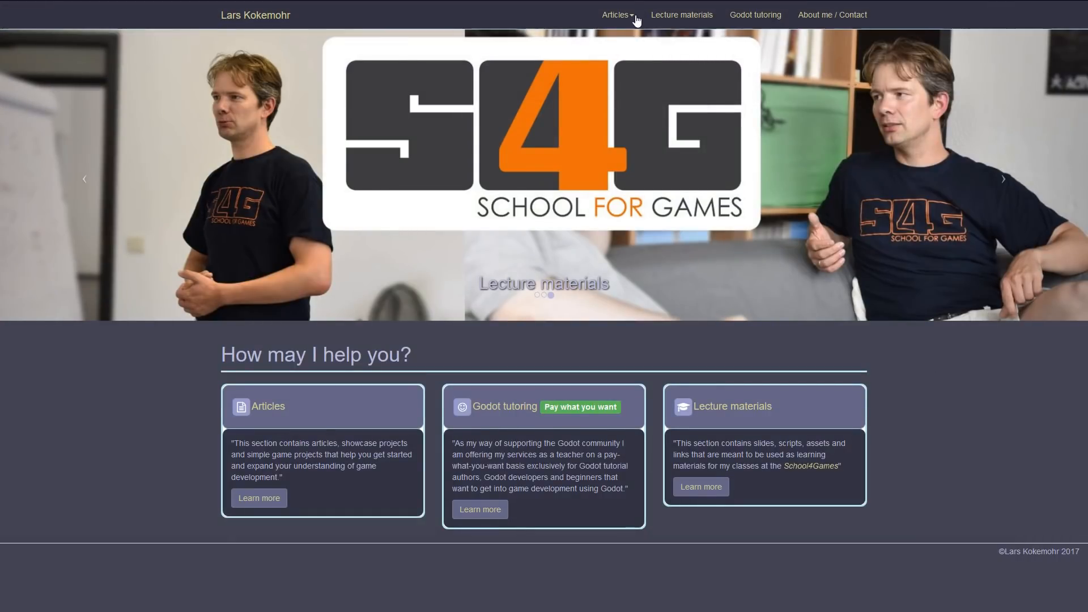
Go to the Articles page and scroll down to the demo and game project listings
click(612, 13)
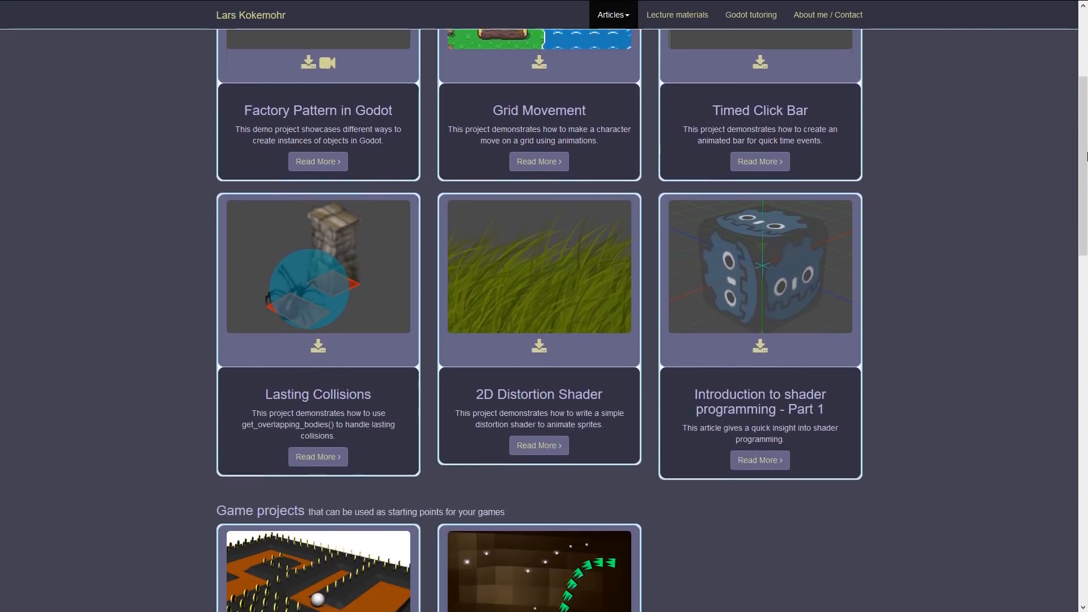
scroll(down, 3)
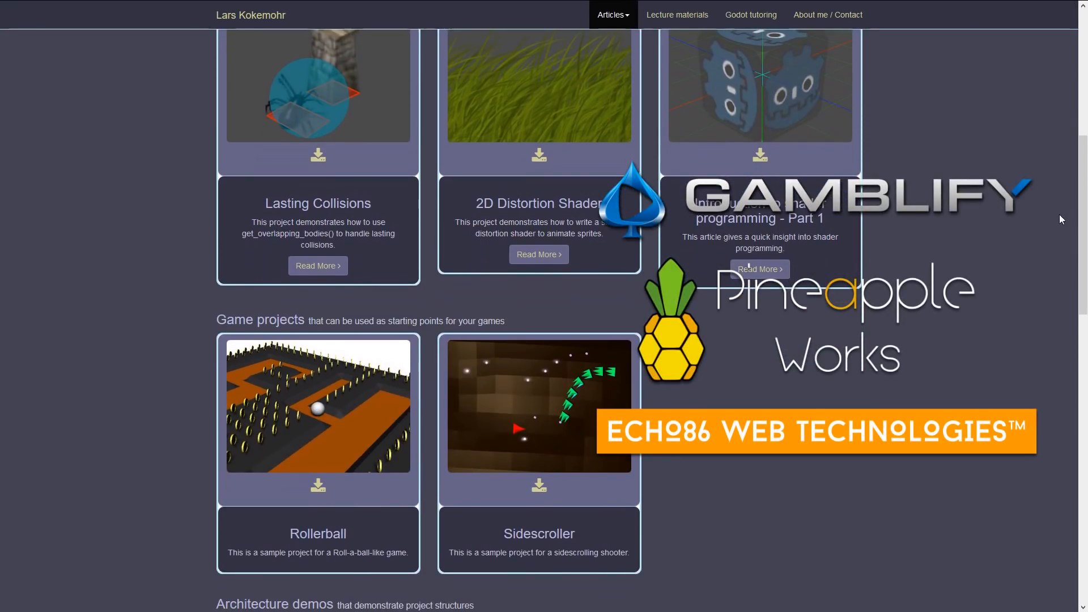